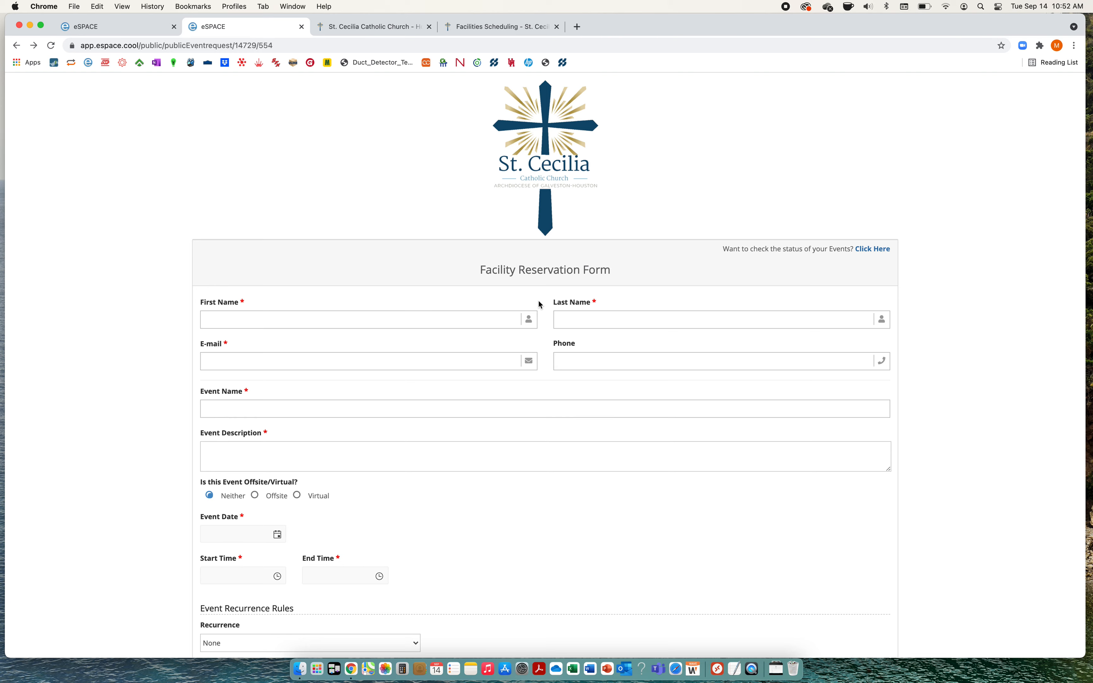
pyautogui.moveTo(488, 324)
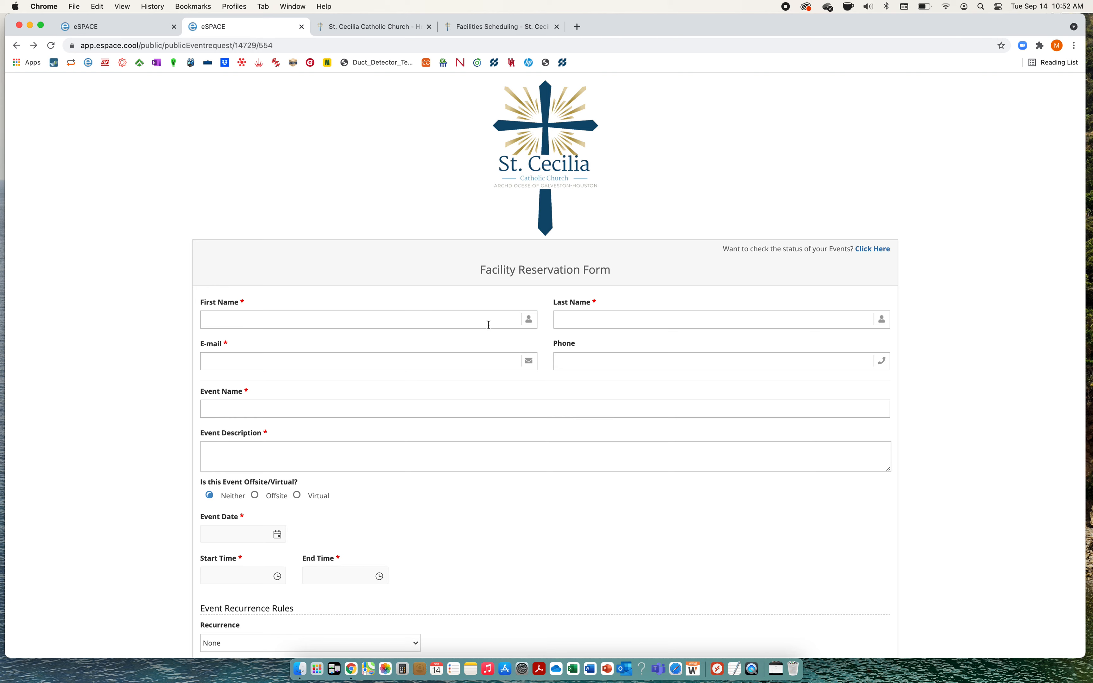
# Enter the requester's name, e-mail and phone from saved suggestions, then the event name 'Auditorium Floor Refinishing'.
pyautogui.write('Marl')
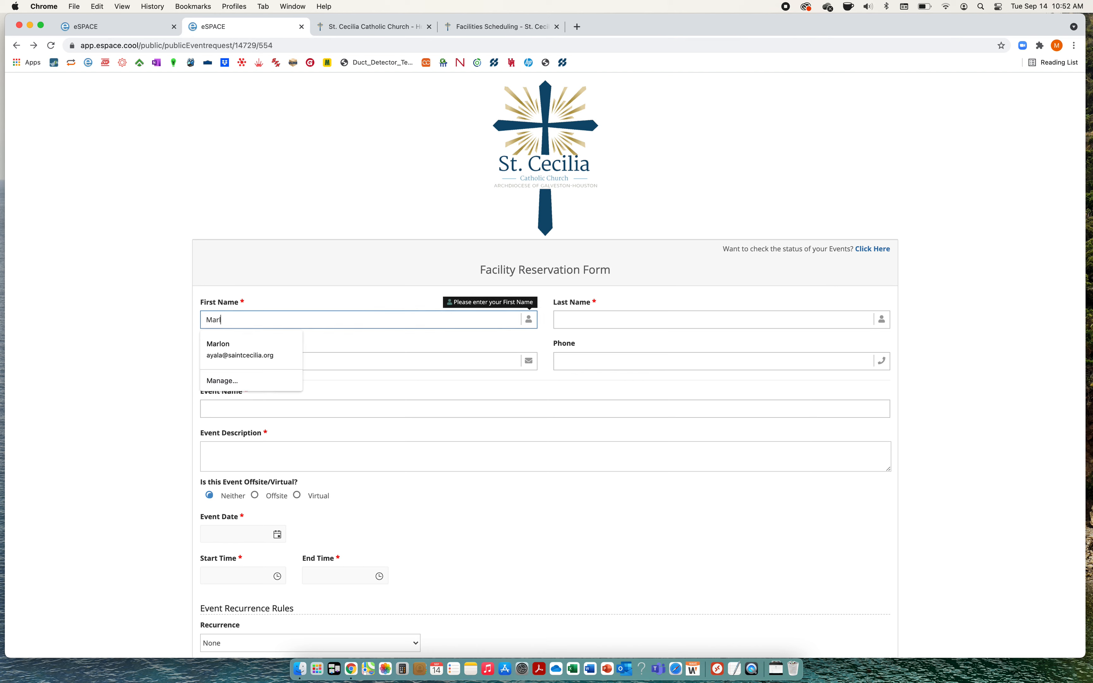
pyautogui.click(251, 349)
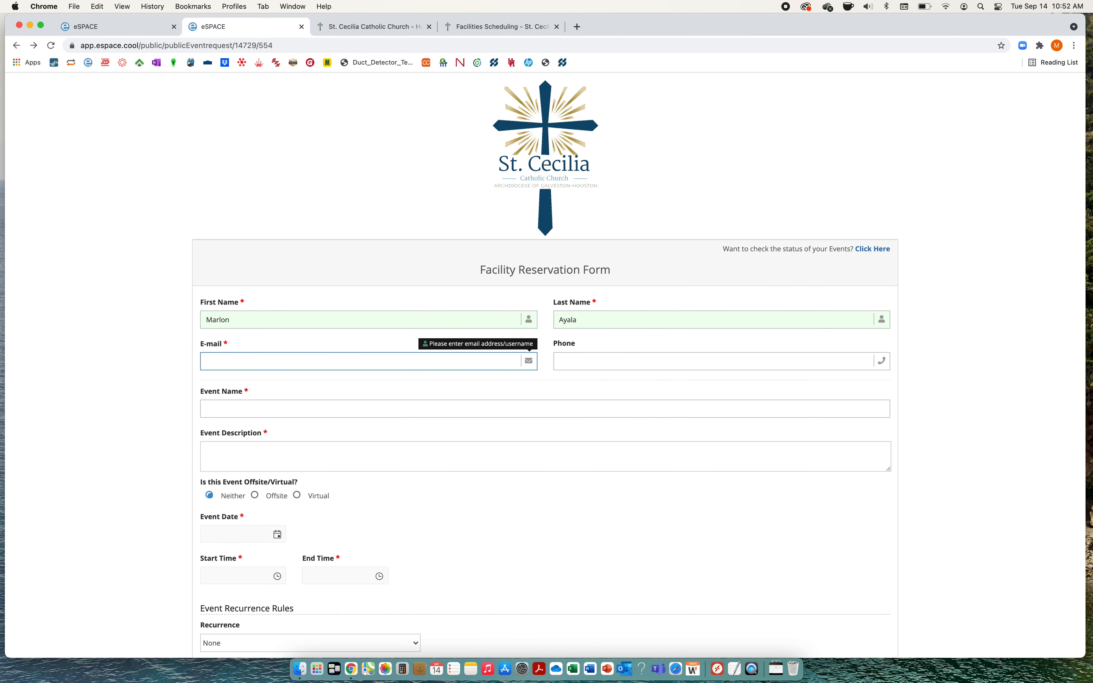
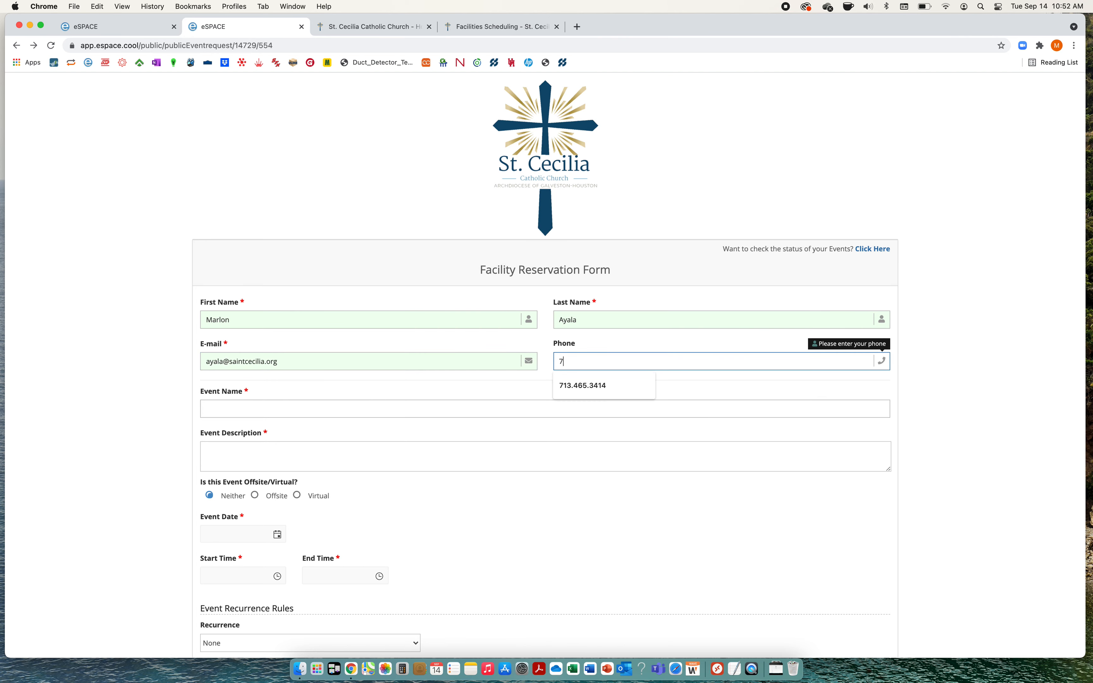
pyautogui.click(582, 385)
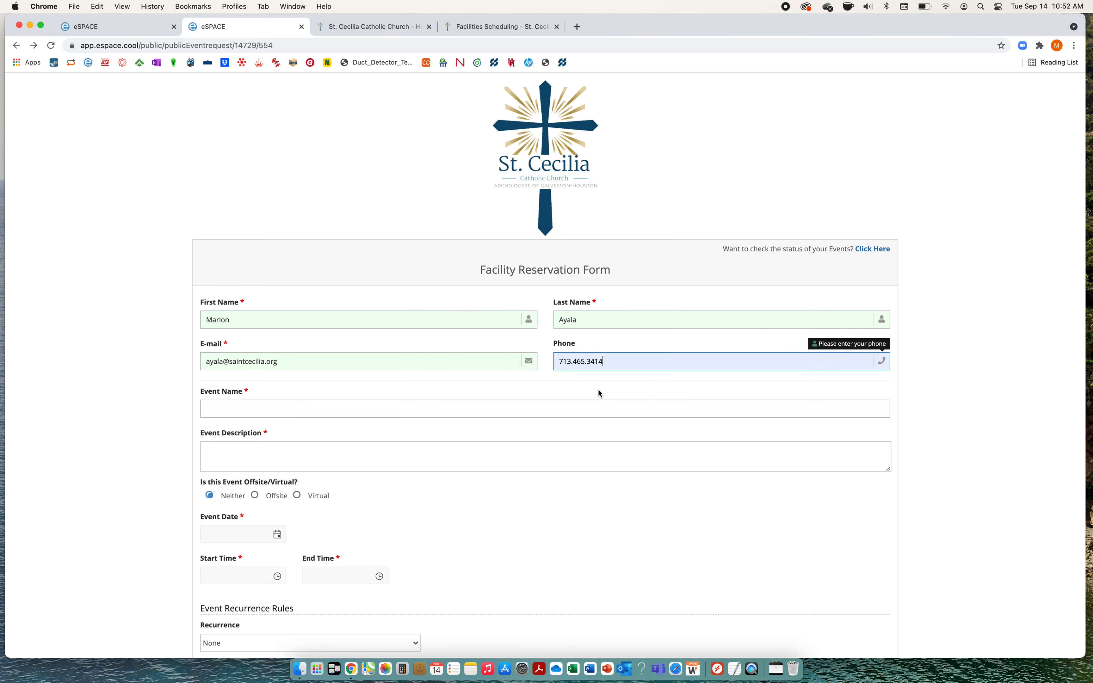
pyautogui.write('Auditorium Floor Refinishing')
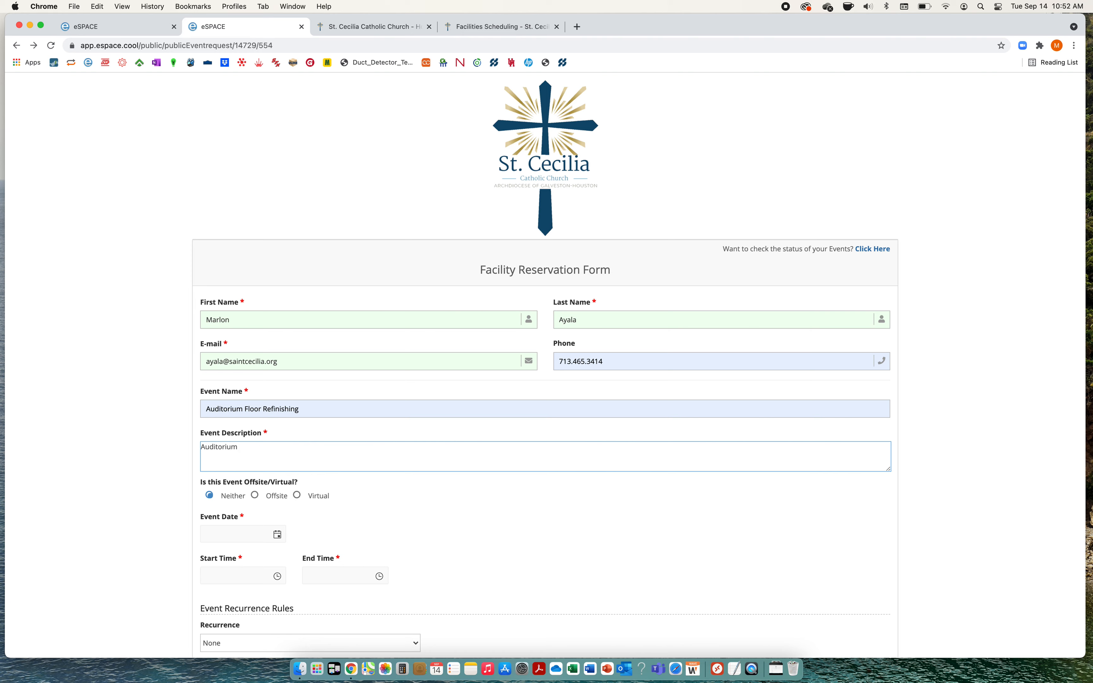
# Enter the event description 'Auditorium Floor Will be Refinished.'.
pyautogui.write('F')
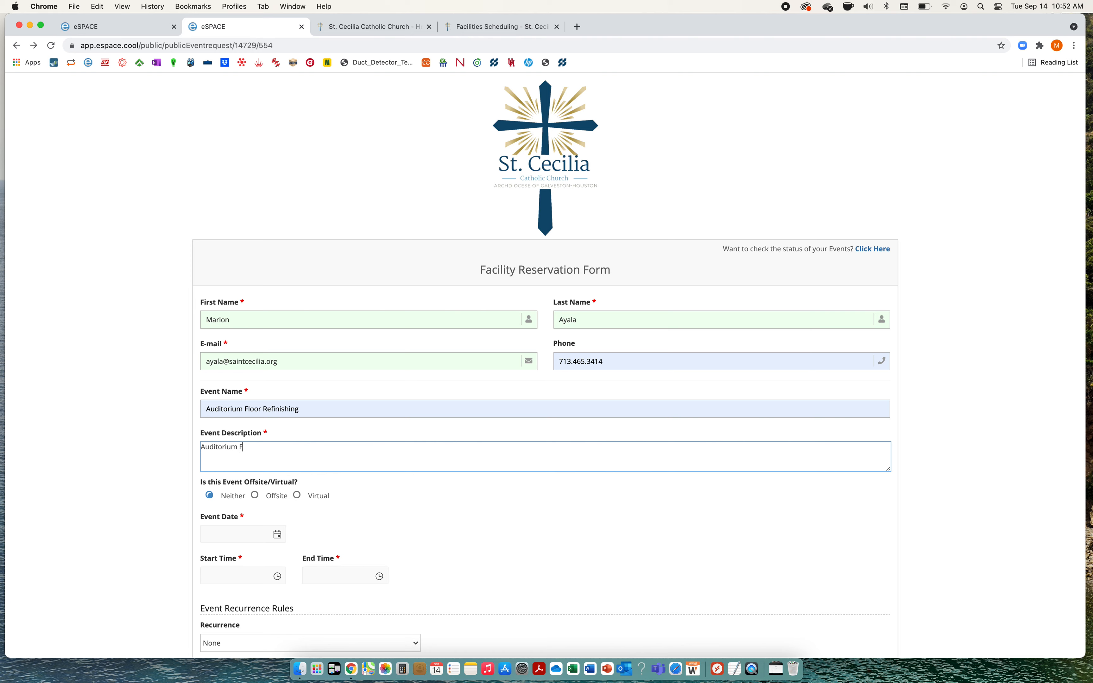
pyautogui.write('loor Will')
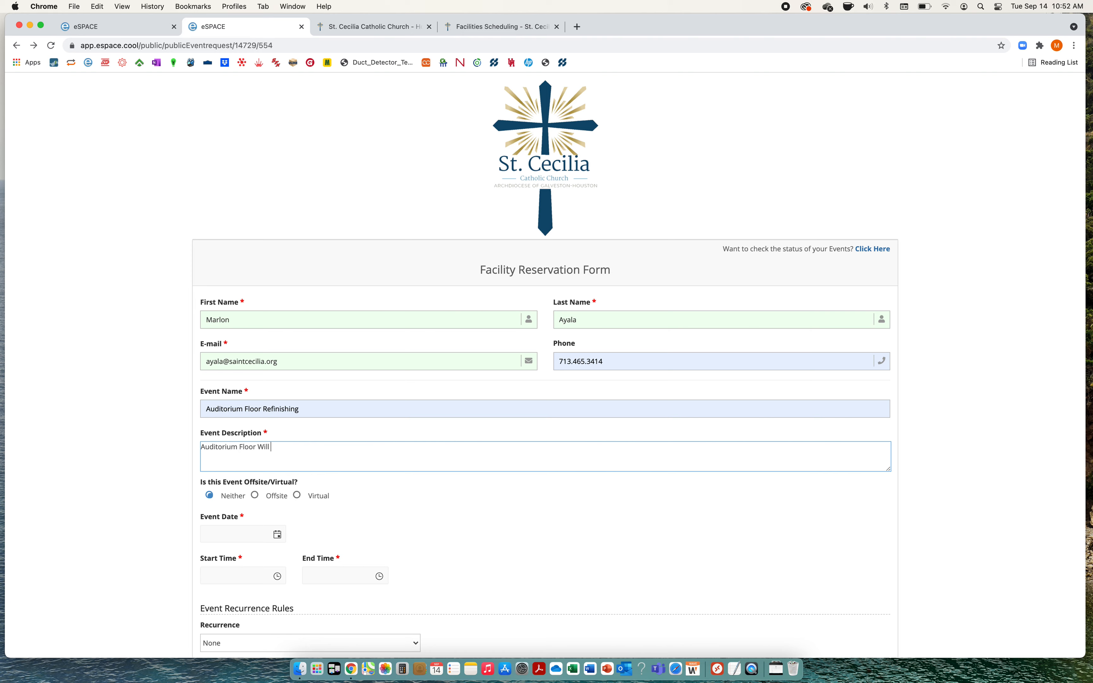
pyautogui.write('be Refin')
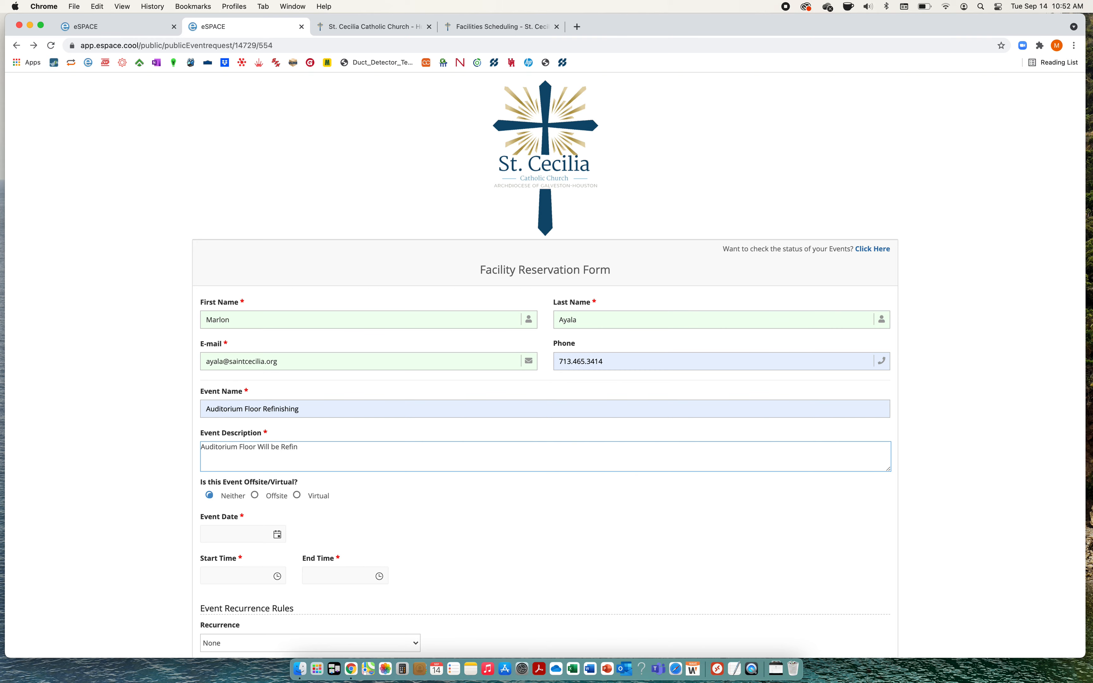
pyautogui.write('ished.')
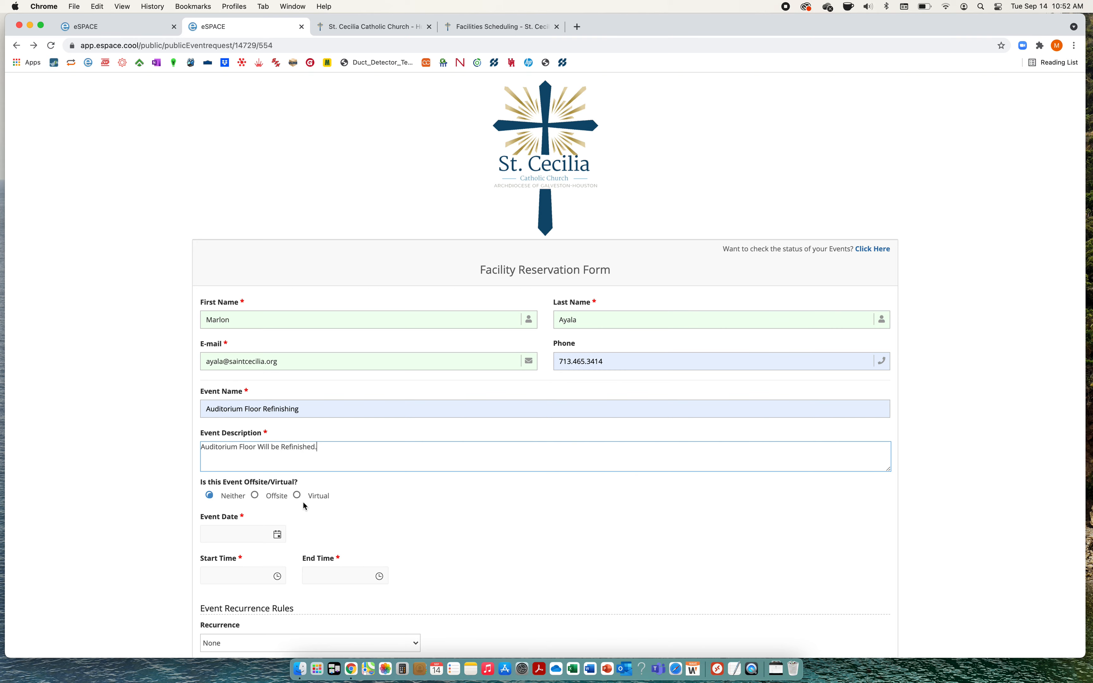
# Set the event to Offsite, then Virtual, revealing the Virtual Meeting Link field.
pyautogui.scroll(-3)
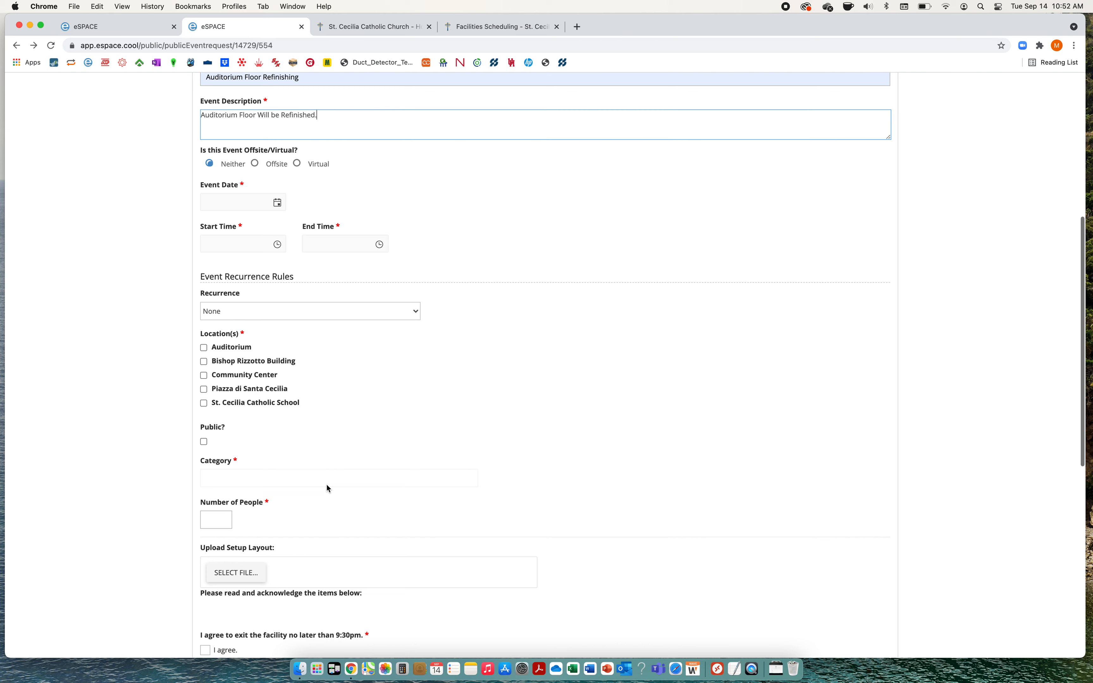
pyautogui.moveTo(192, 293)
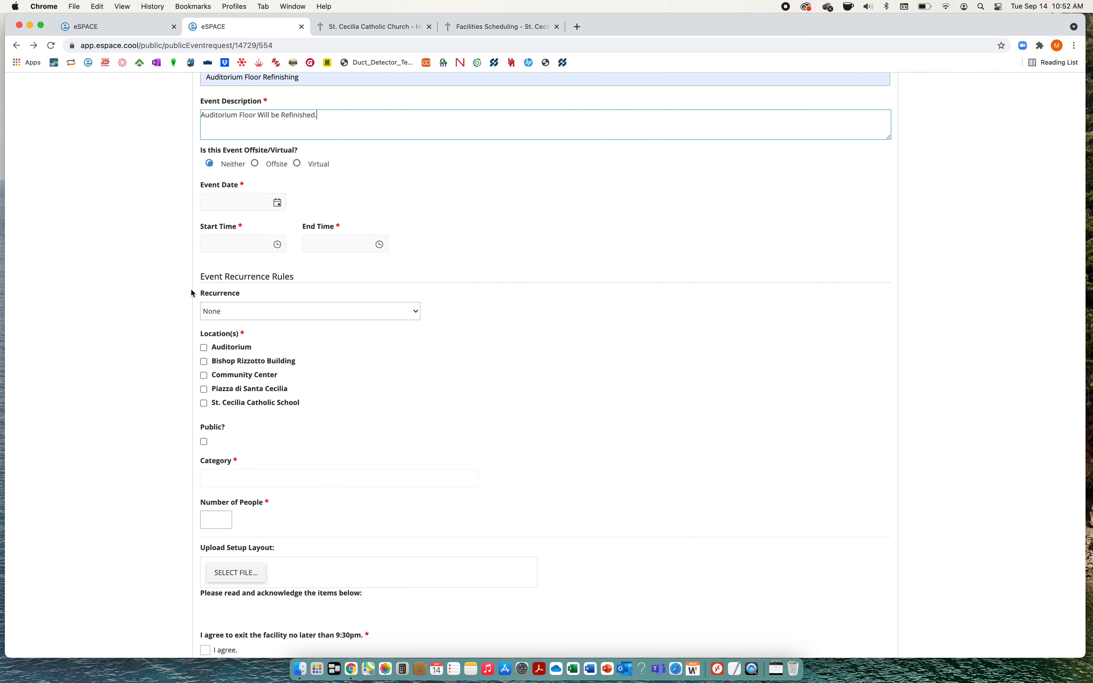
pyautogui.moveTo(318, 179)
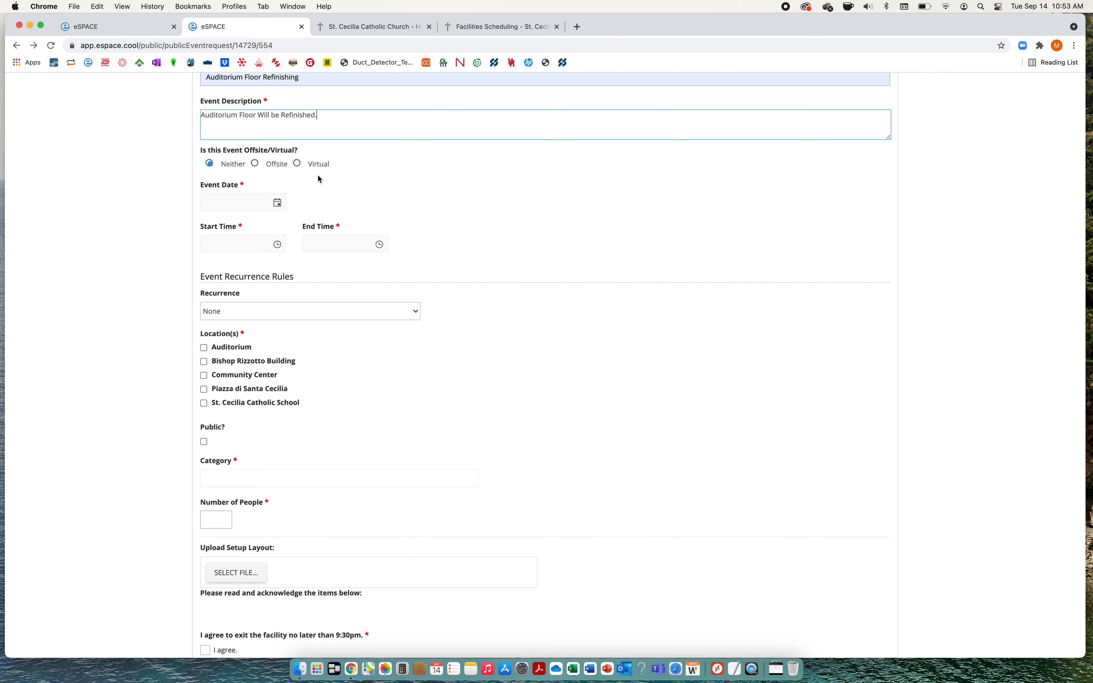
pyautogui.click(255, 163)
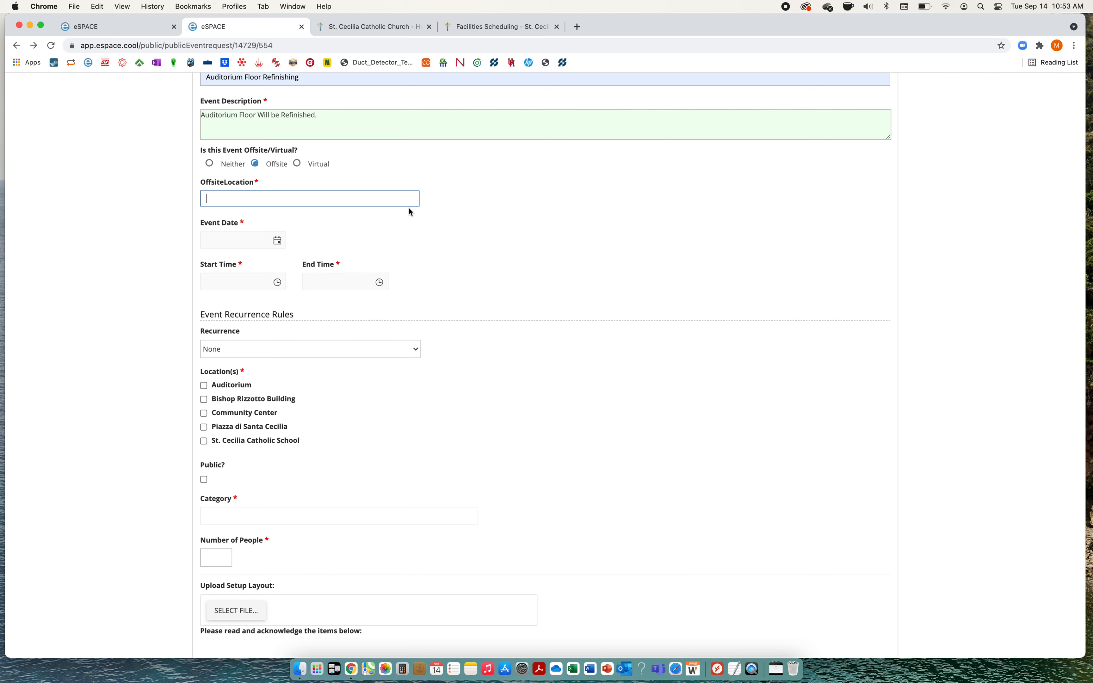
pyautogui.moveTo(294, 177)
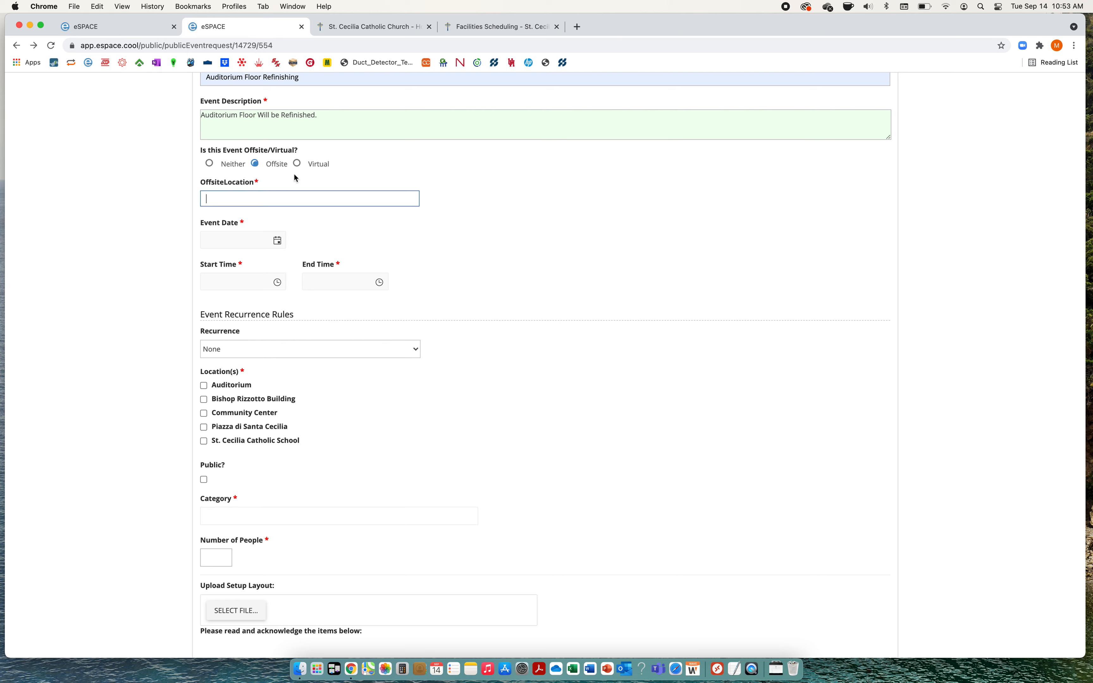
pyautogui.click(296, 163)
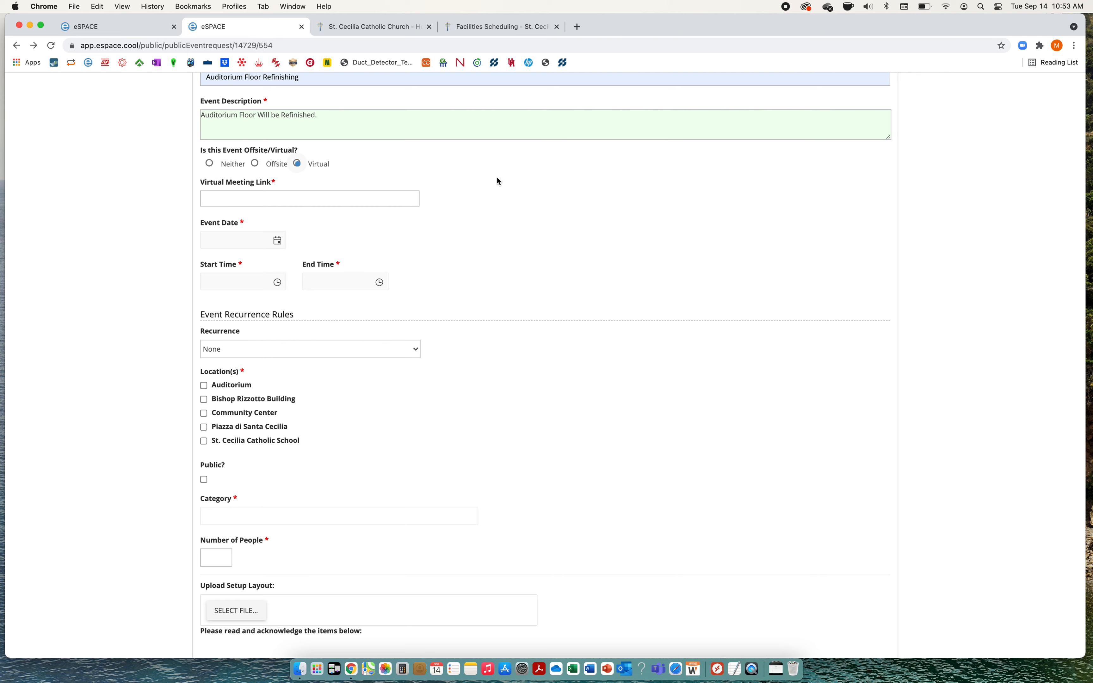
pyautogui.moveTo(480, 241)
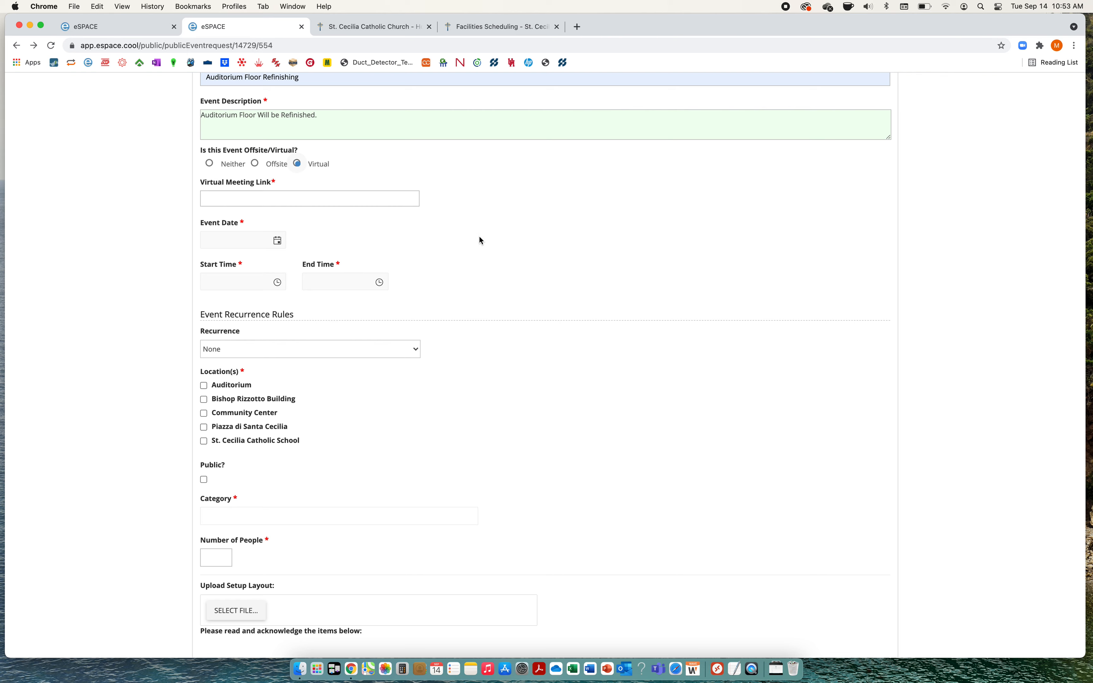
pyautogui.click(309, 198)
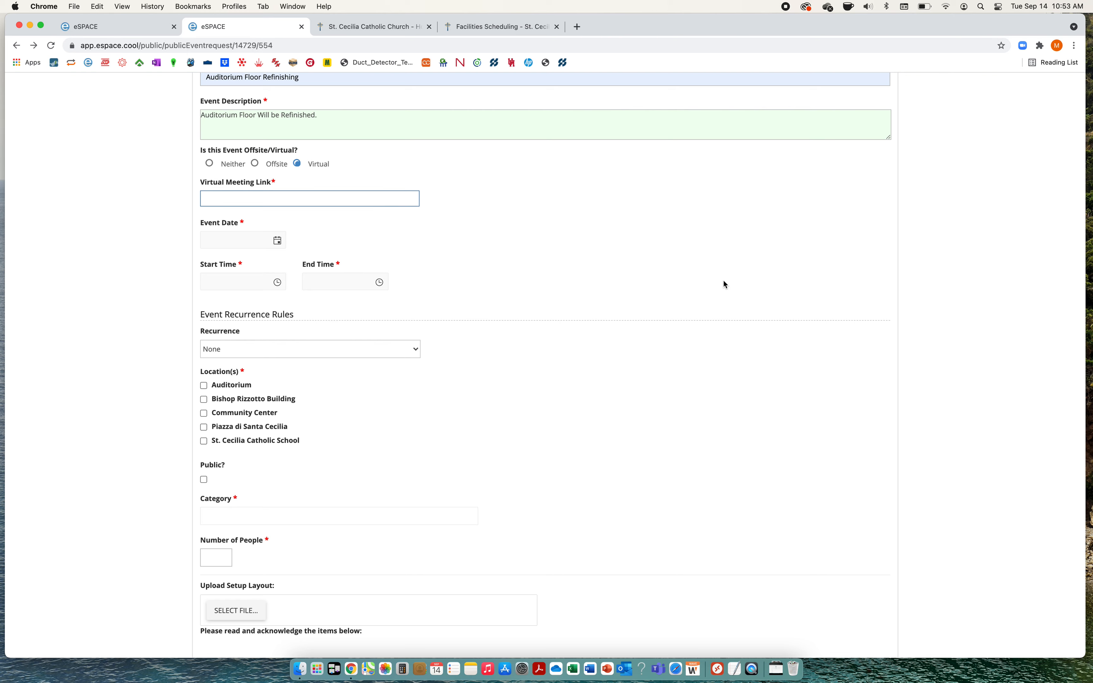
# Revert to neither offsite nor virtual, pick 12/20/2021 as the date with start time 8:00 AM.
pyautogui.click(209, 163)
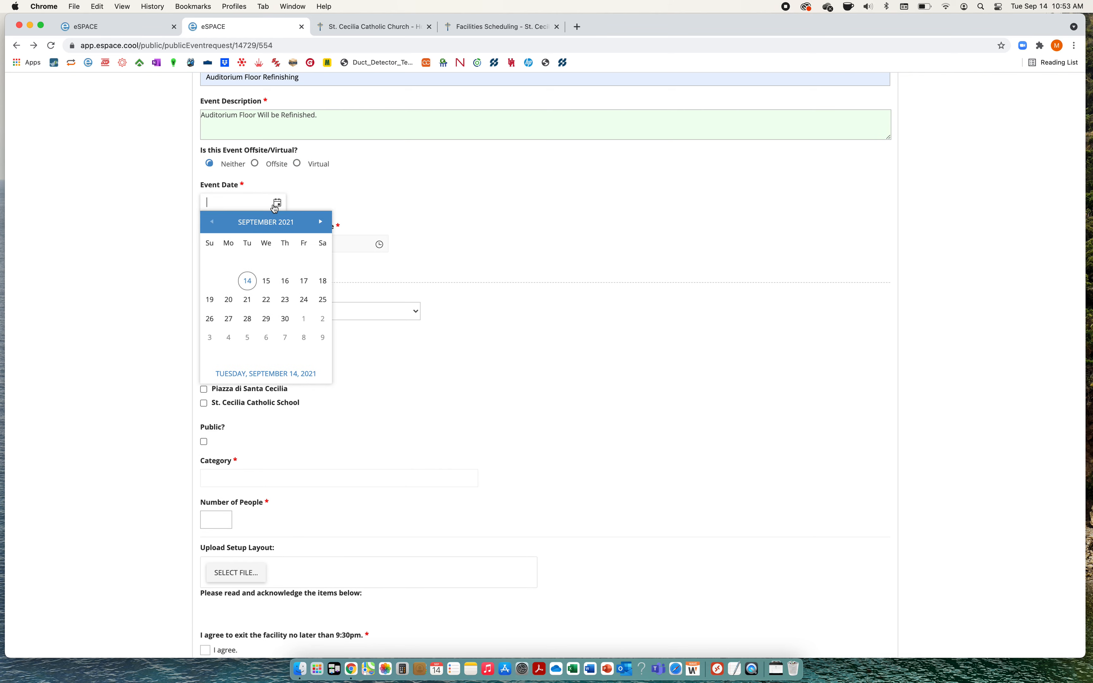
pyautogui.click(321, 221)
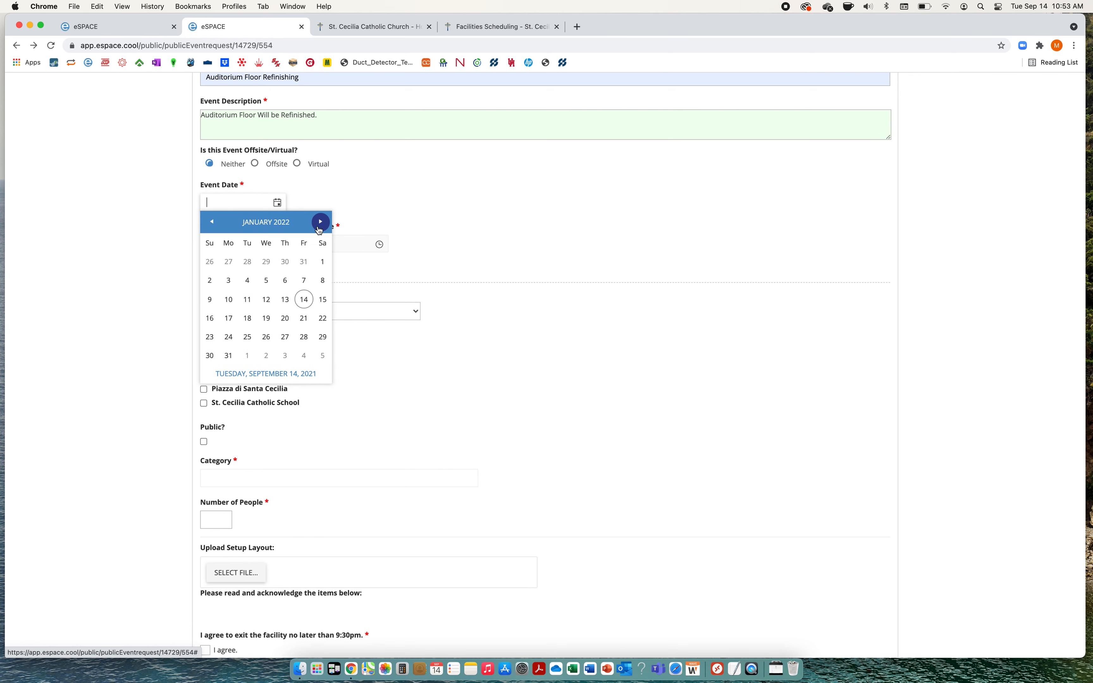
pyautogui.click(210, 221)
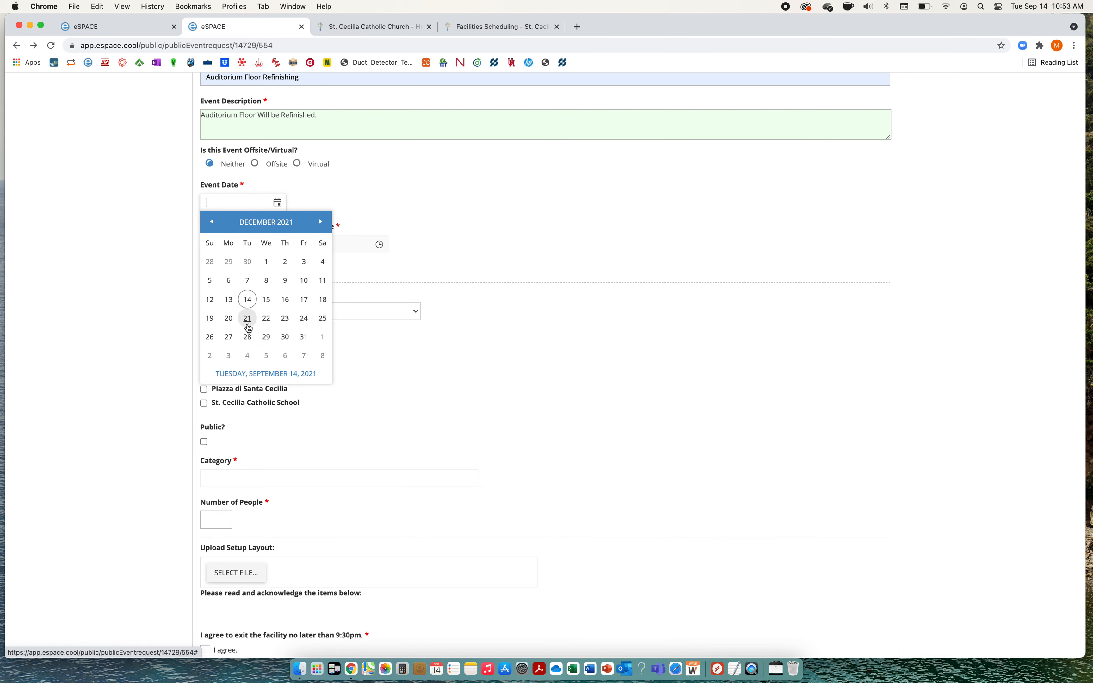
pyautogui.click(227, 318)
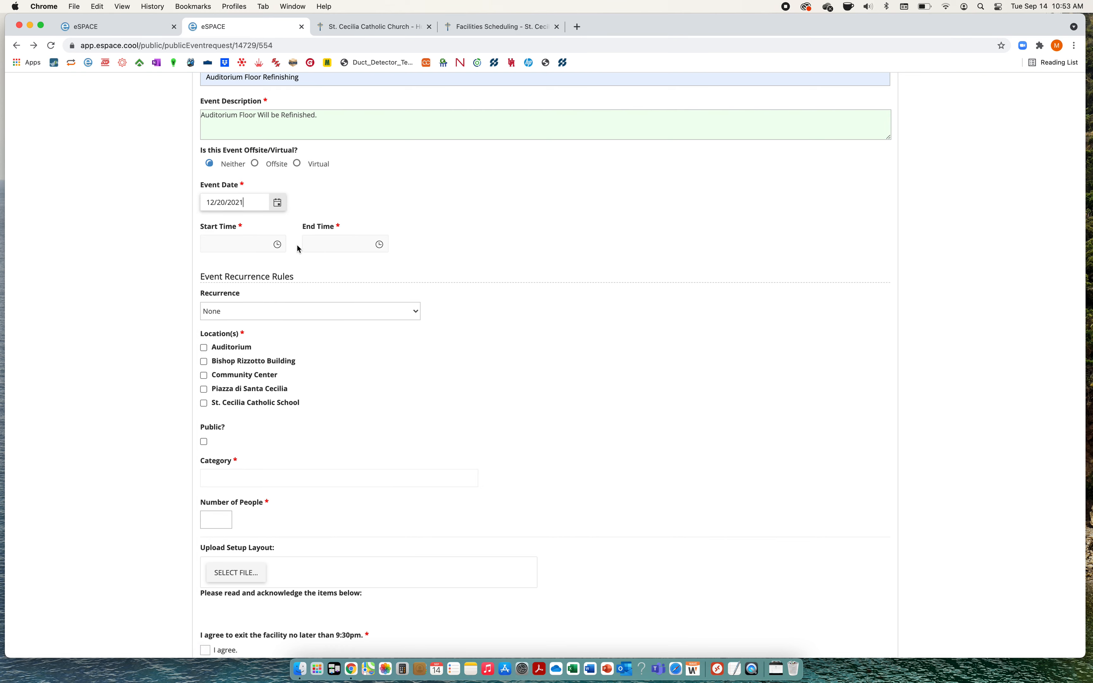
pyautogui.write('8:00 AM')
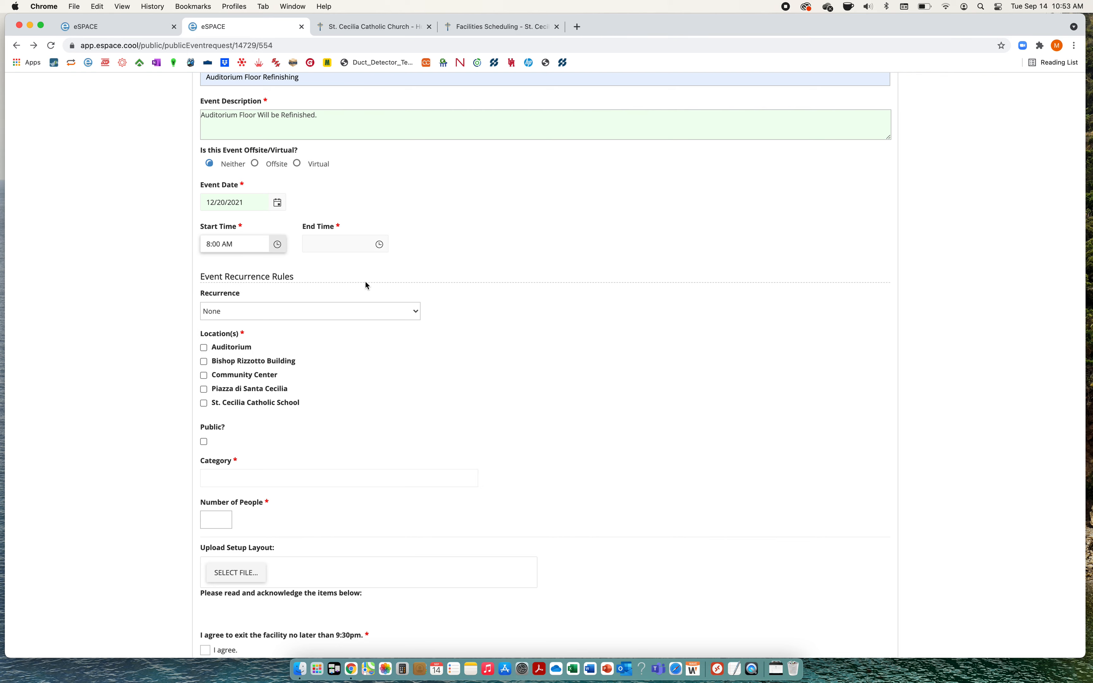
# Set the end time to 5:00 PM from the time list.
pyautogui.click(341, 243)
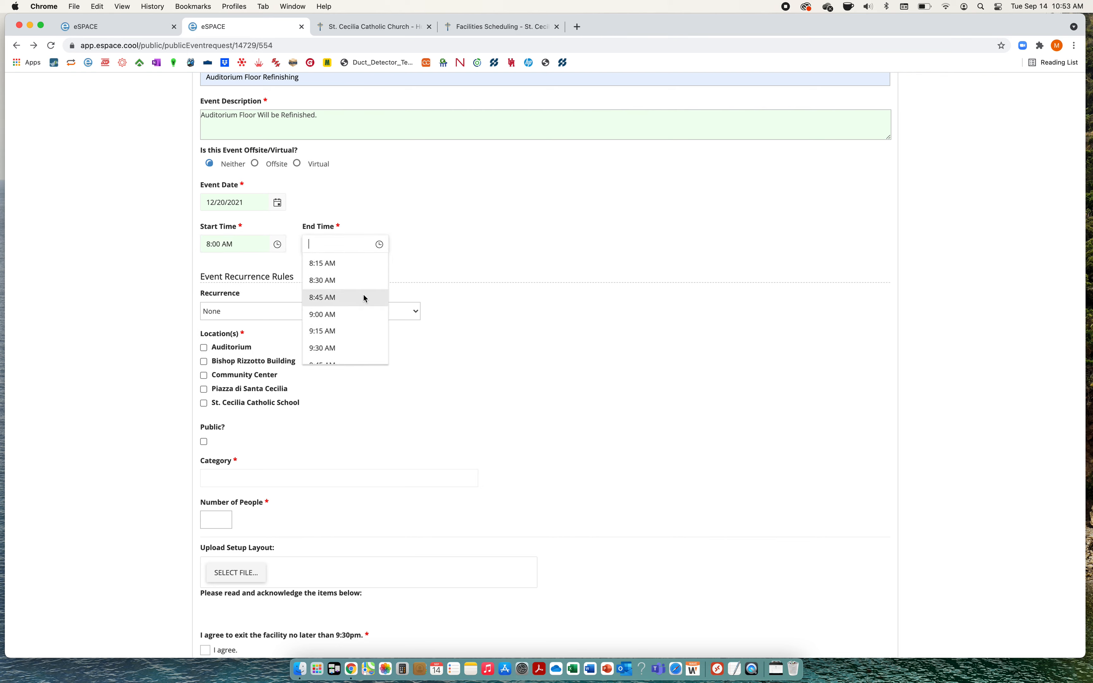
pyautogui.scroll(-3)
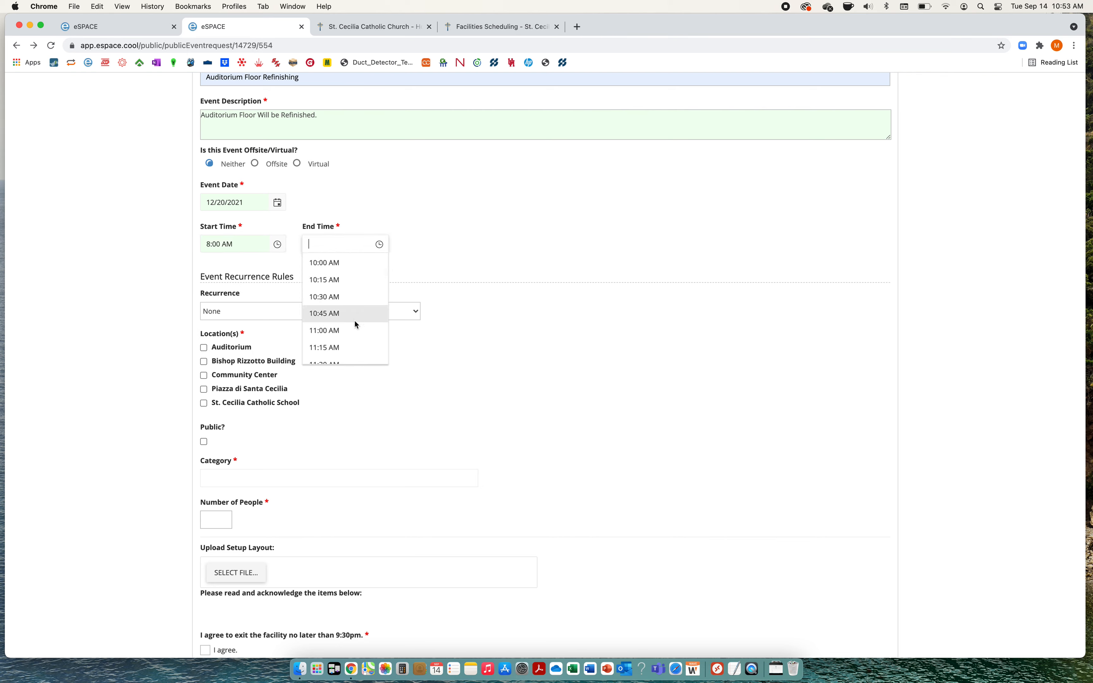
pyautogui.scroll(3)
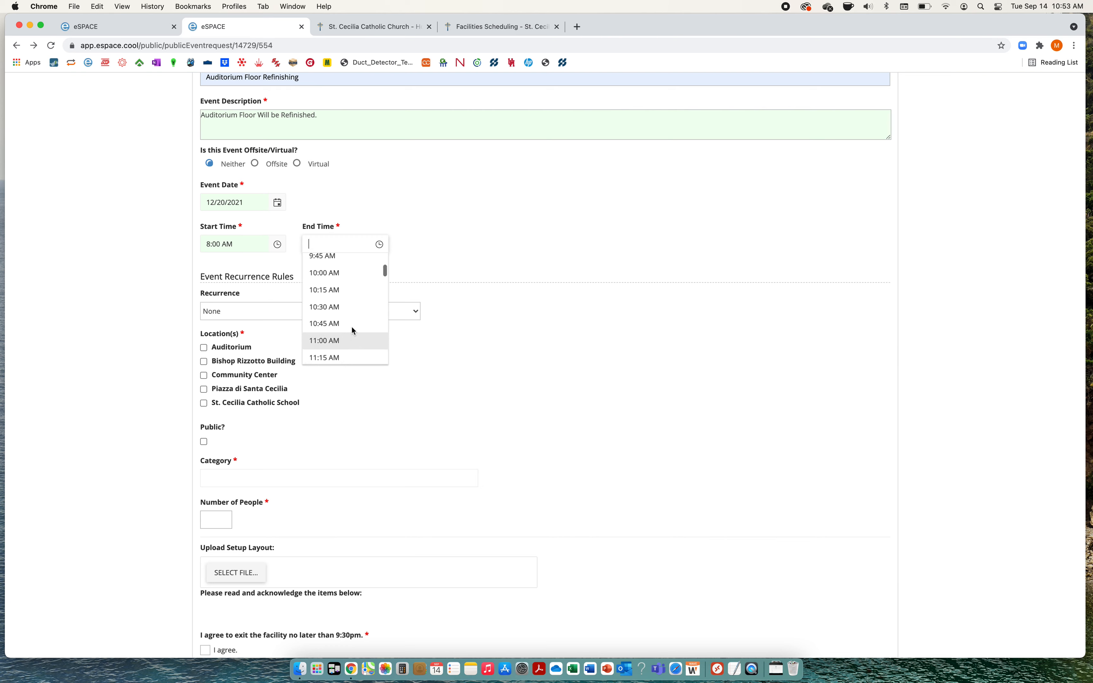
pyautogui.scroll(3)
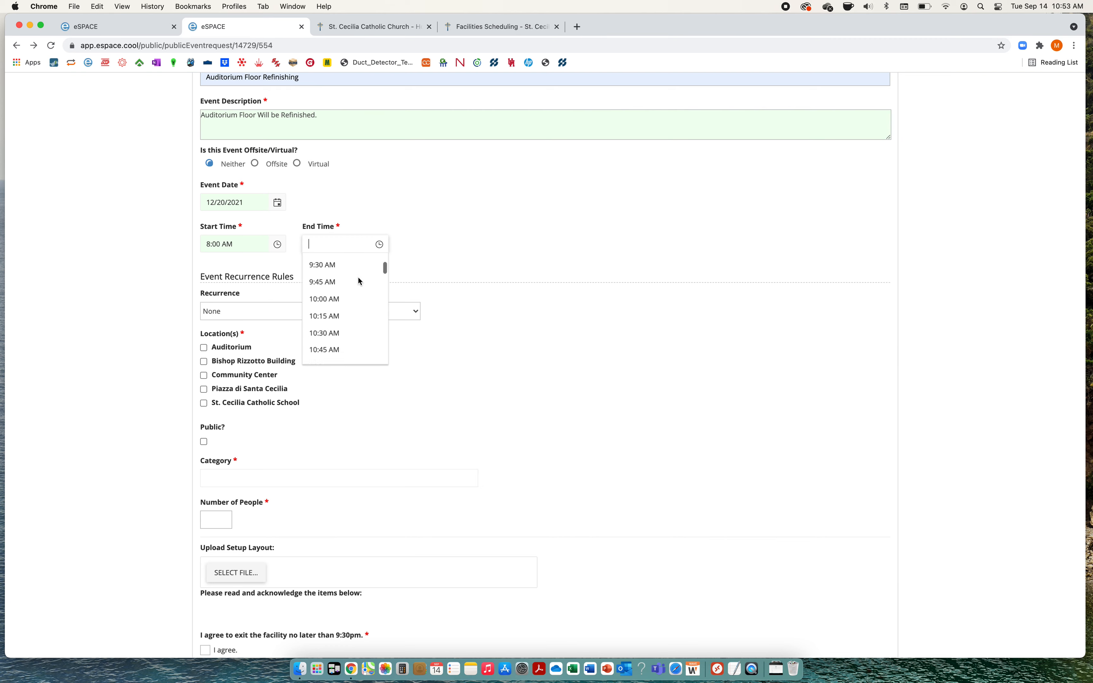
pyautogui.scroll(-3)
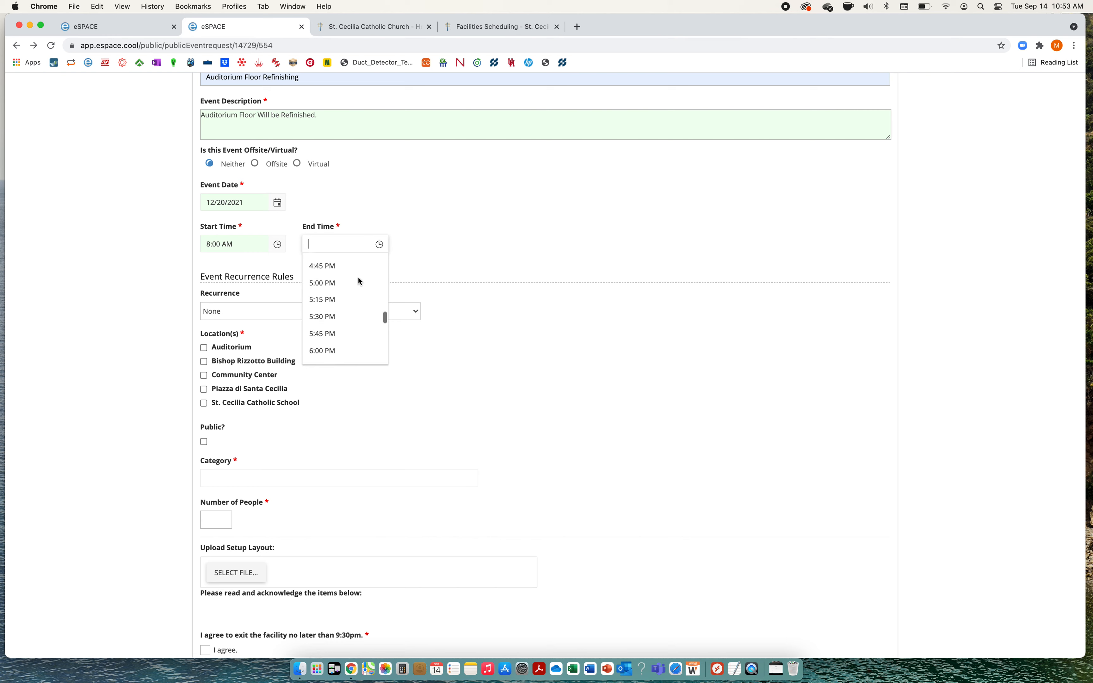
pyautogui.click(321, 282)
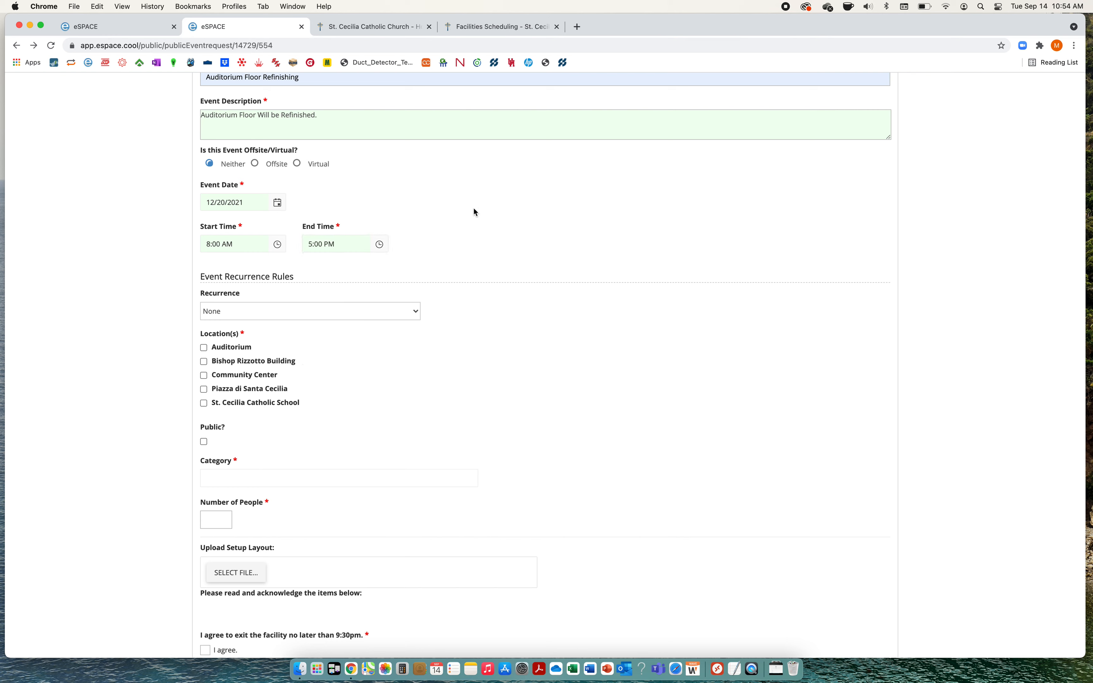
# Set the recurrence type to Custom.
pyautogui.scroll(-3)
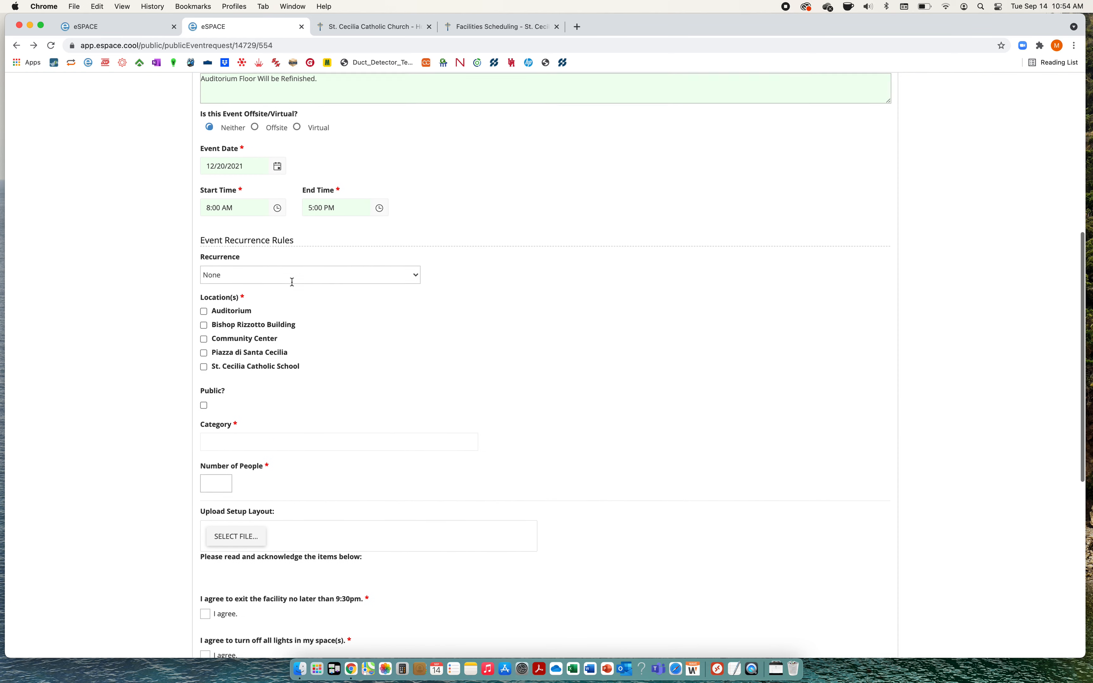
pyautogui.scroll(-3)
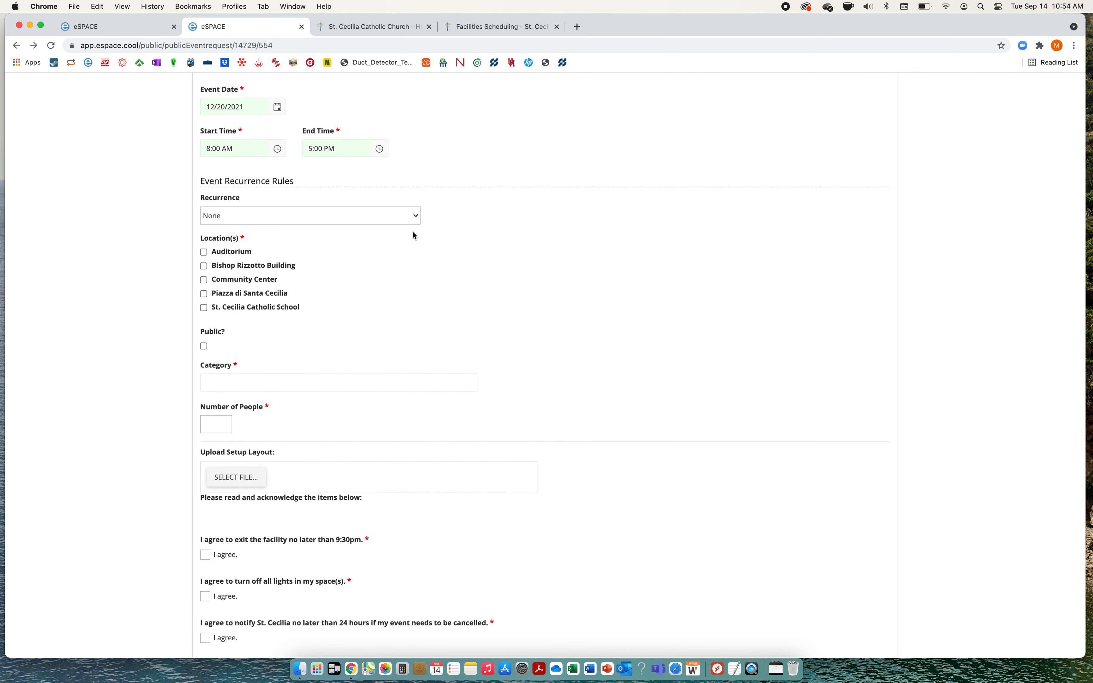
pyautogui.moveTo(414, 223)
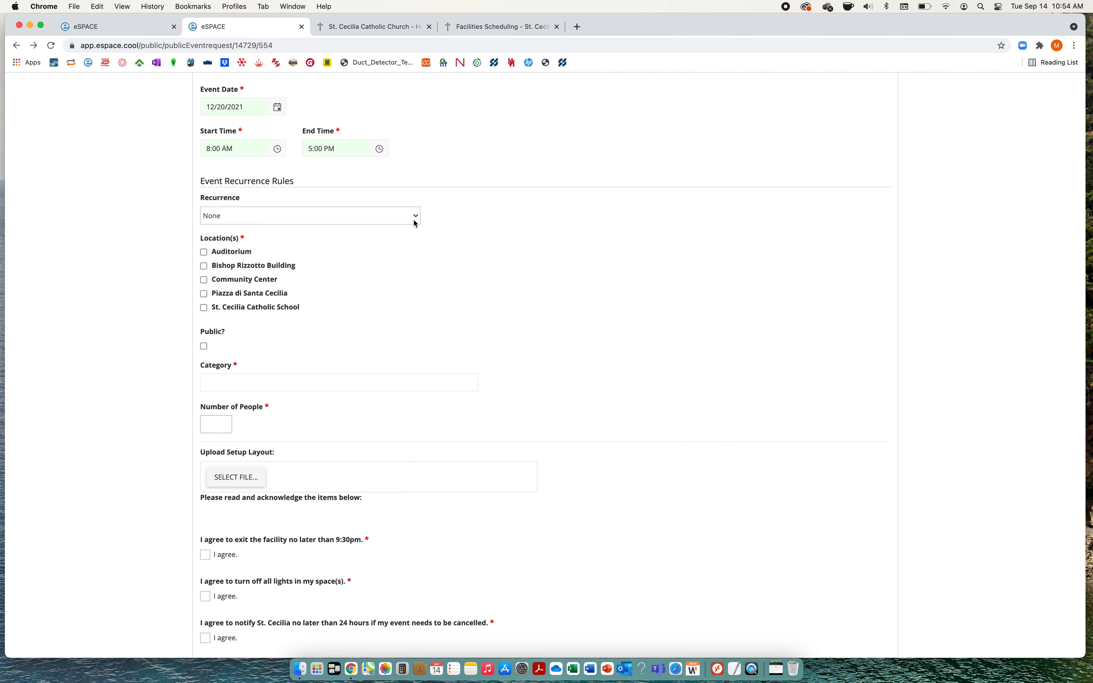
pyautogui.click(308, 215)
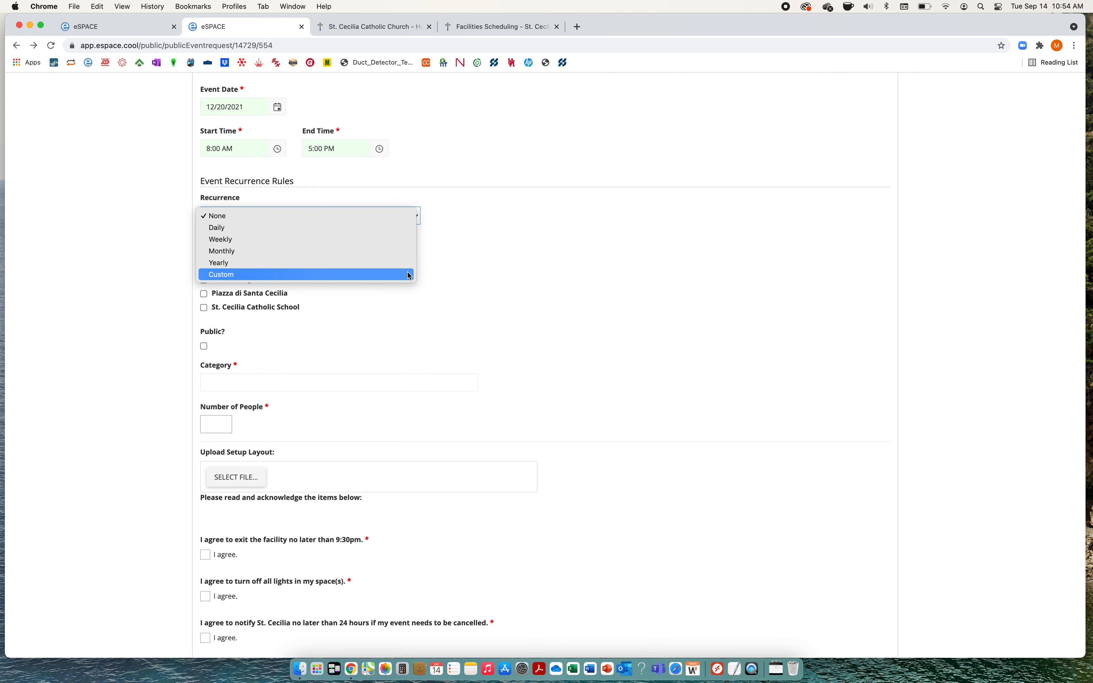
pyautogui.click(220, 274)
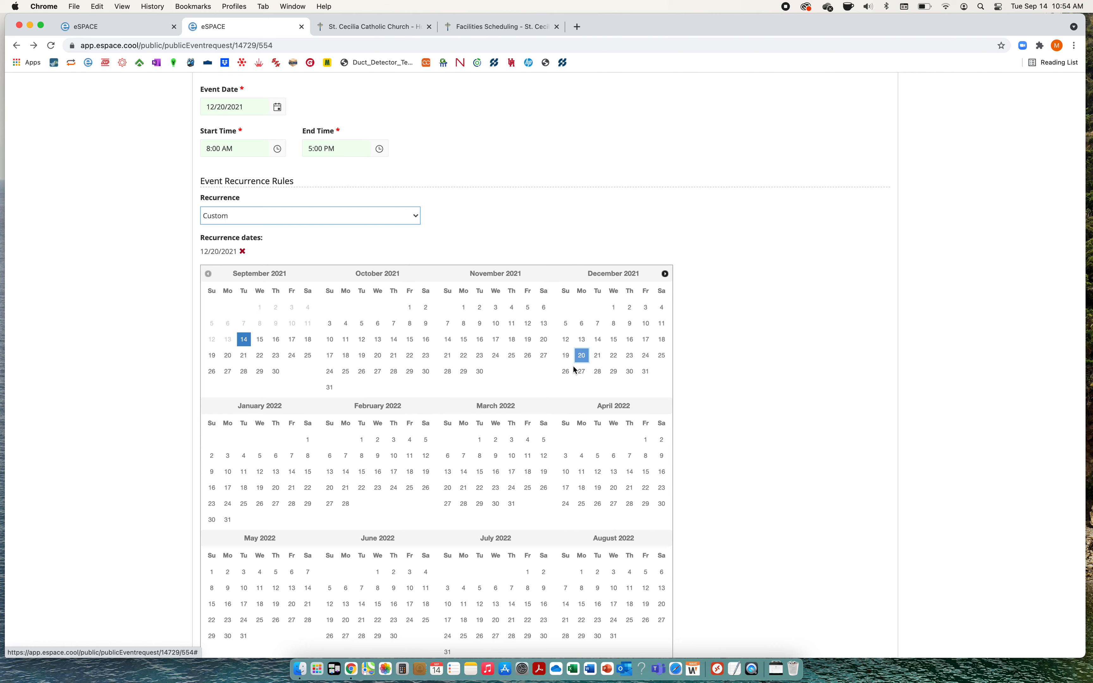
pyautogui.moveTo(582, 355)
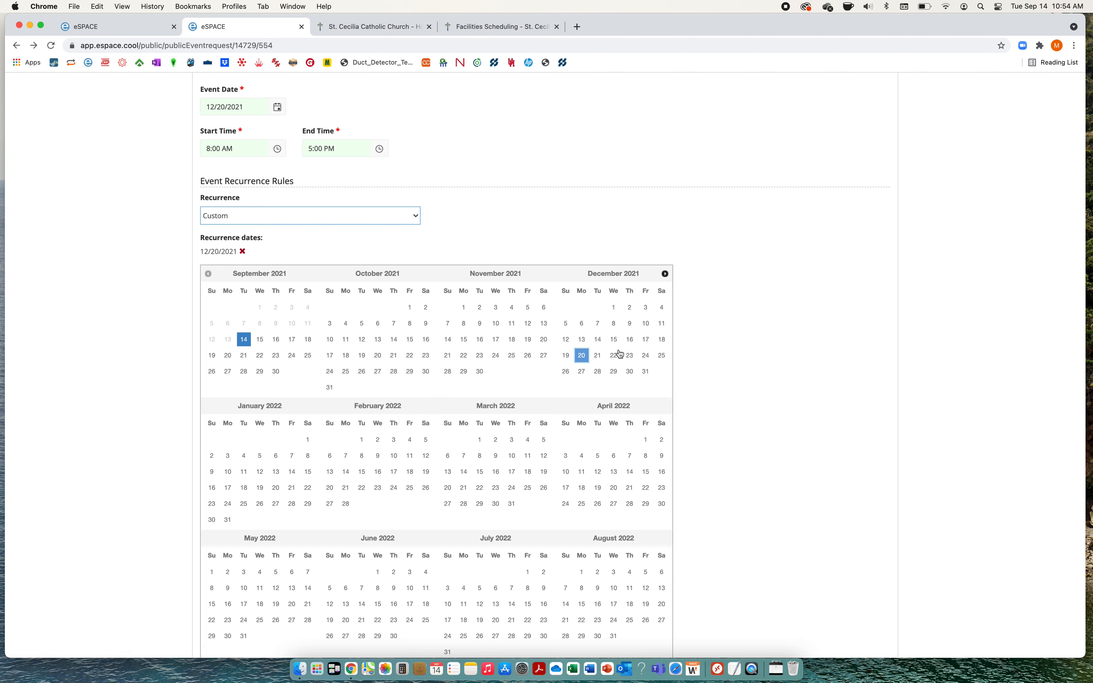
# Add December 21, 22 and 23, 2021 as recurrence dates.
pyautogui.click(596, 356)
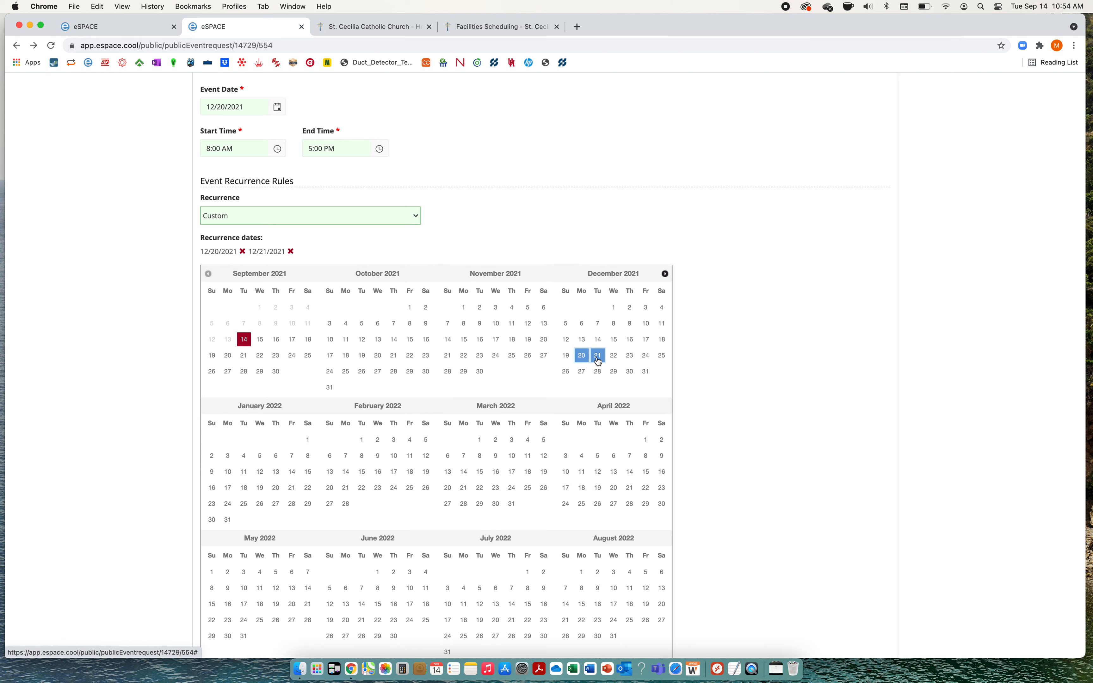
pyautogui.click(613, 355)
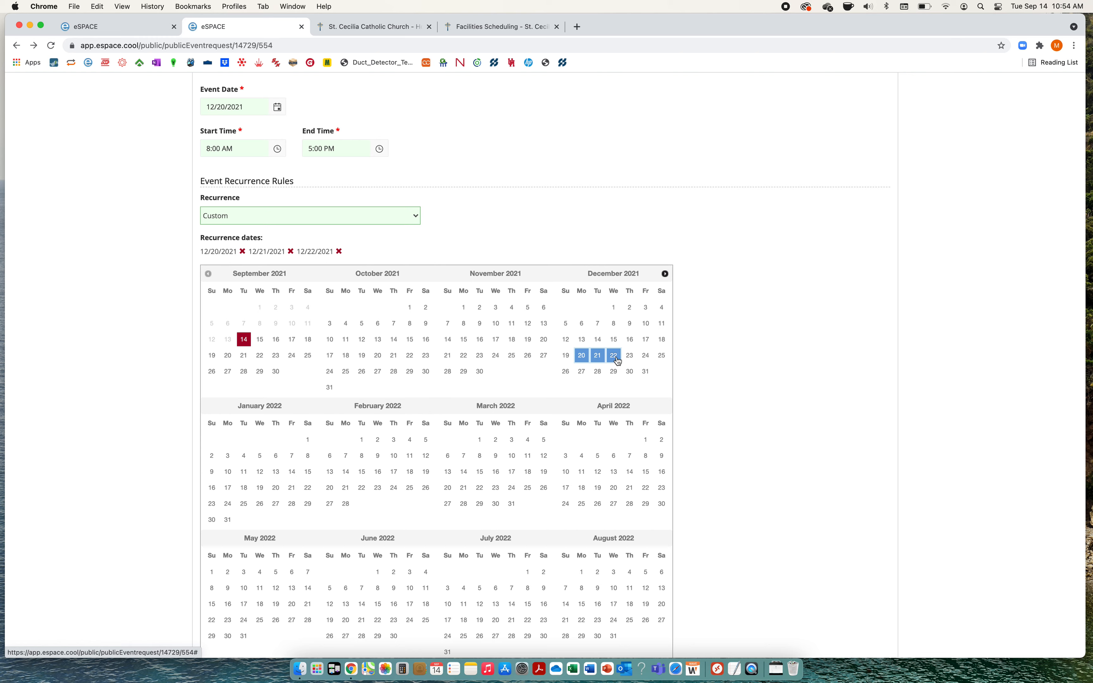
pyautogui.click(628, 356)
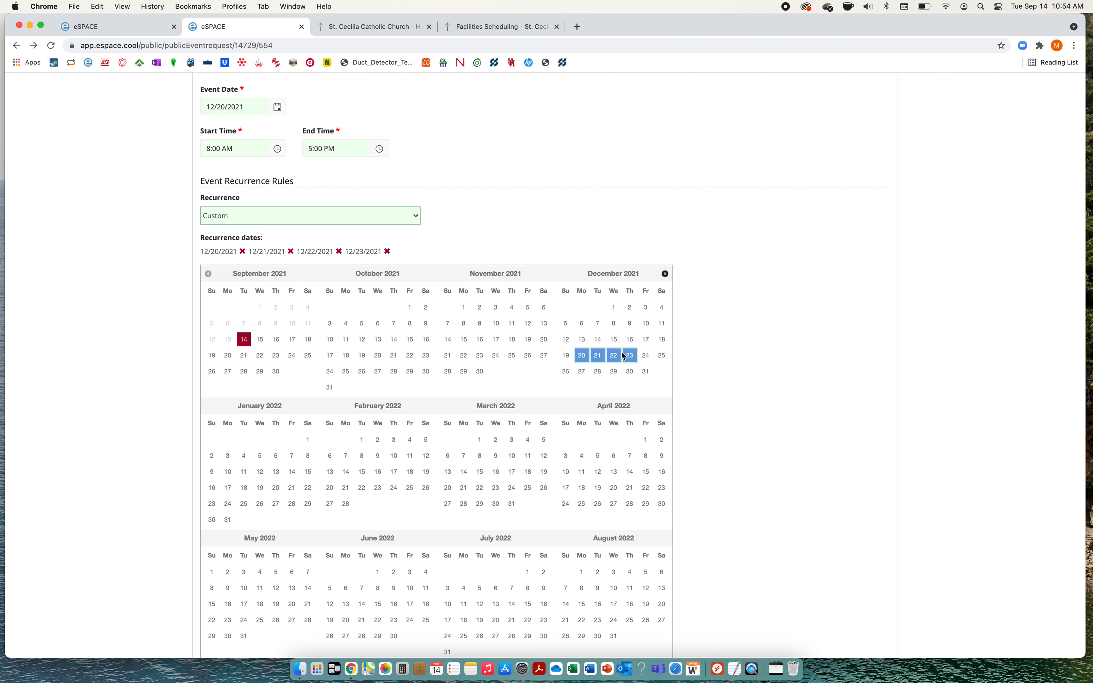
pyautogui.moveTo(421, 266)
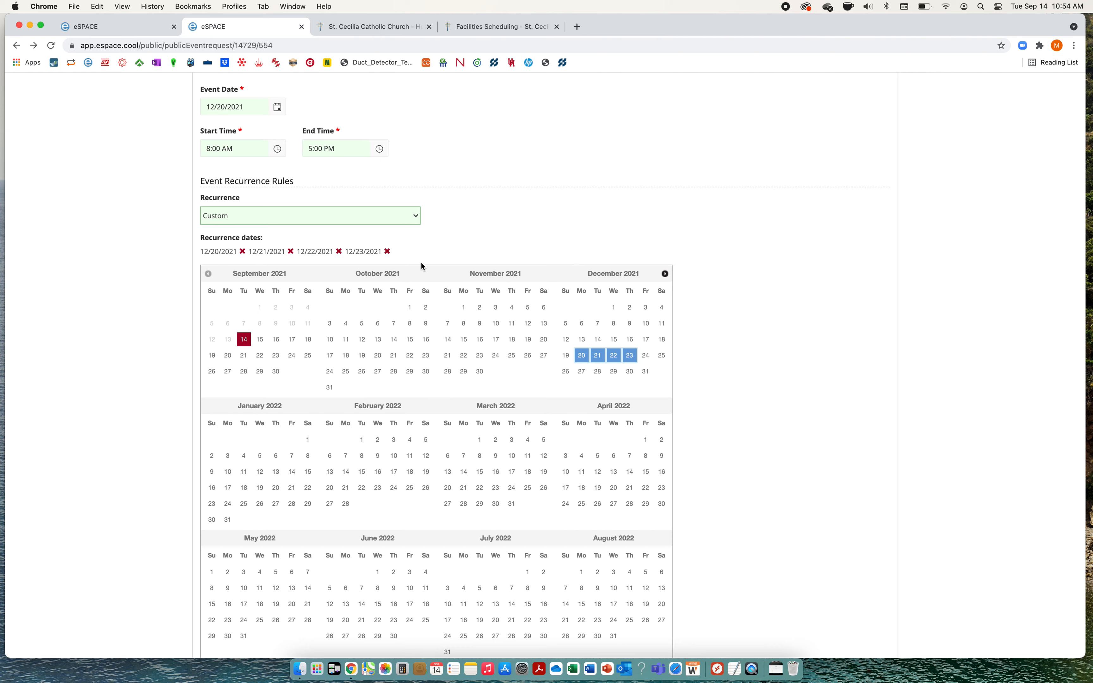
pyautogui.moveTo(247, 253)
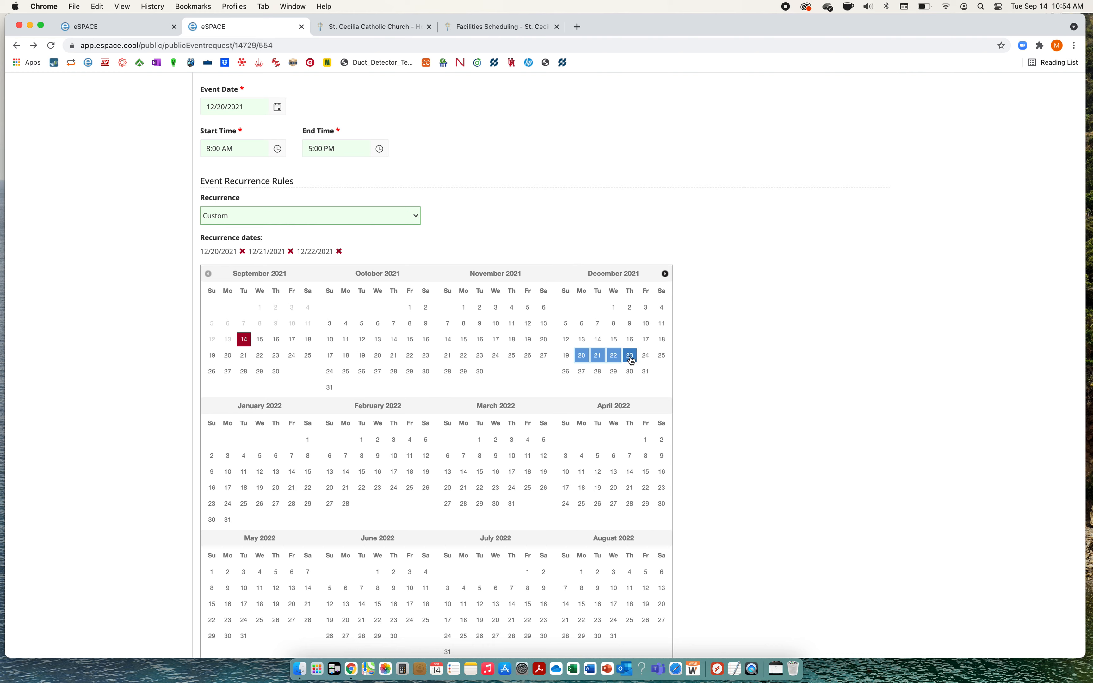
# Tick Auditorium as the event location.
pyautogui.scroll(-3)
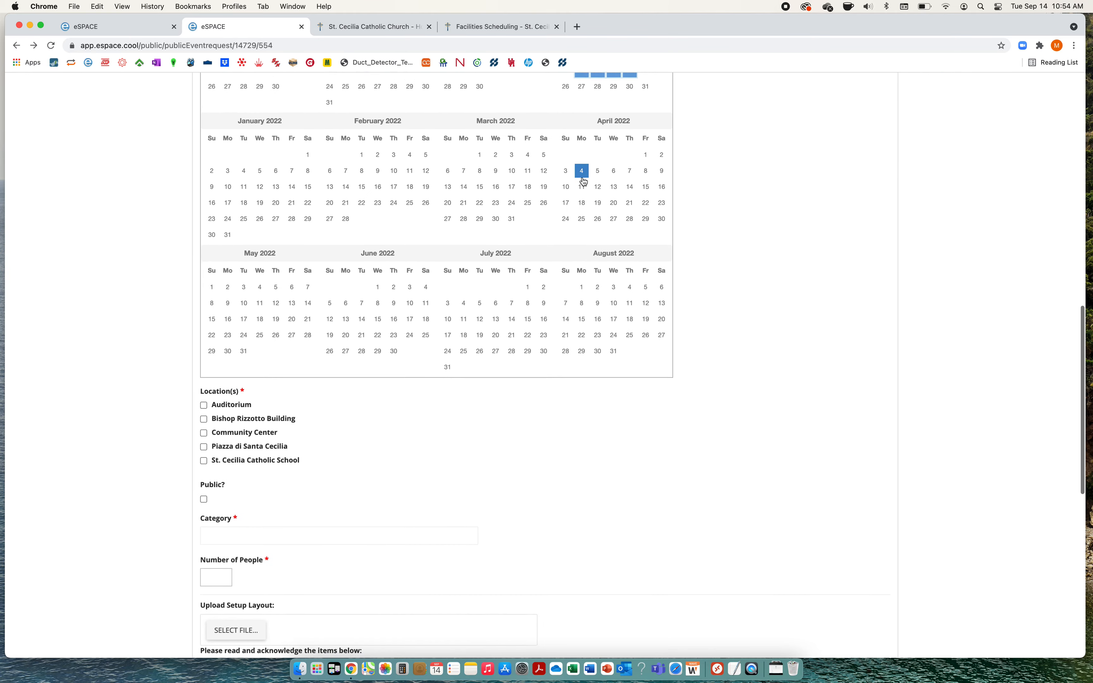
pyautogui.scroll(-3)
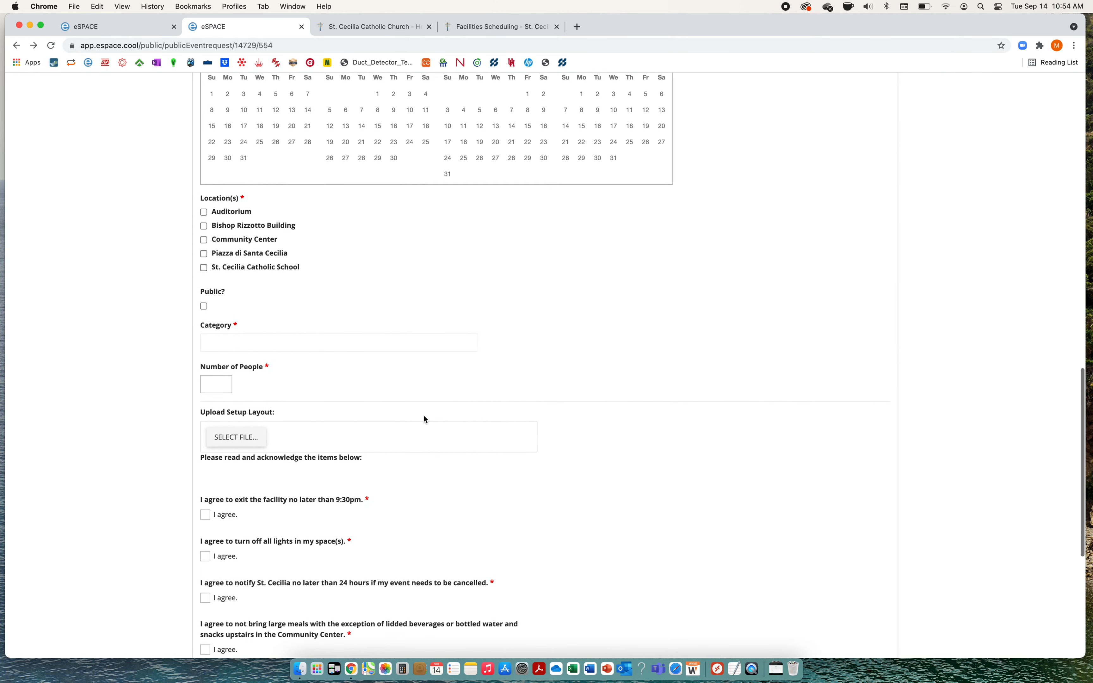
pyautogui.scroll(-3)
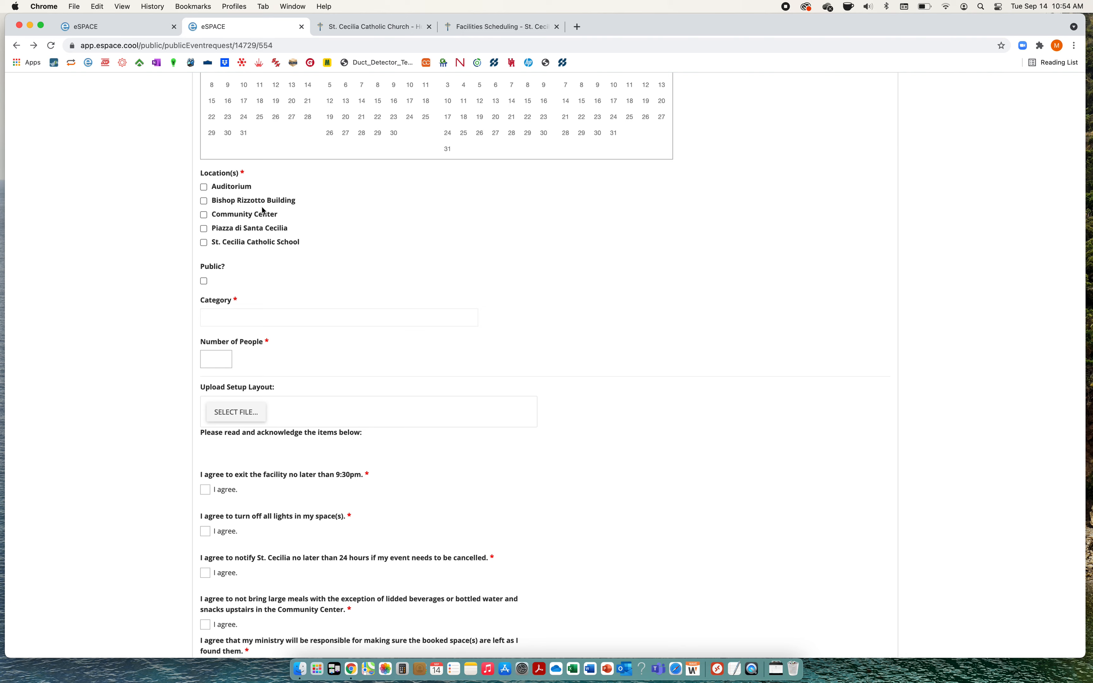
pyautogui.moveTo(294, 227)
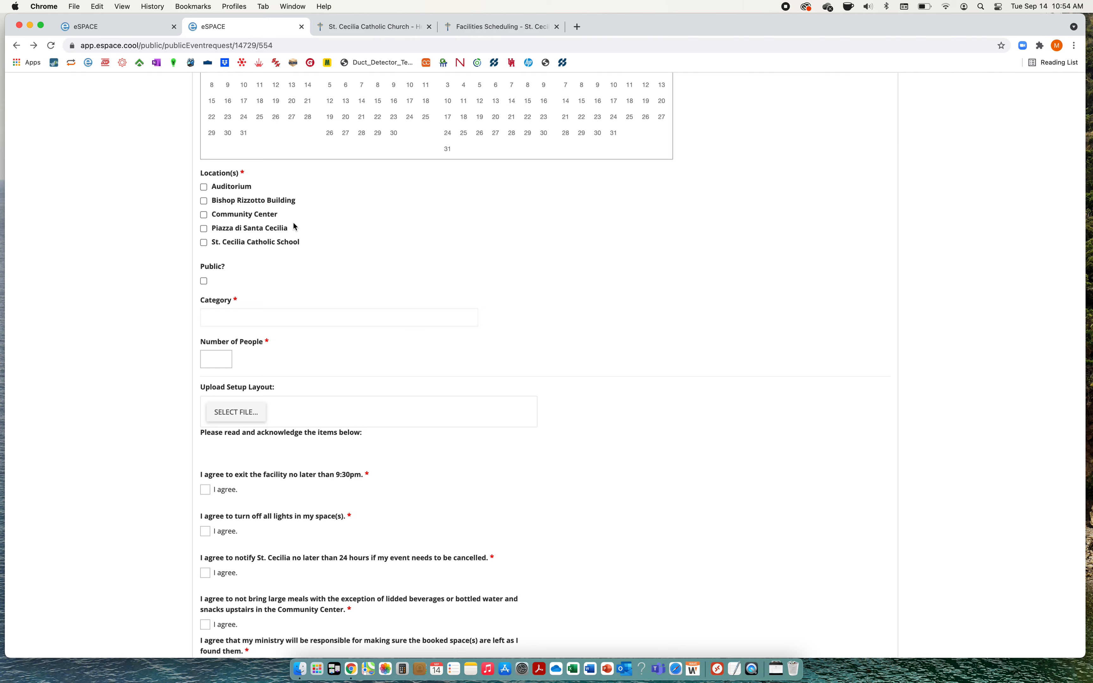
pyautogui.moveTo(287, 238)
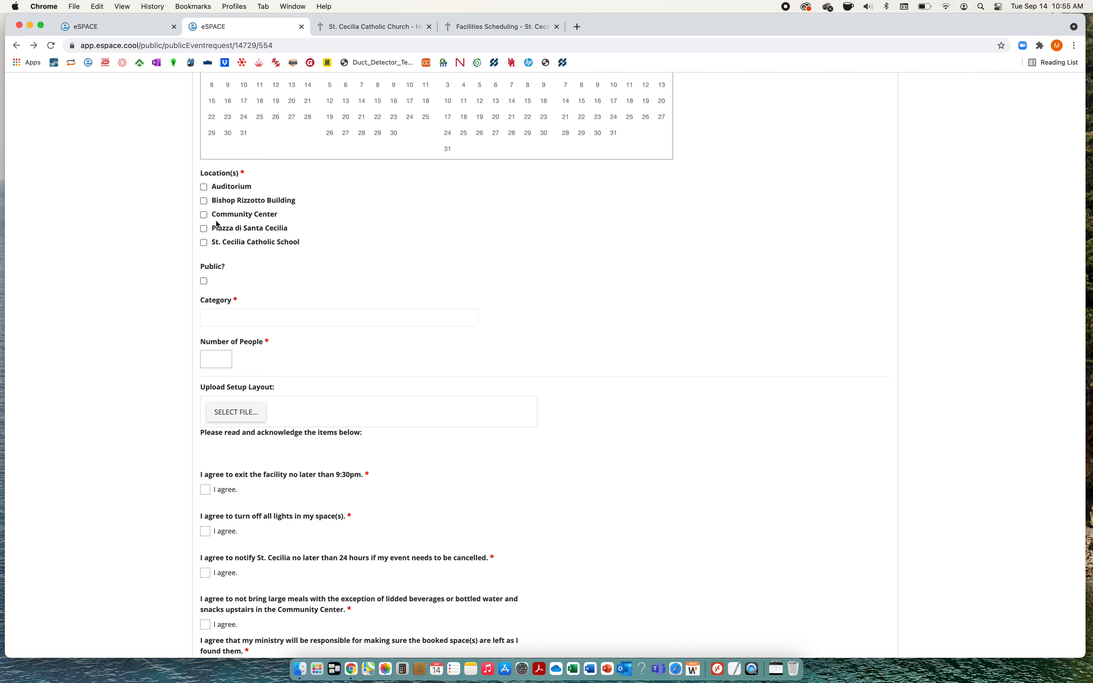
pyautogui.click(204, 186)
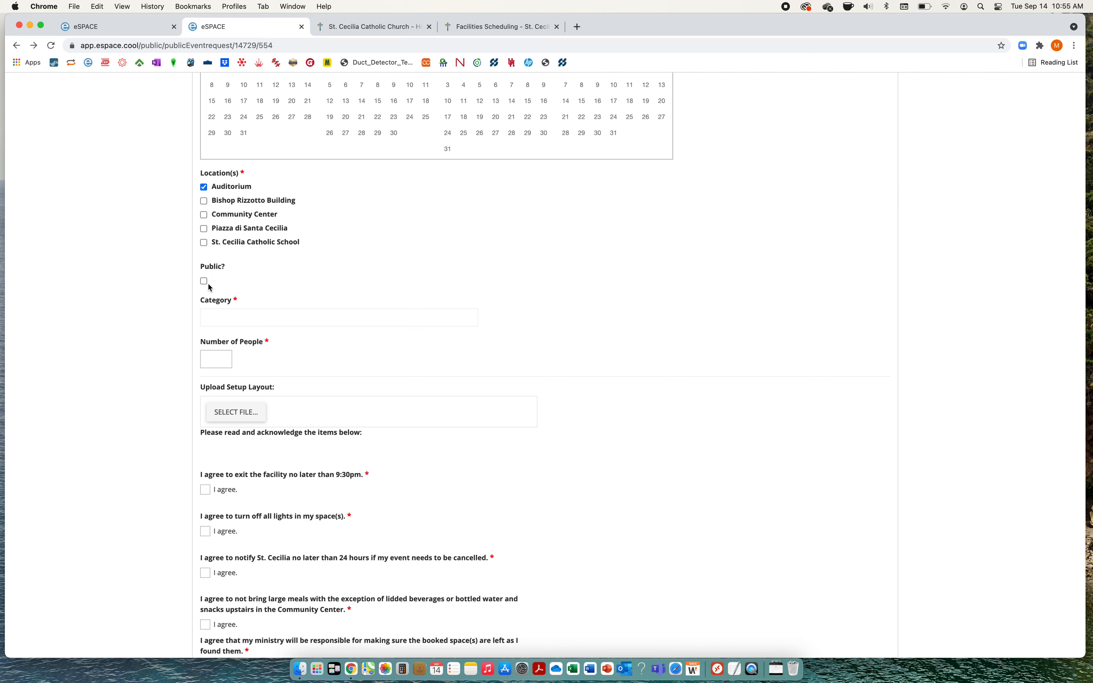
# Mark the event public with the note 'Space will not be available due to refinishing of the Auditorium floors.', correcting the spelling of refinishing.
pyautogui.click(204, 281)
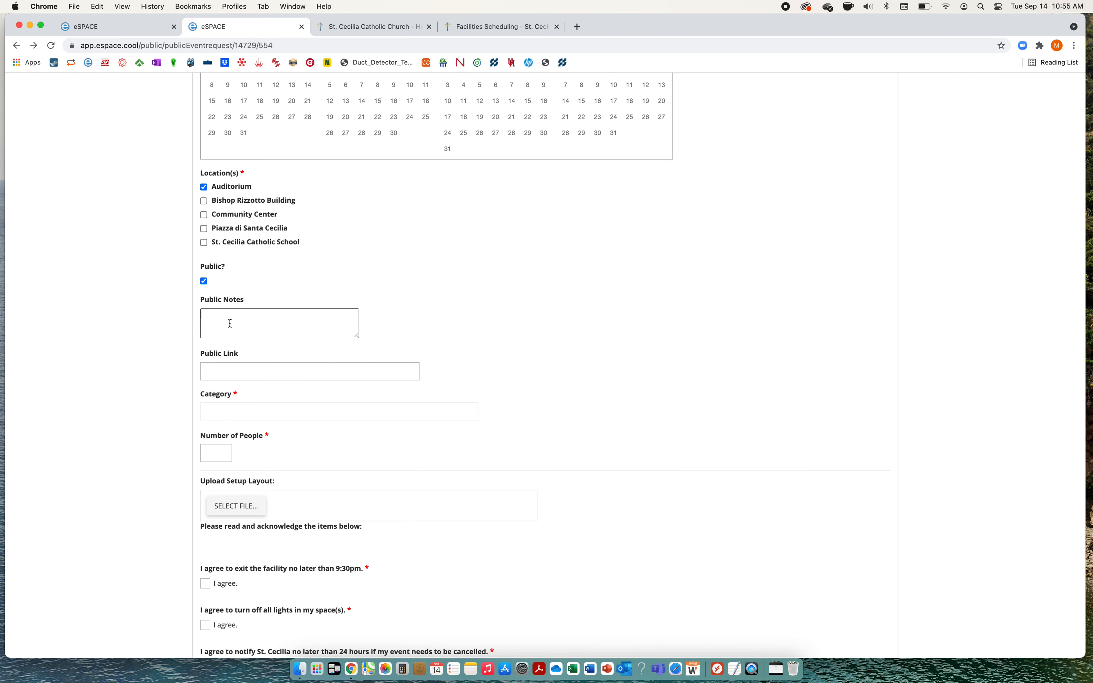
pyautogui.write('Space will not be available due to refinshing of the Auditorium')
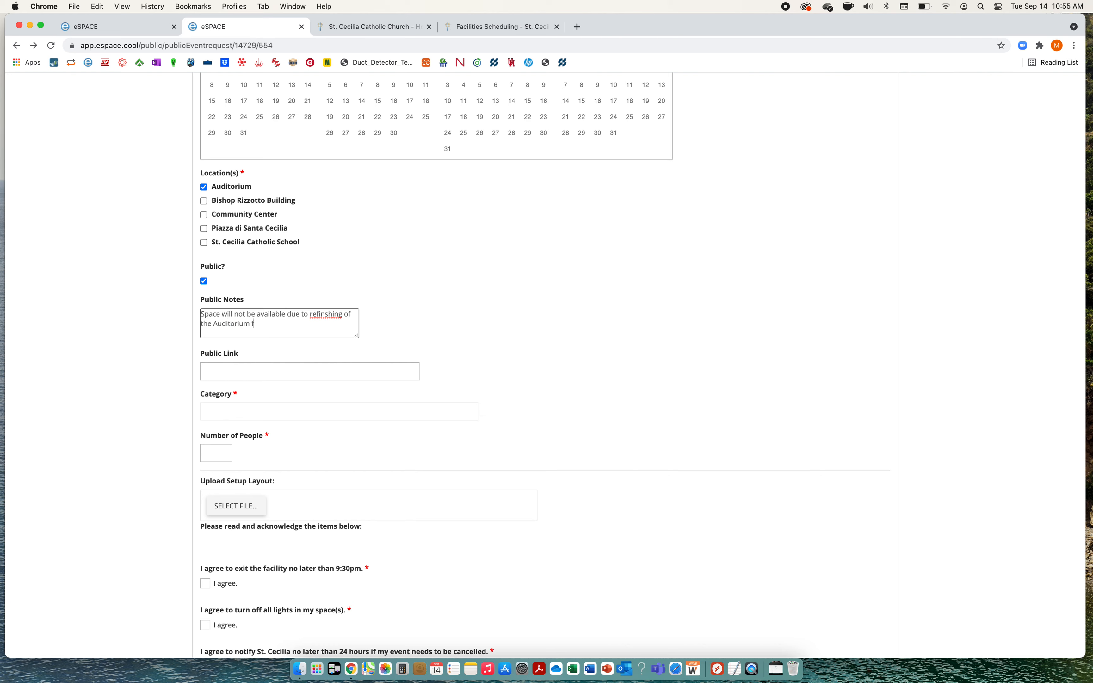
pyautogui.write('floors.')
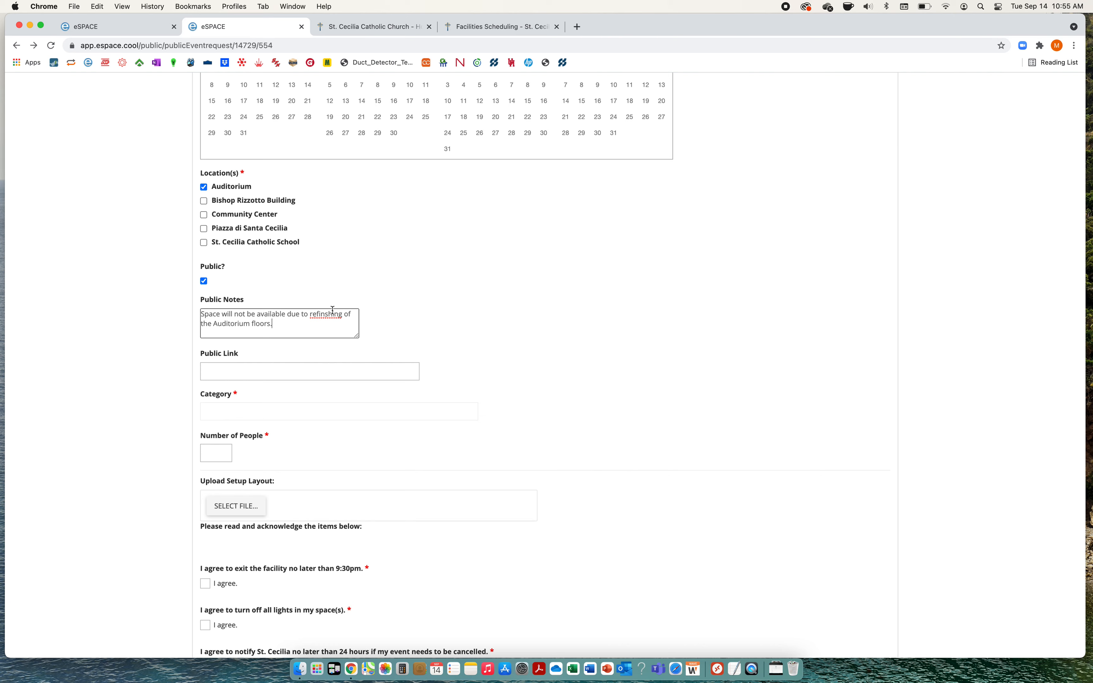
pyautogui.moveTo(431, 330)
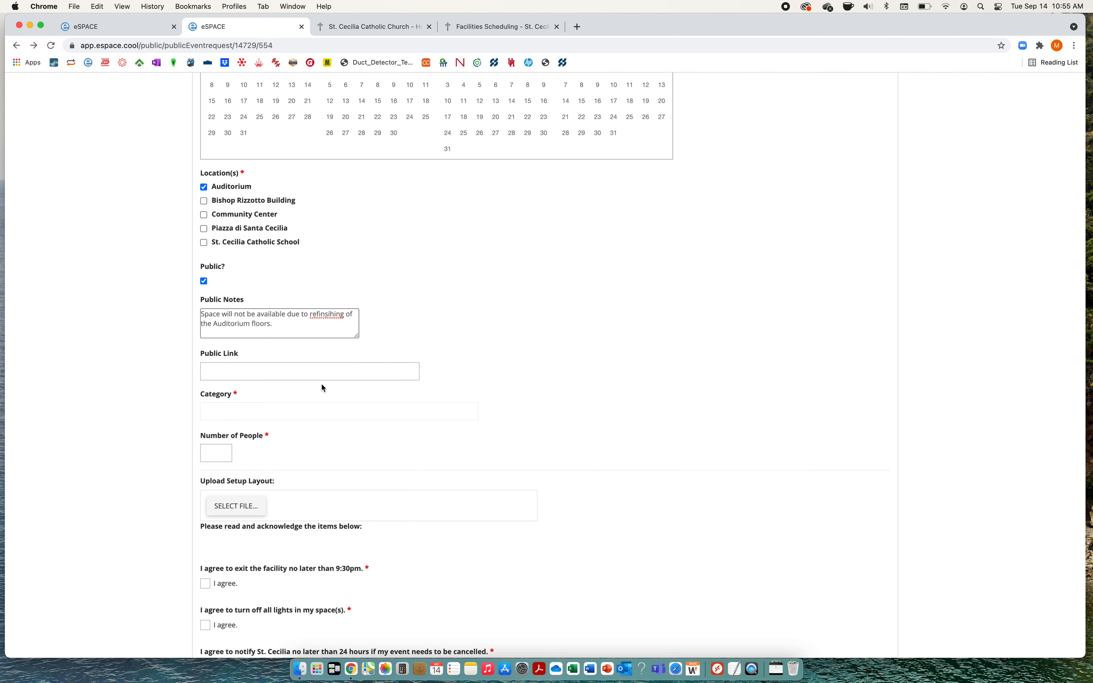
pyautogui.rightClick(328, 323)
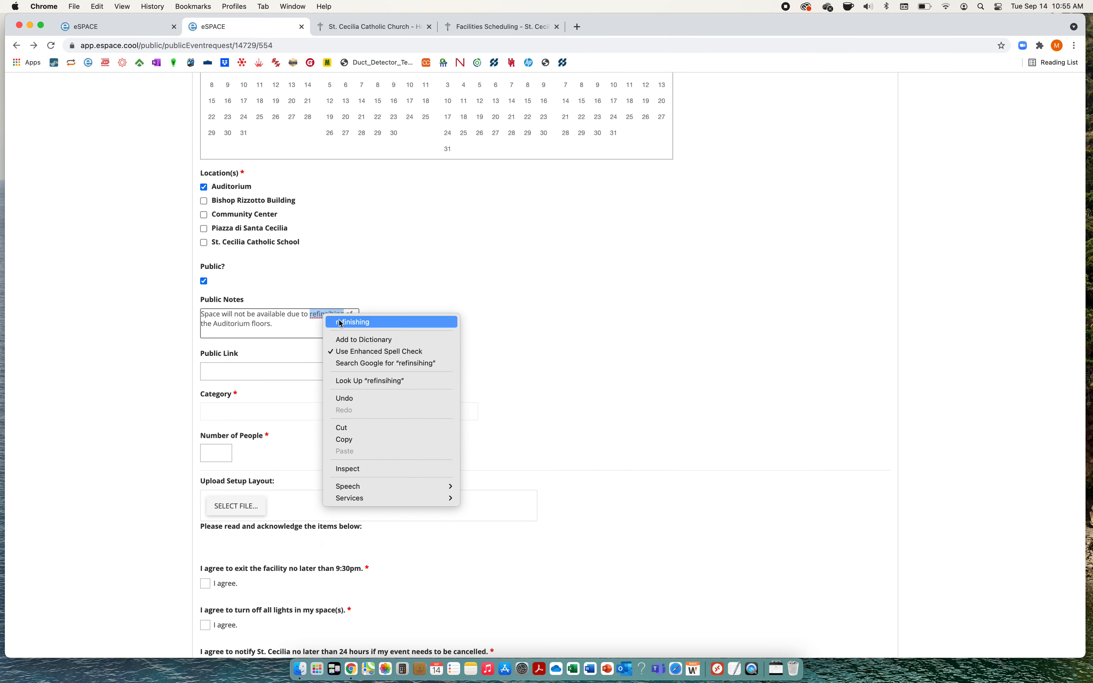
pyautogui.click(353, 321)
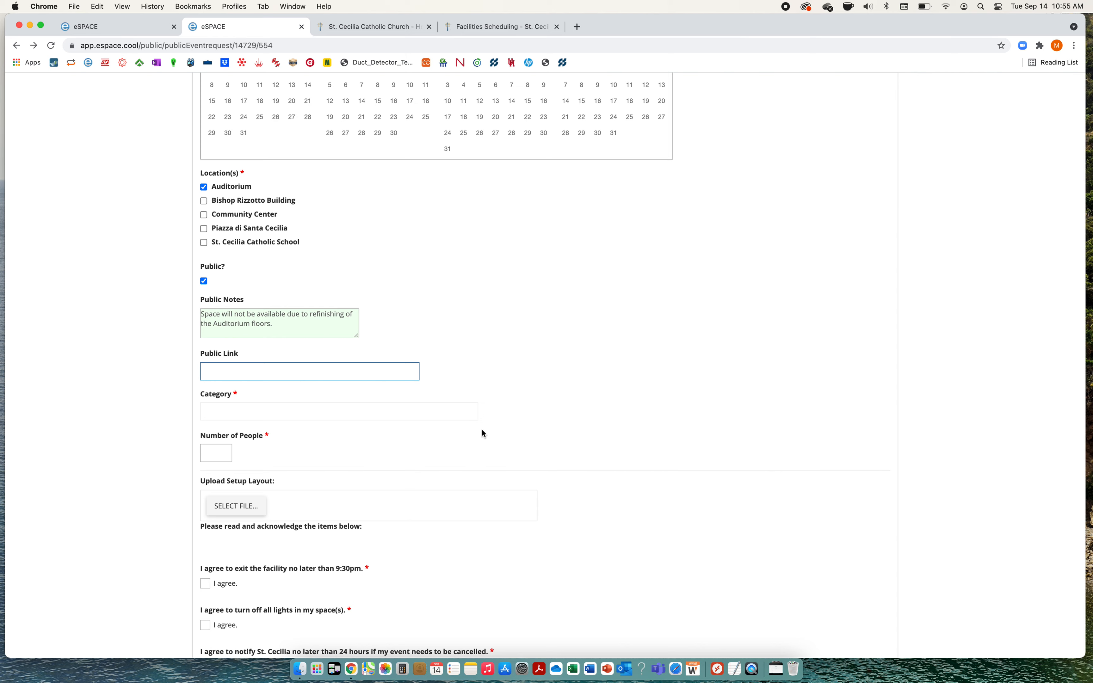
pyautogui.moveTo(361, 414)
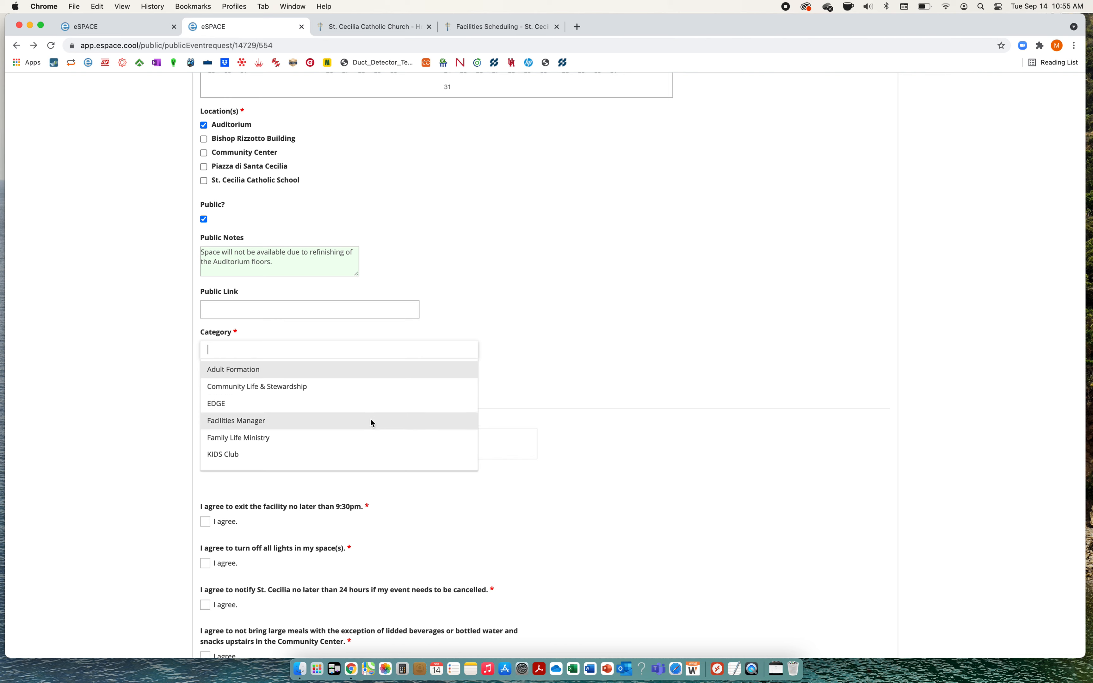
# Choose Facilities Manager as the category and raise the number of people to 4.
pyautogui.click(235, 421)
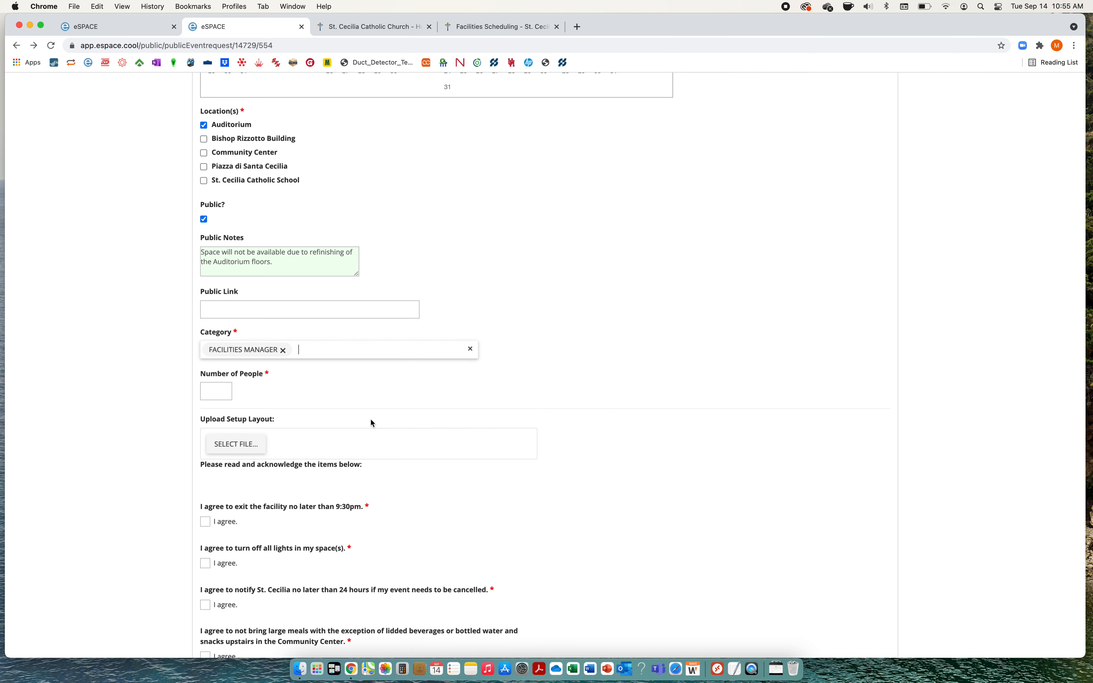
pyautogui.scroll(-3)
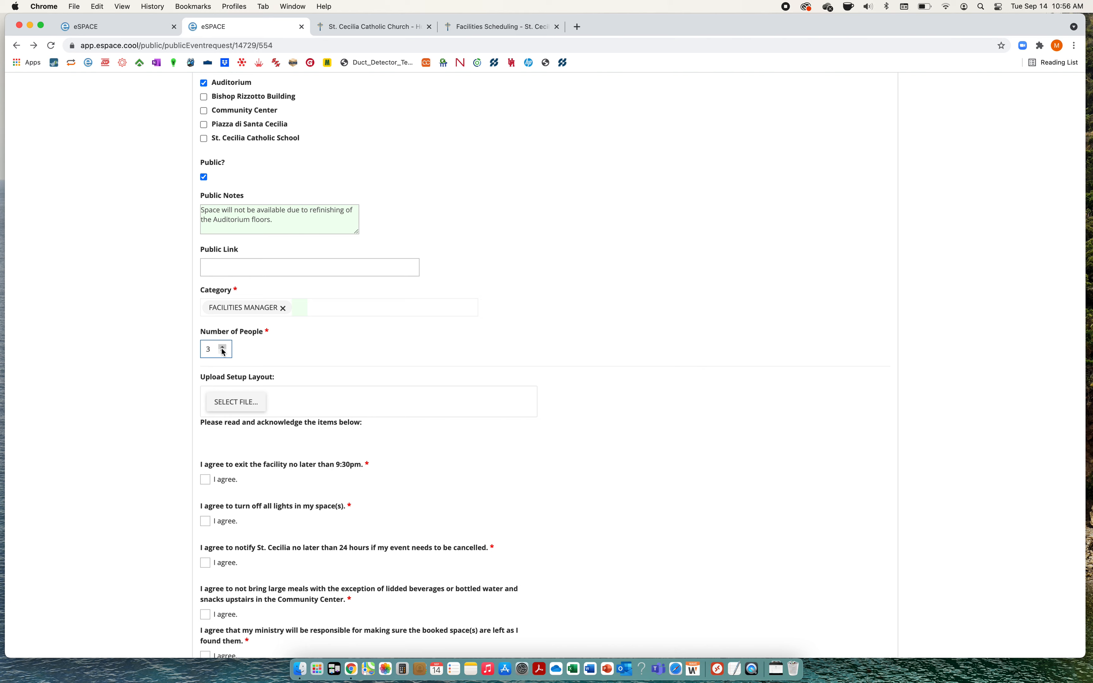
pyautogui.click(222, 346)
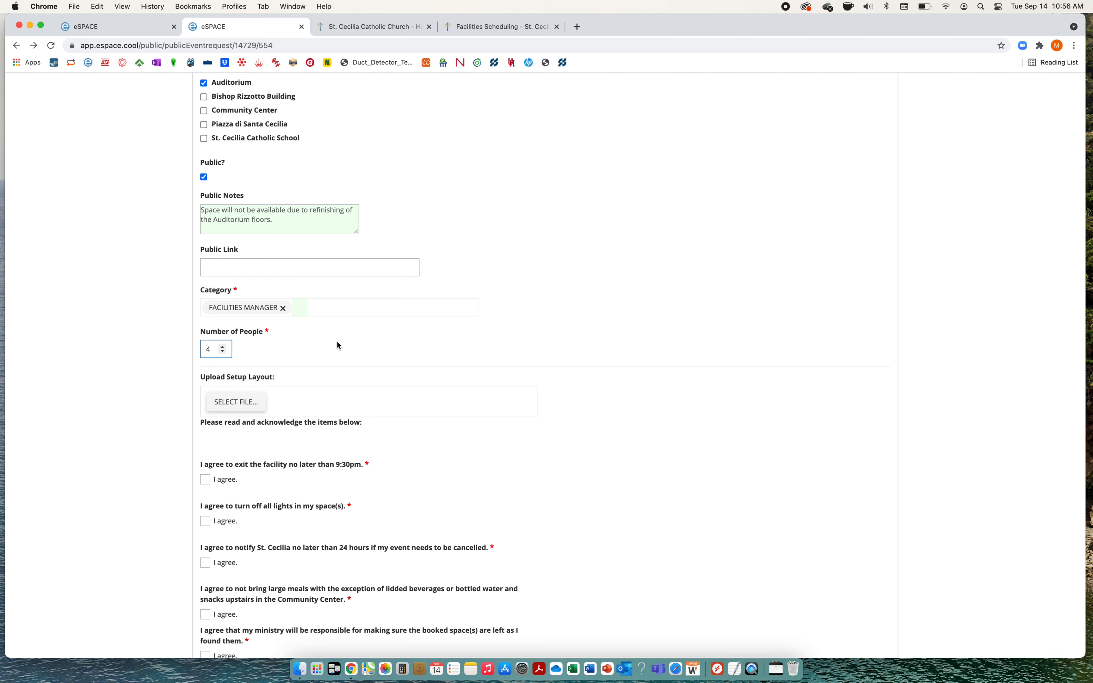
pyautogui.moveTo(329, 445)
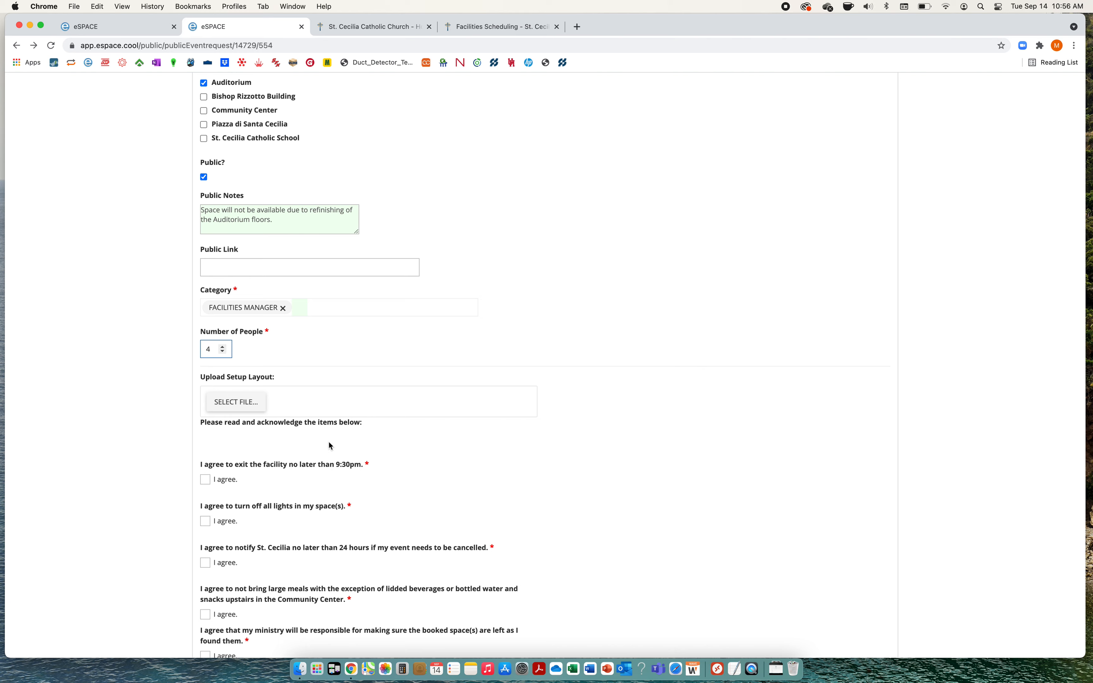
pyautogui.scroll(-3)
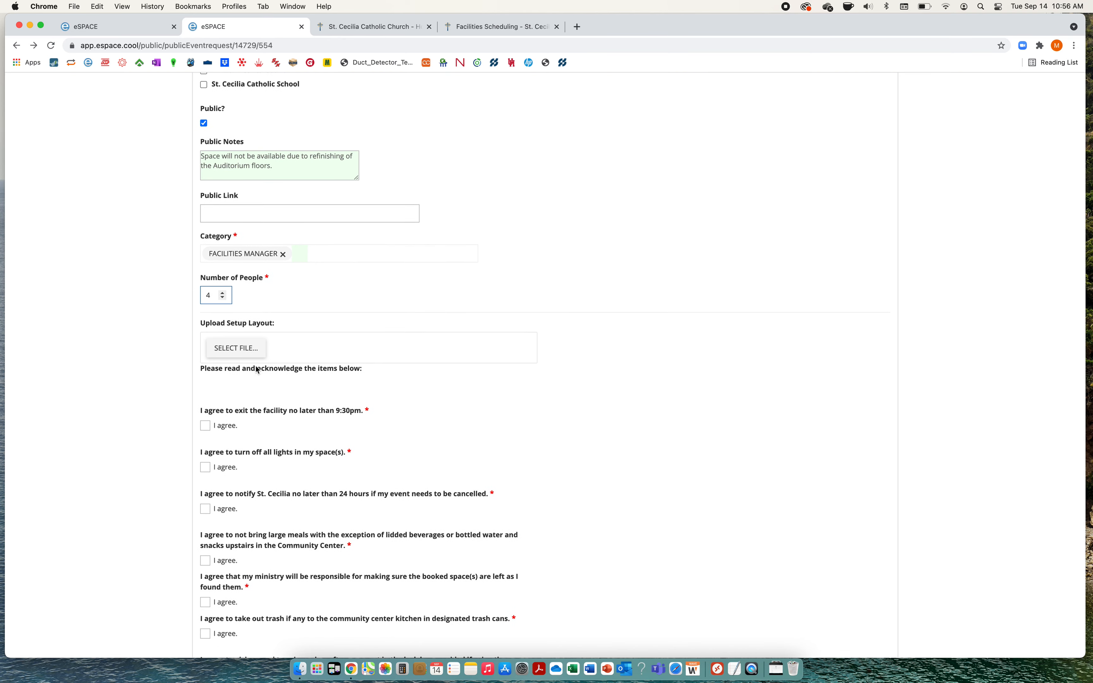
pyautogui.moveTo(251, 352)
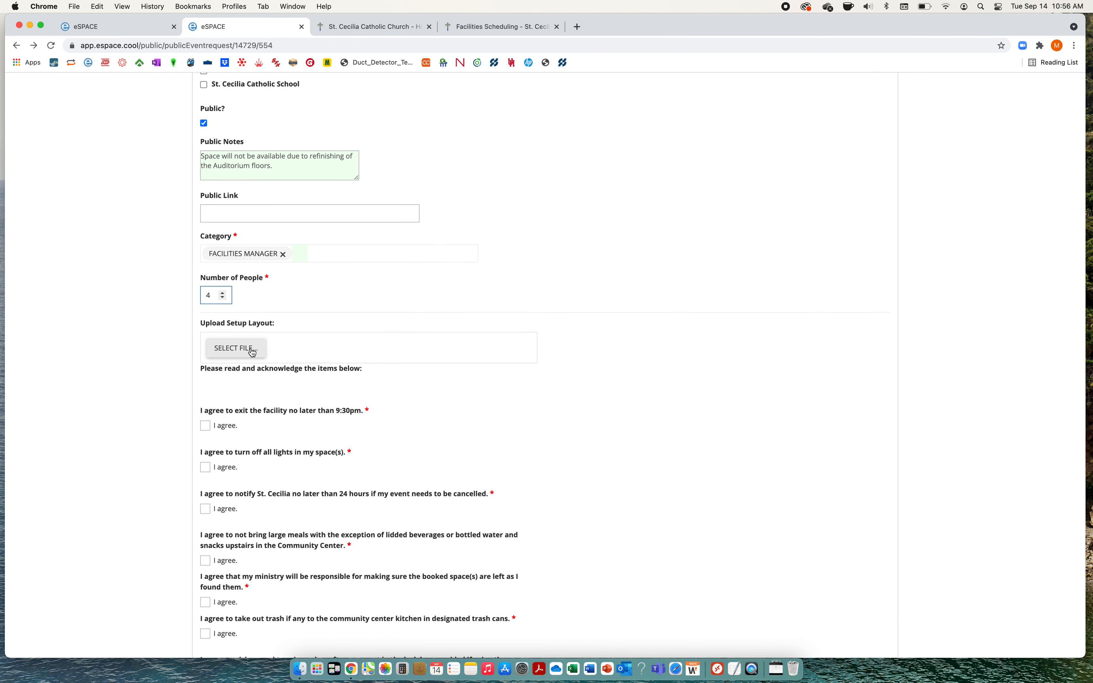
pyautogui.click(235, 348)
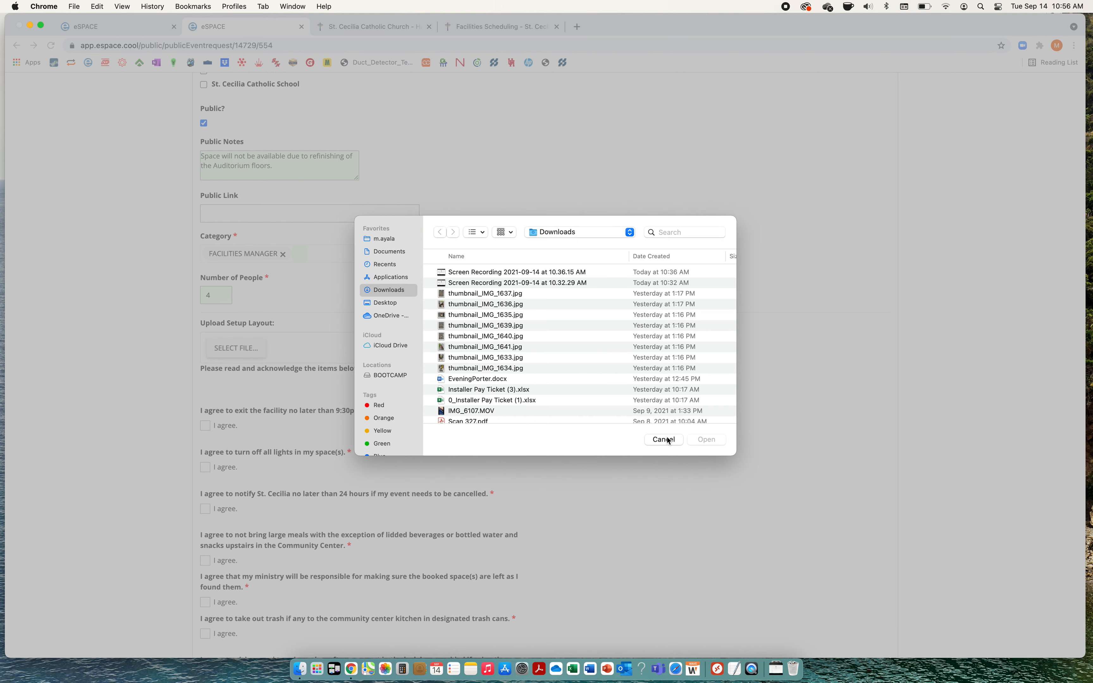
pyautogui.click(662, 439)
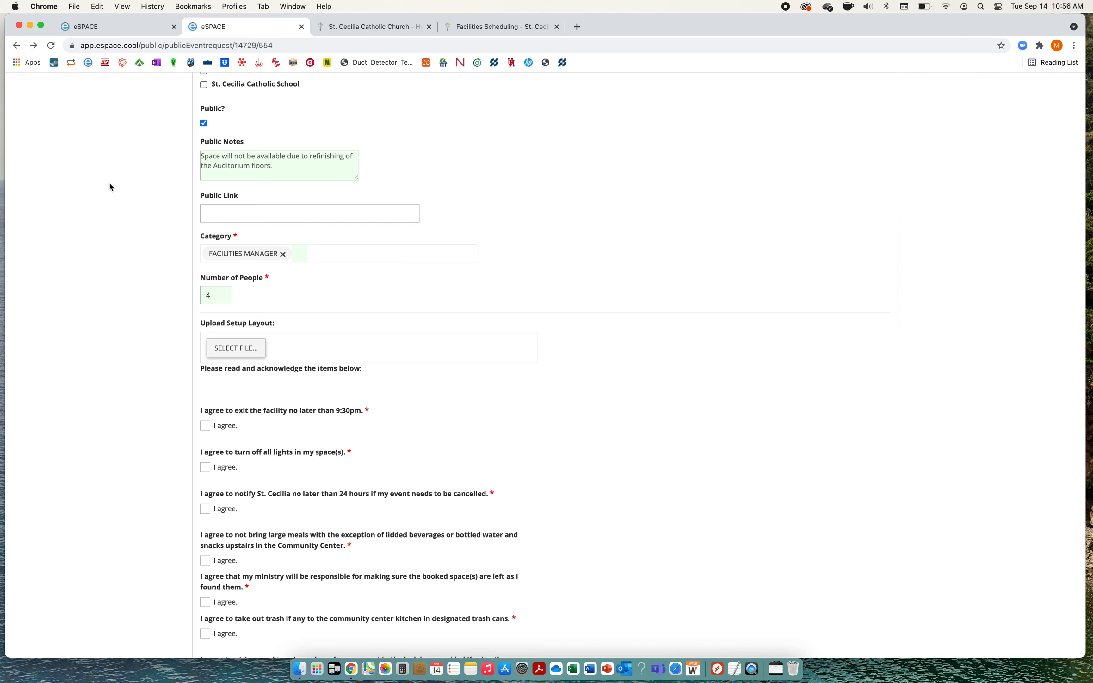
pyautogui.moveTo(68, 301)
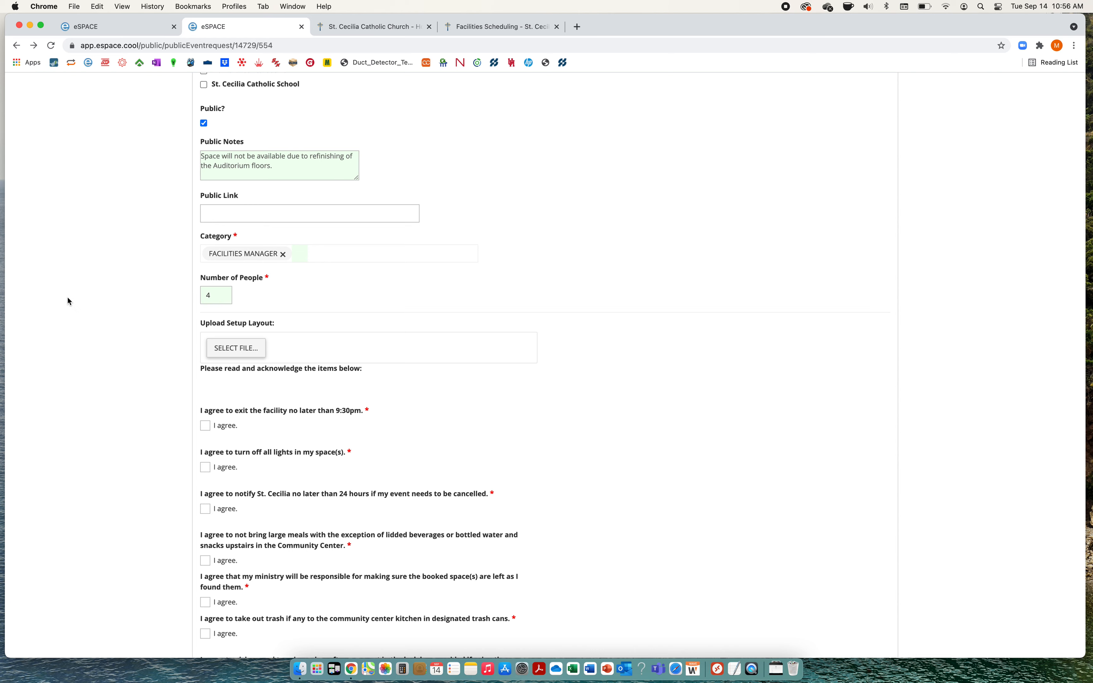
# Agree to the first six guidelines: leave by 9:30pm, lights off, 24-hour cancellation, no large meals upstairs, leave spaces as found, take out trash.
pyautogui.scroll(-3)
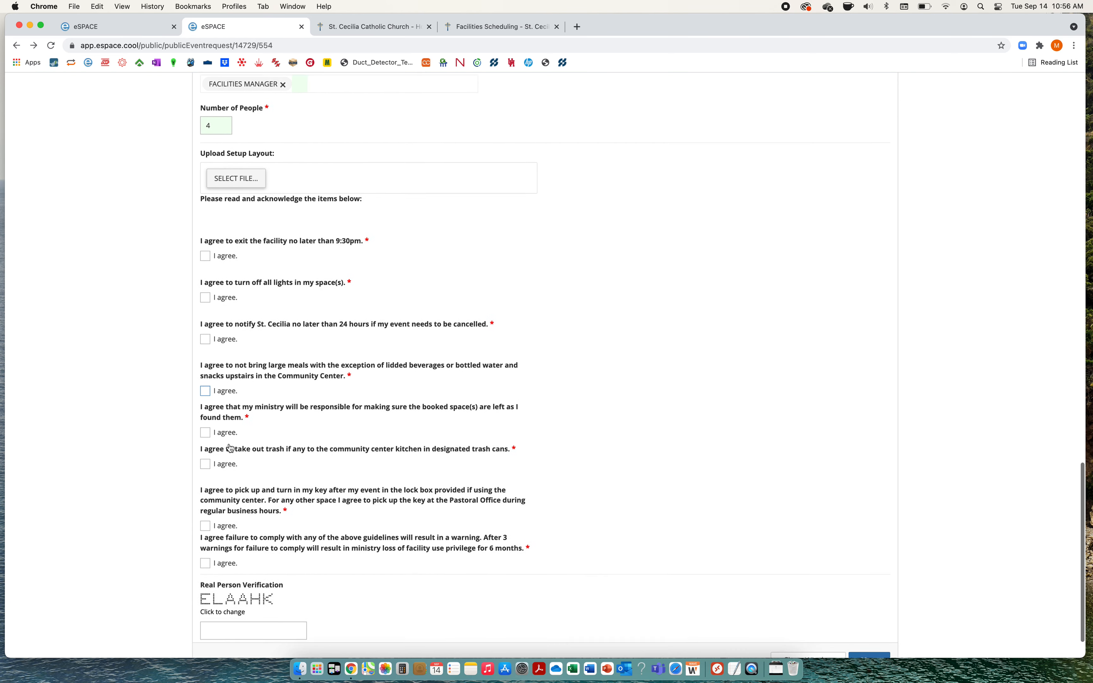
pyautogui.scroll(-3)
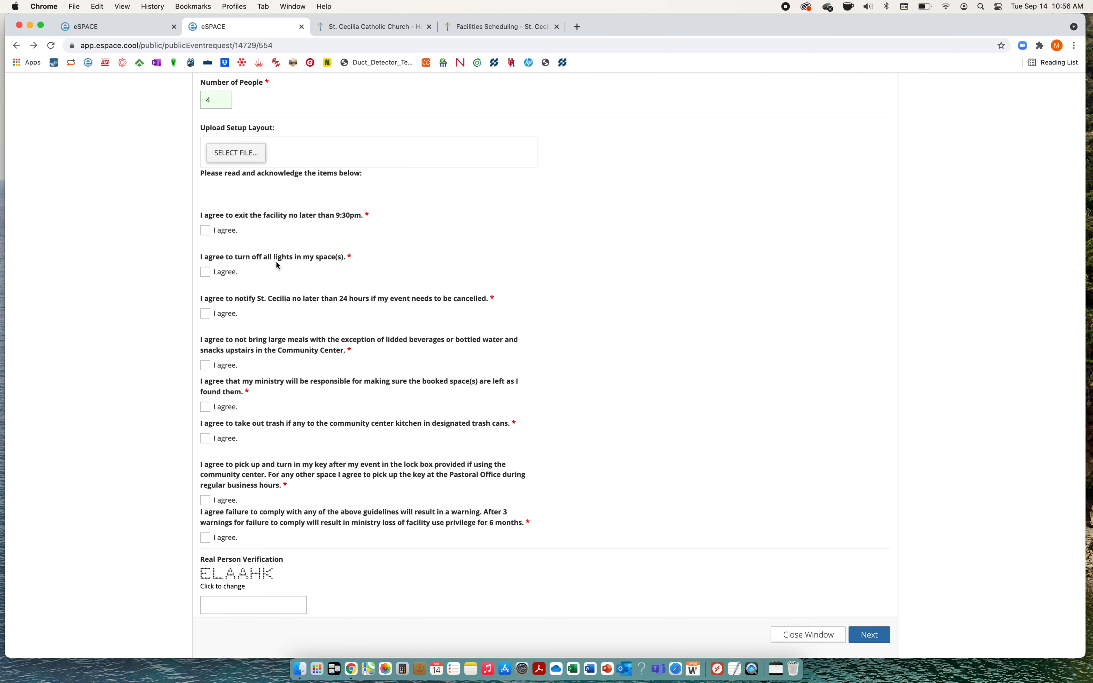
pyautogui.click(205, 230)
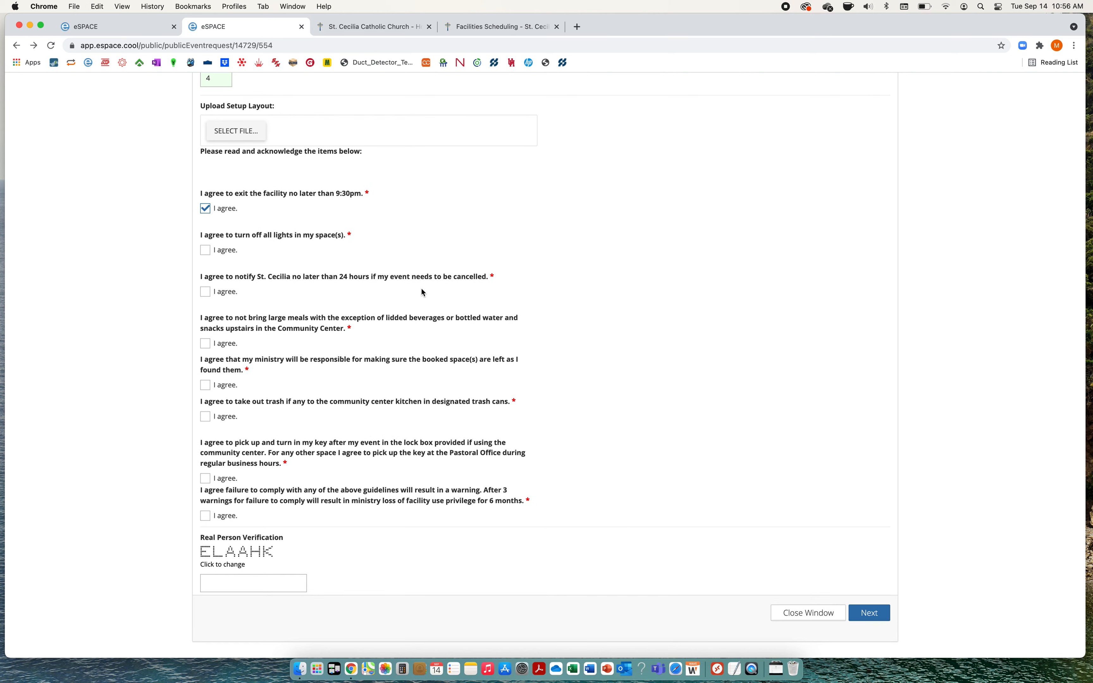
pyautogui.moveTo(242, 277)
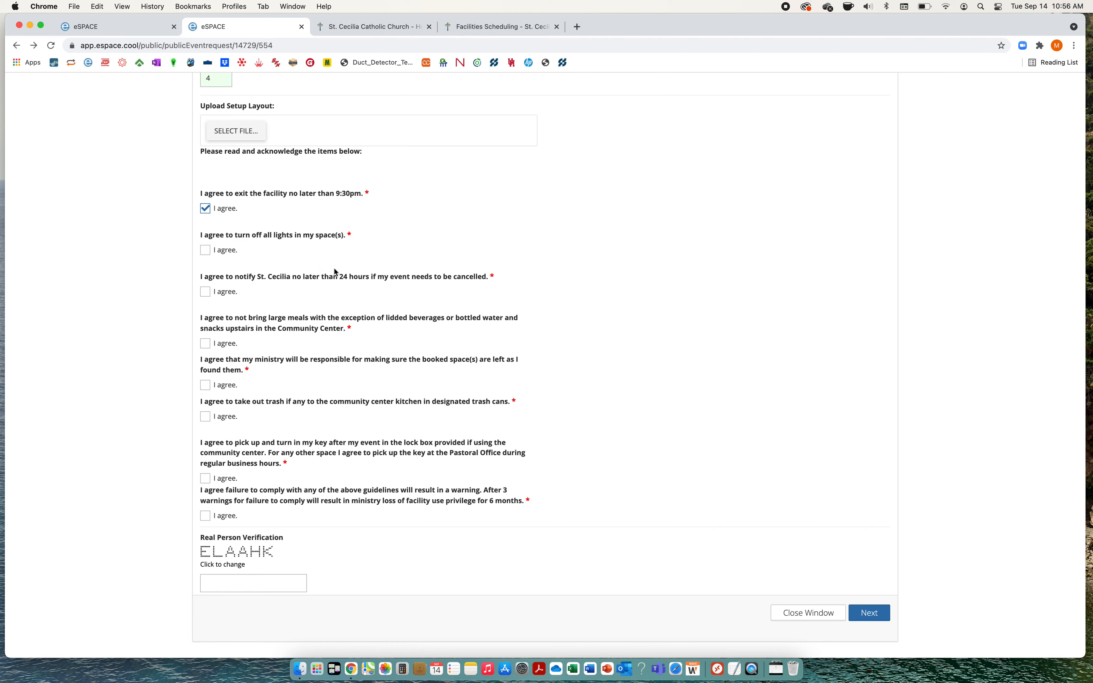
pyautogui.moveTo(315, 267)
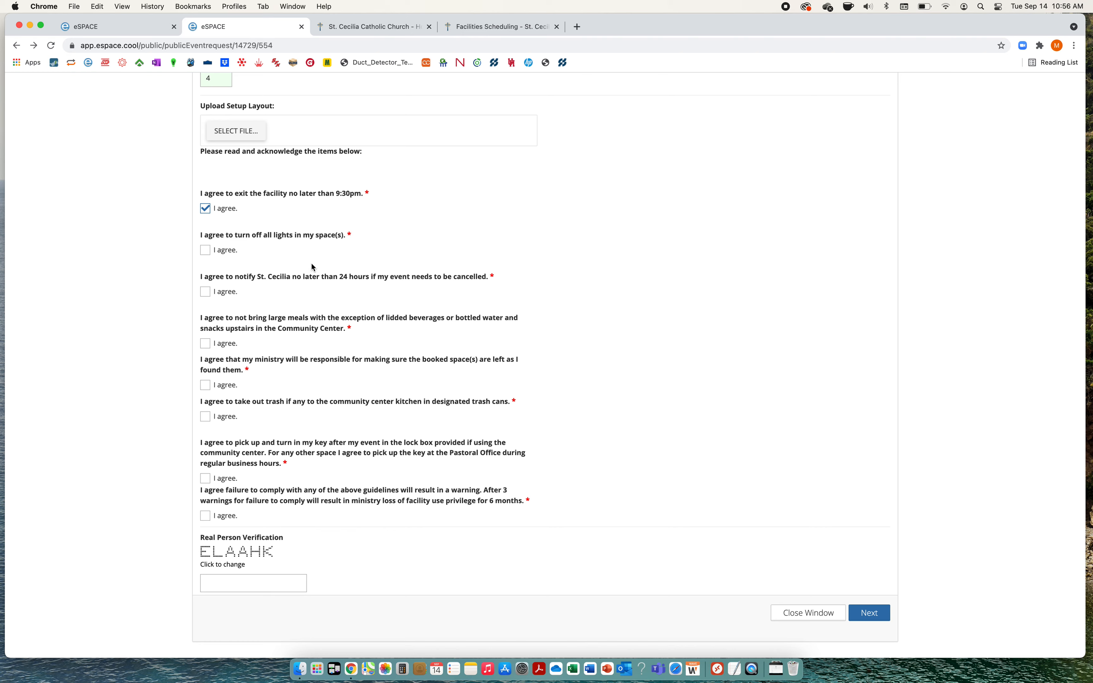
pyautogui.moveTo(198, 255)
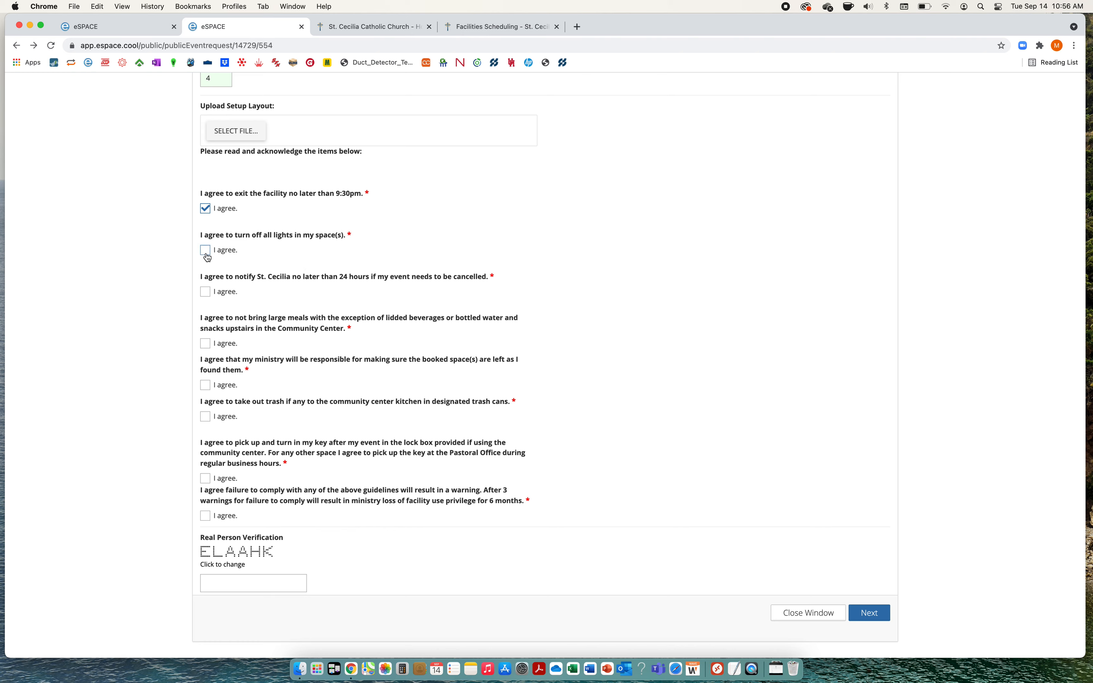
pyautogui.click(205, 249)
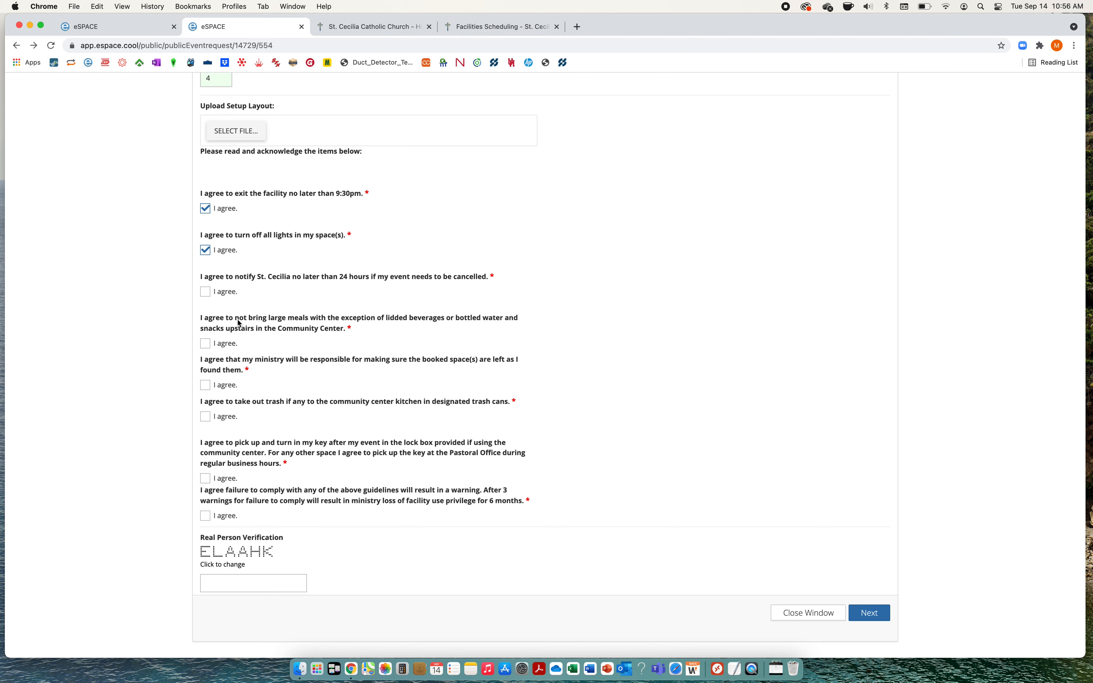
pyautogui.moveTo(497, 385)
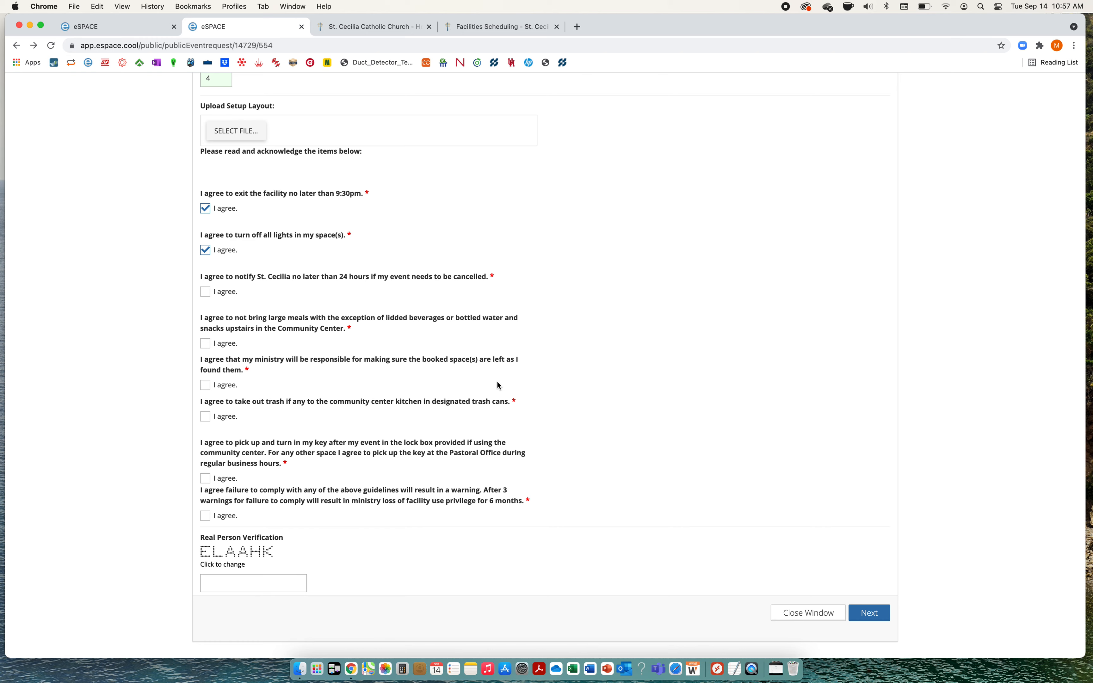
pyautogui.moveTo(324, 300)
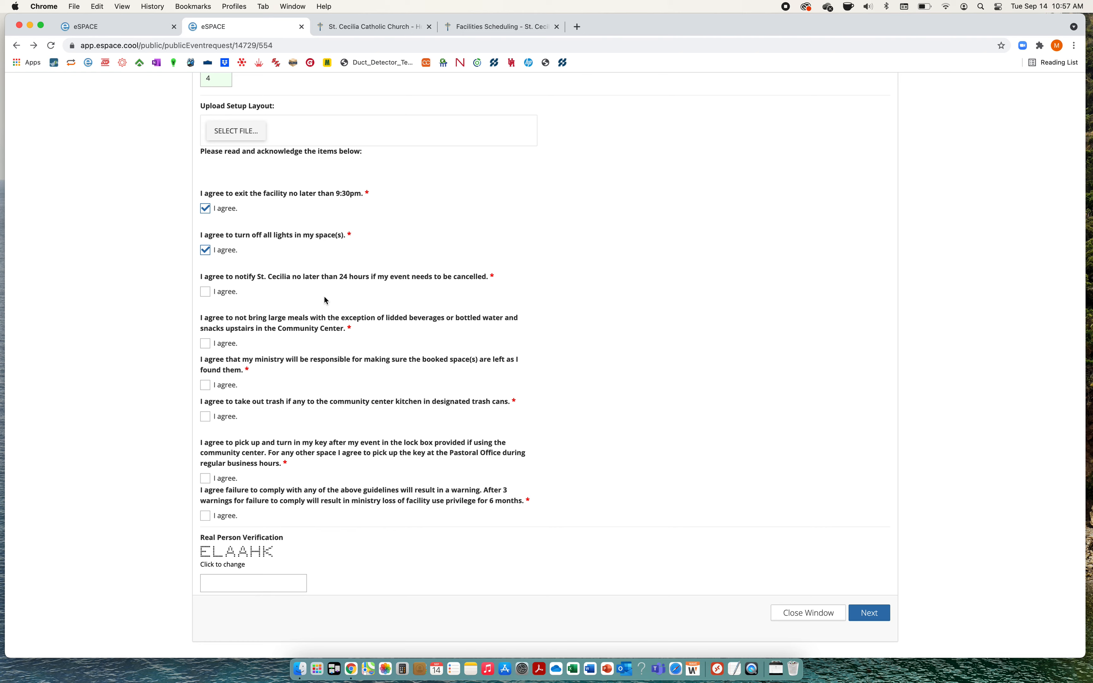
pyautogui.moveTo(214, 304)
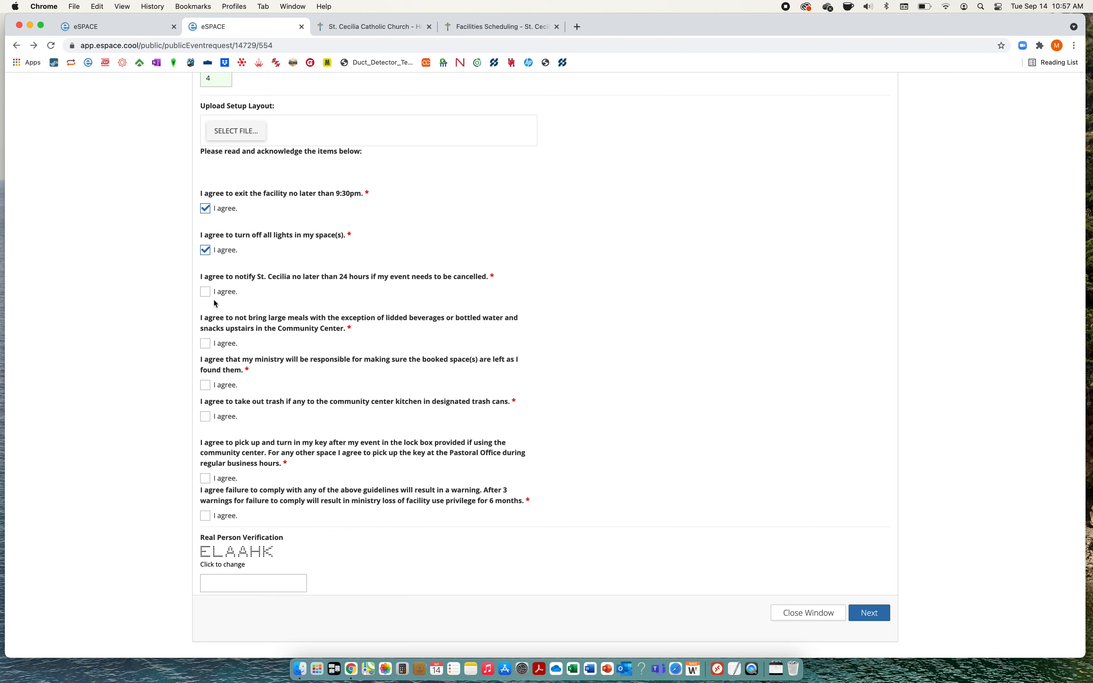
pyautogui.click(205, 292)
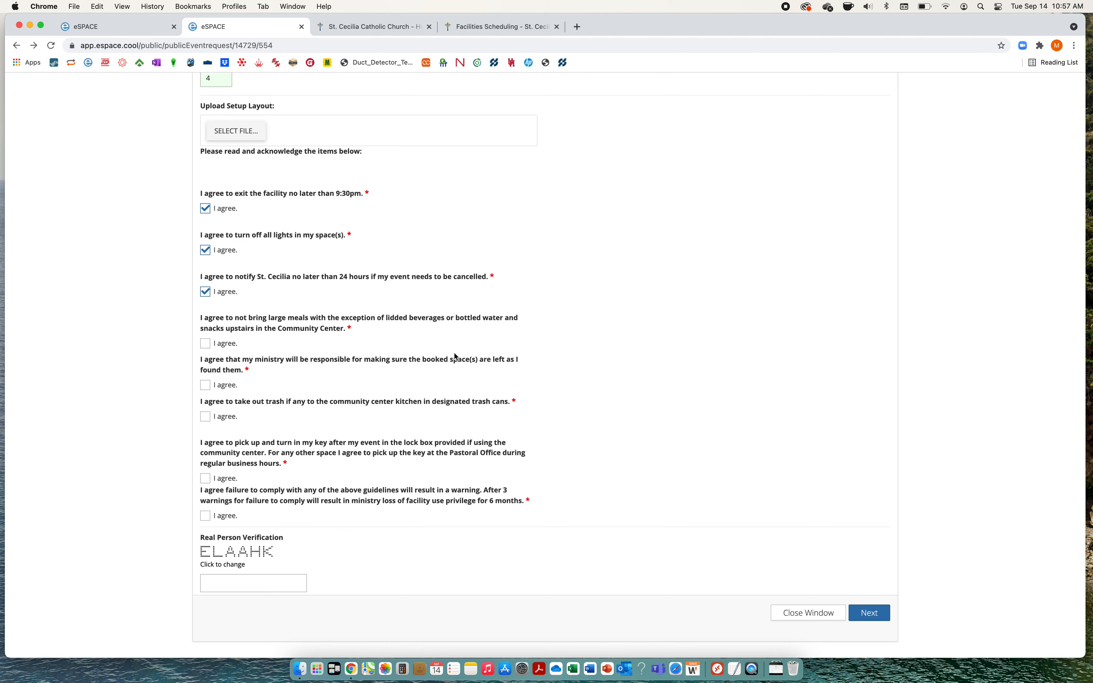
pyautogui.moveTo(444, 335)
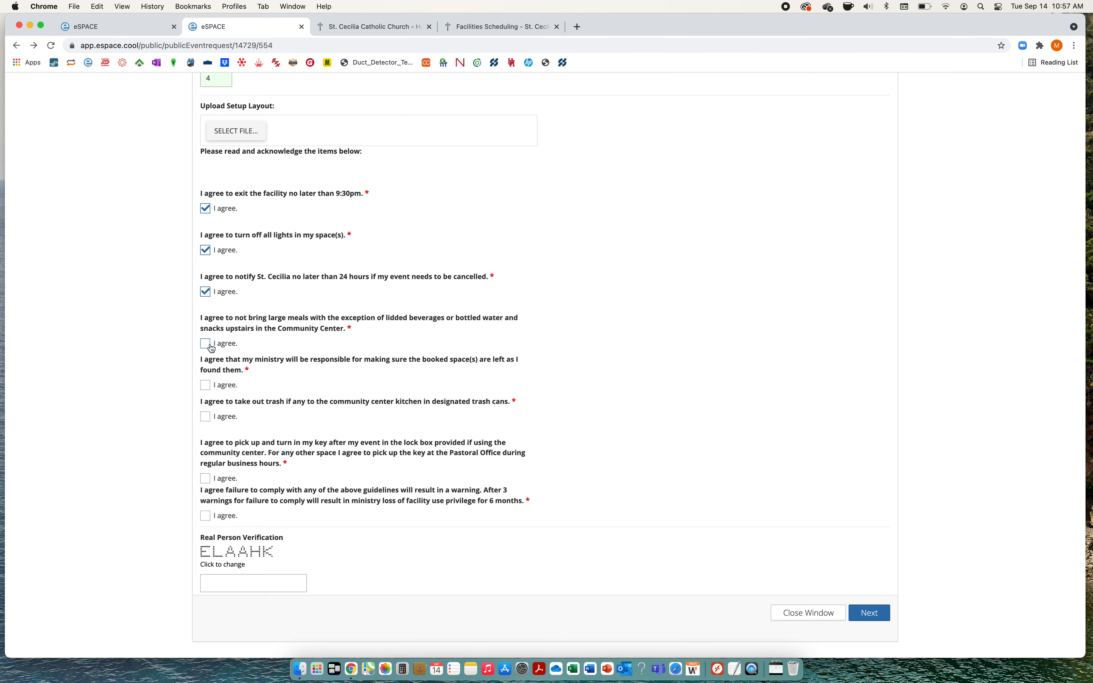
pyautogui.click(205, 341)
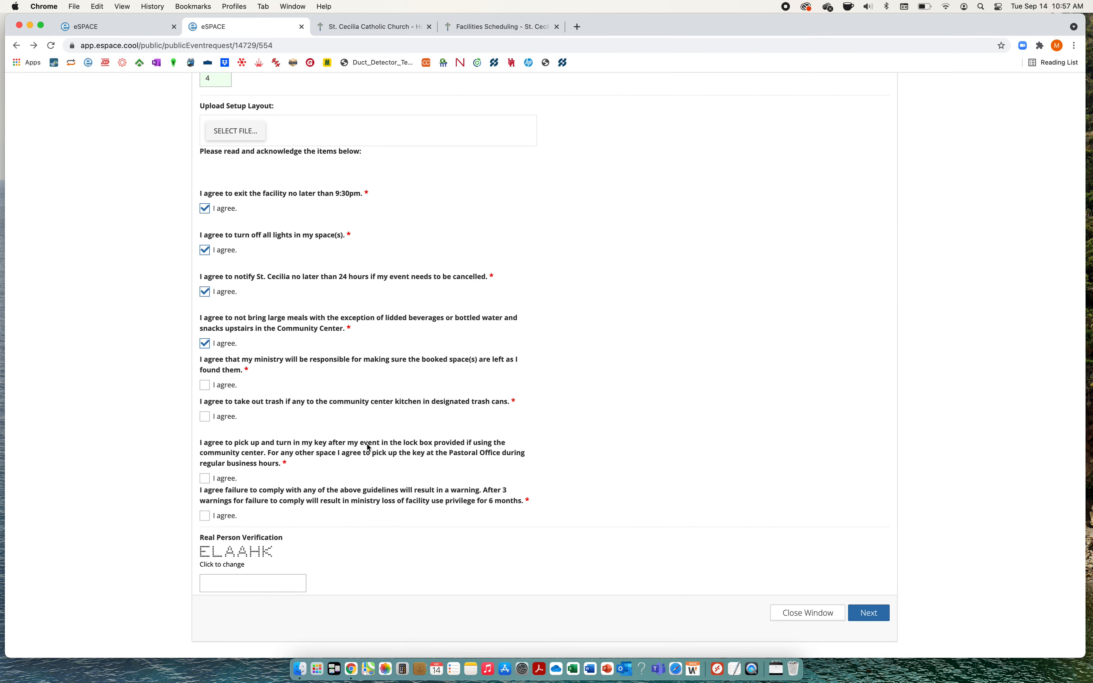
pyautogui.moveTo(603, 472)
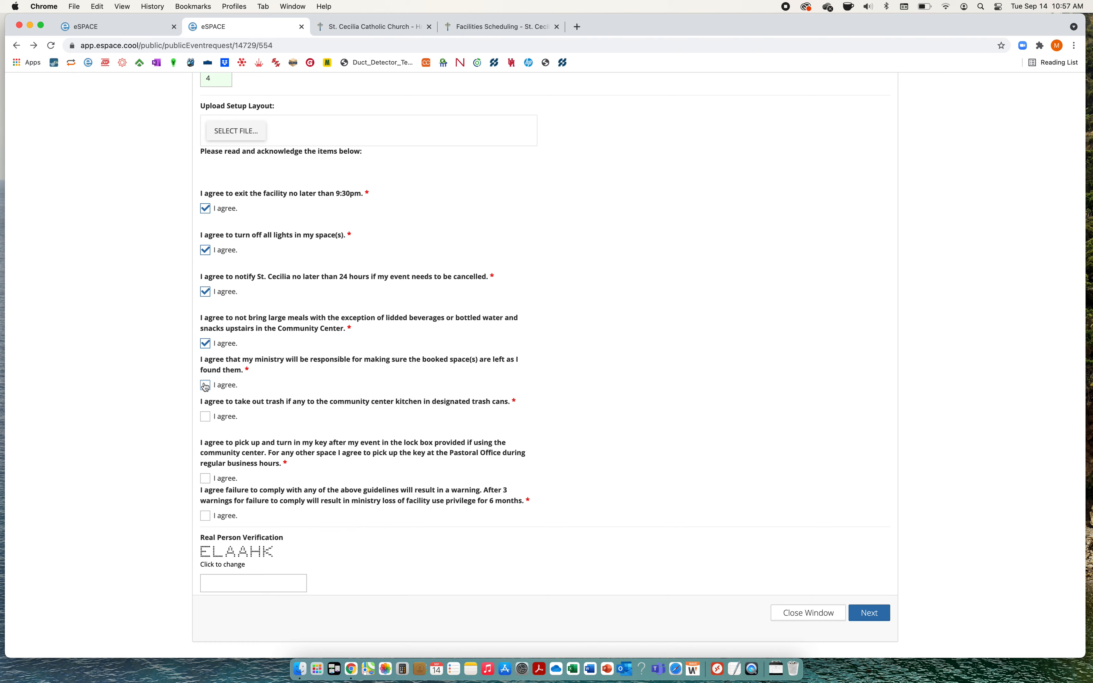
pyautogui.click(205, 384)
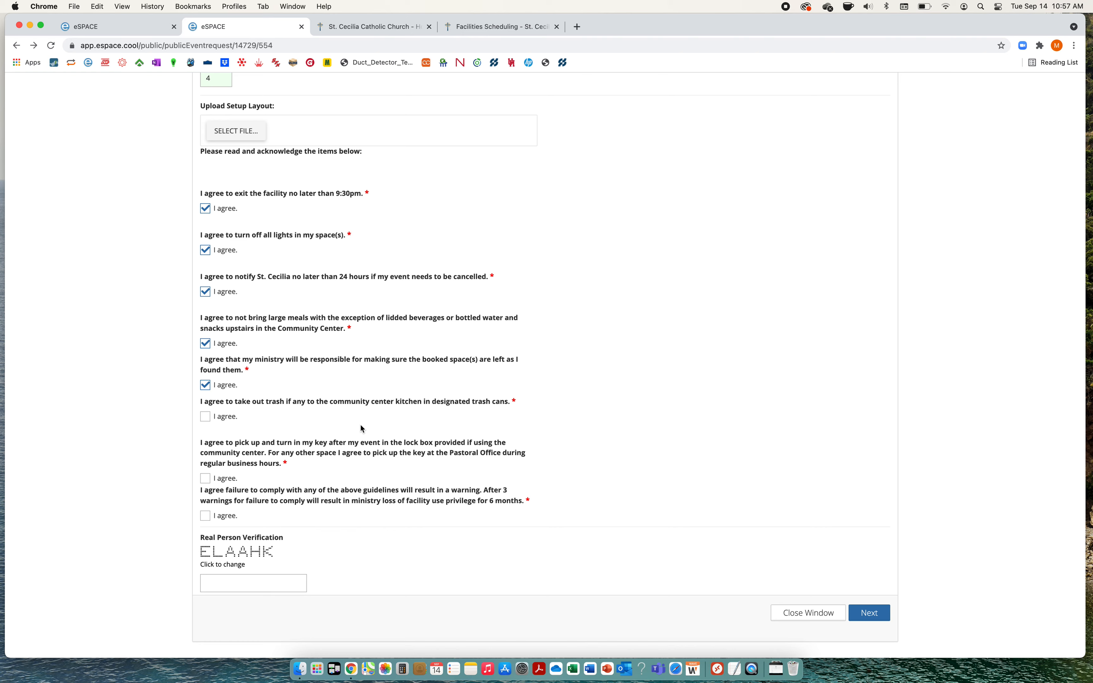
pyautogui.moveTo(205, 416)
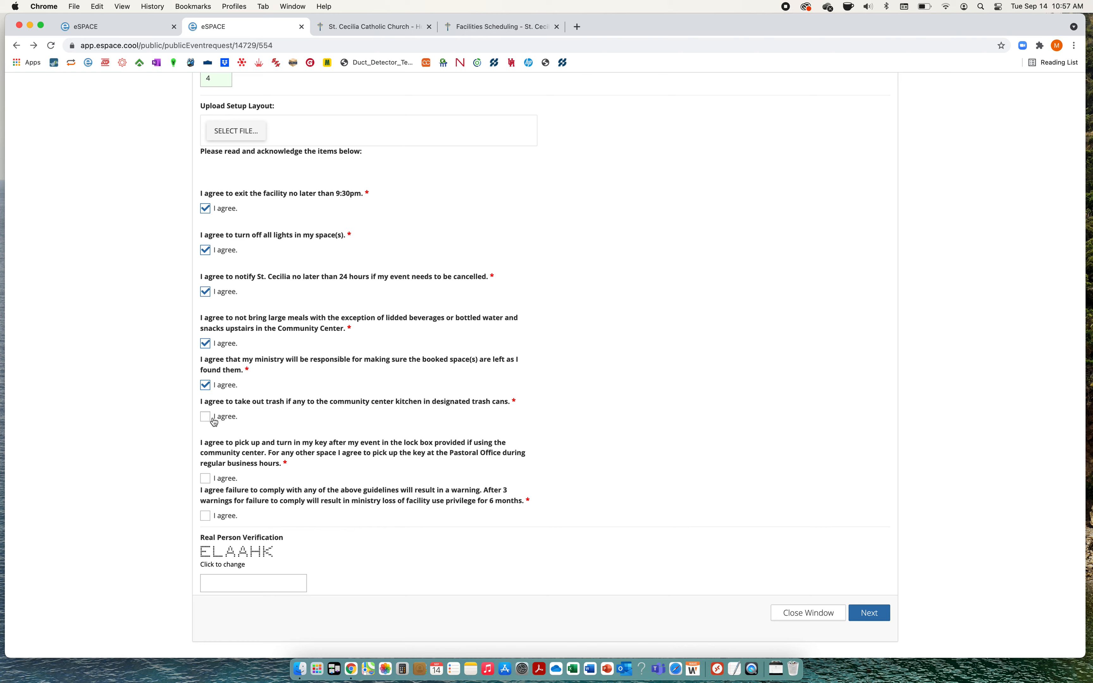
pyautogui.click(205, 416)
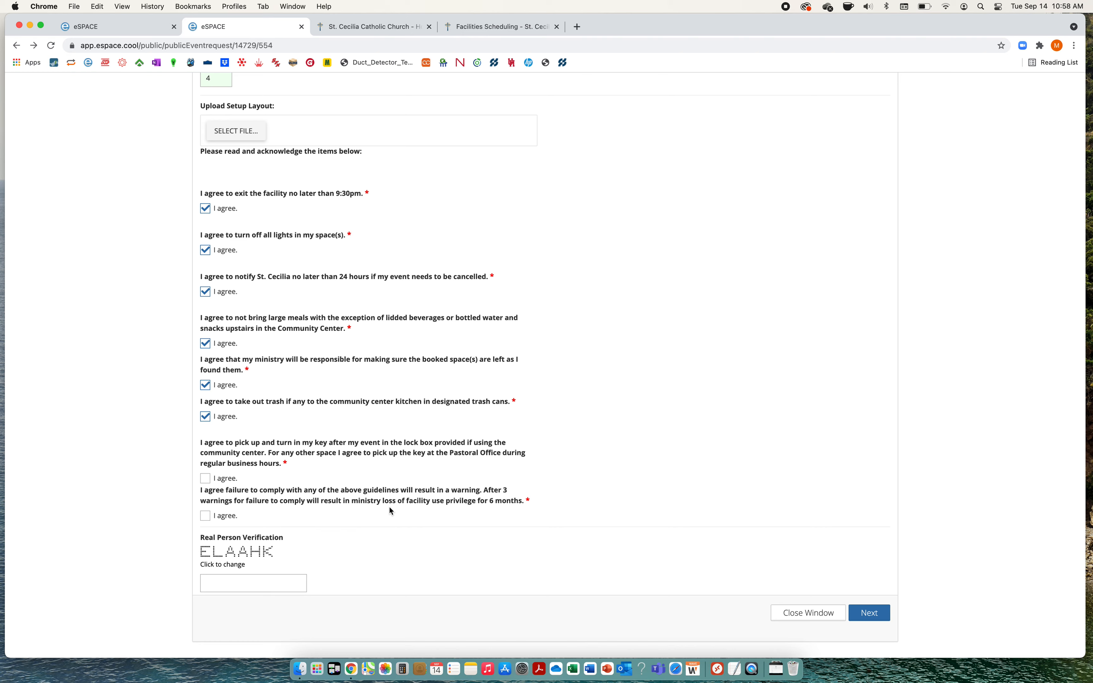
pyautogui.moveTo(182, 224)
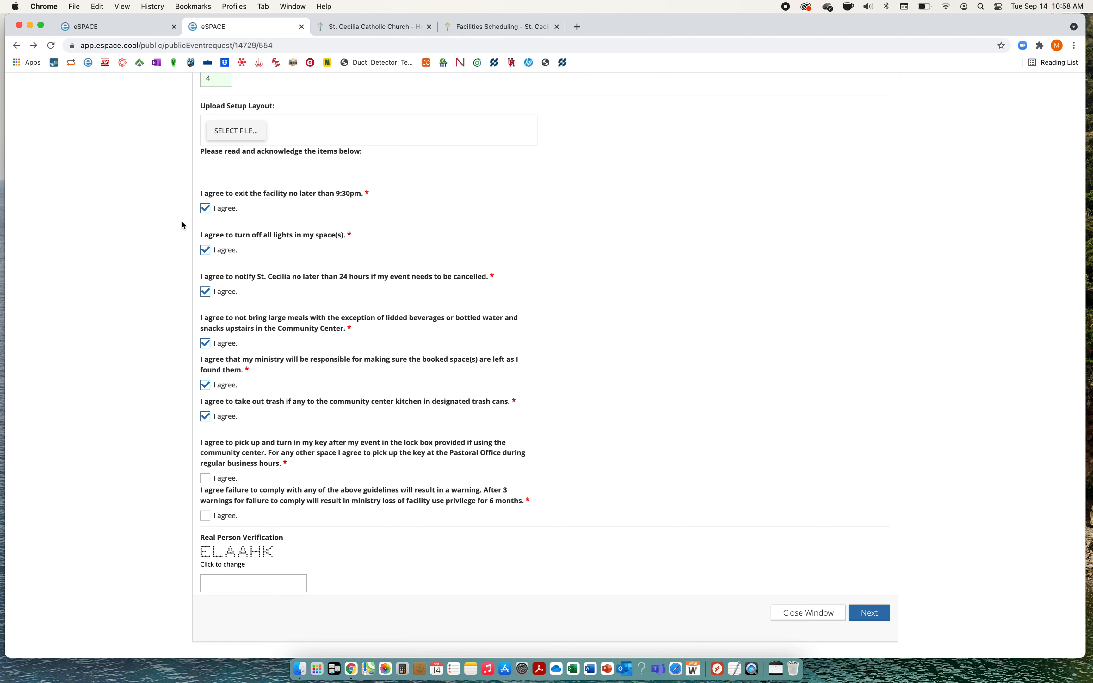
pyautogui.moveTo(189, 320)
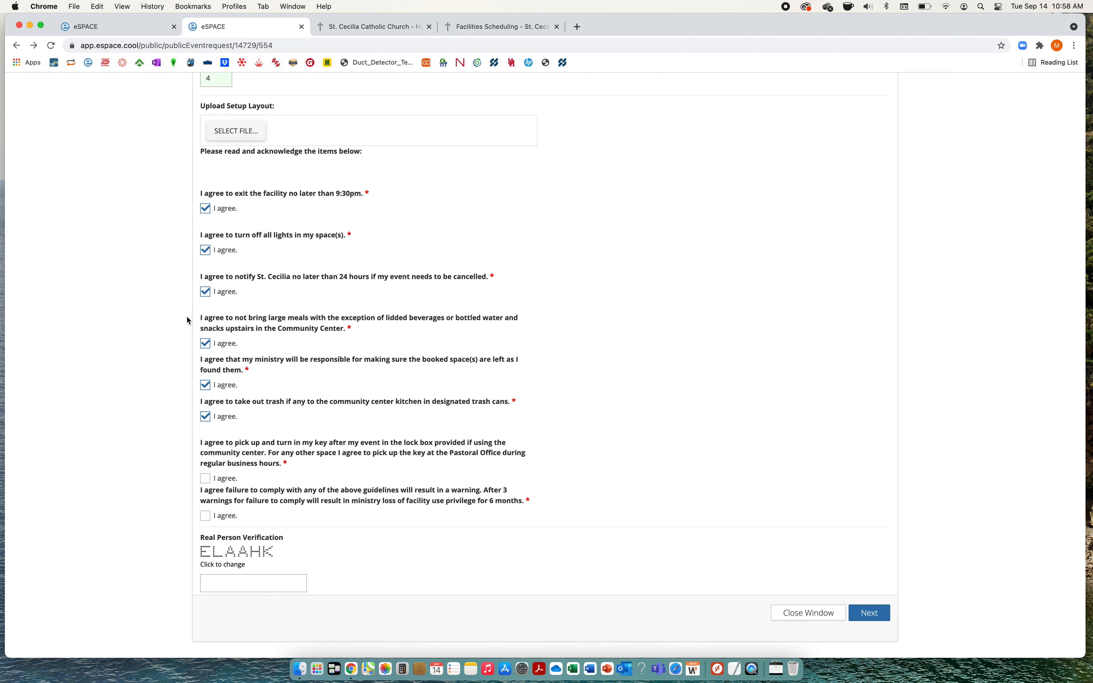
pyautogui.moveTo(210, 381)
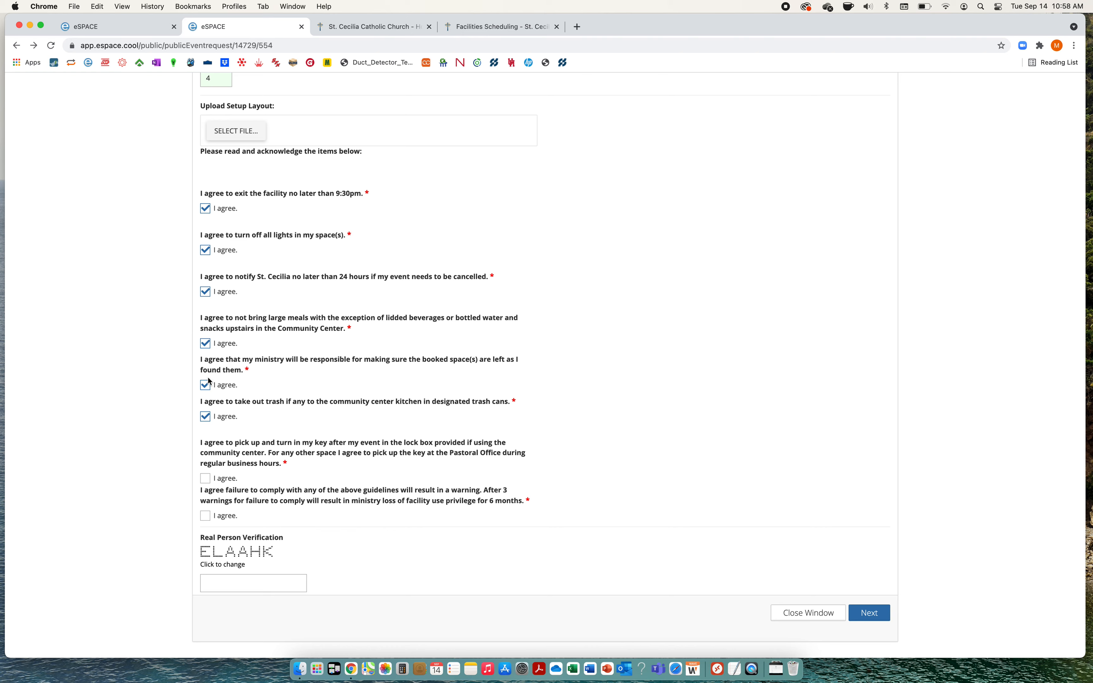
# Agree to the key-return and warning-policy rules, enter the verification code and continue to the summary page.
pyautogui.click(205, 478)
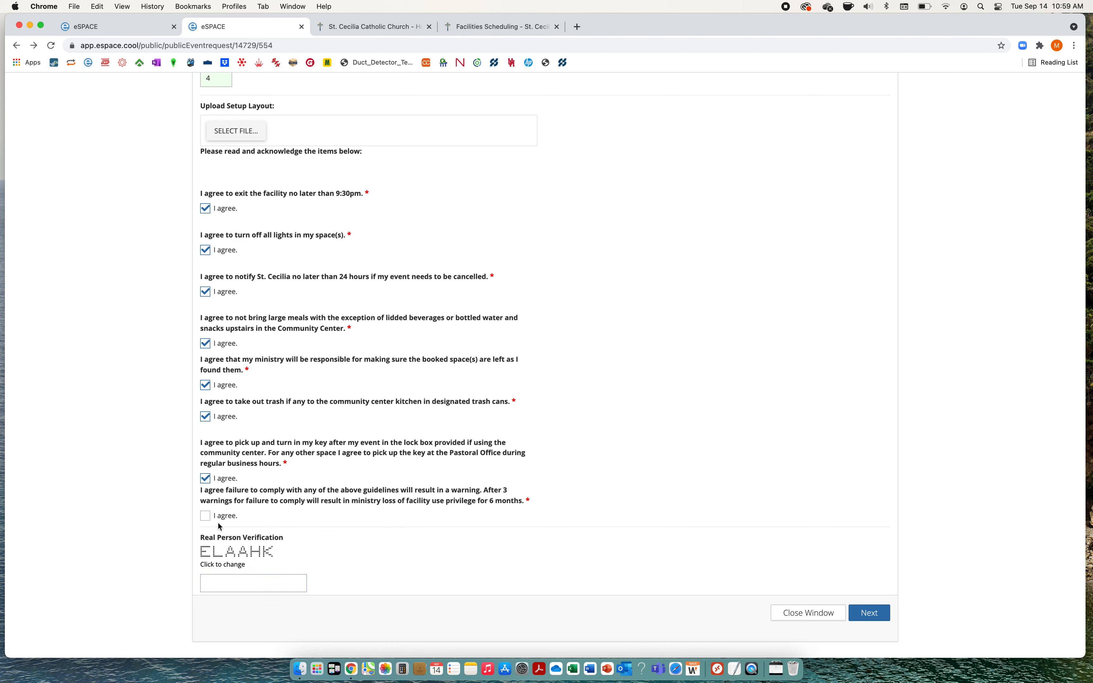
pyautogui.click(205, 516)
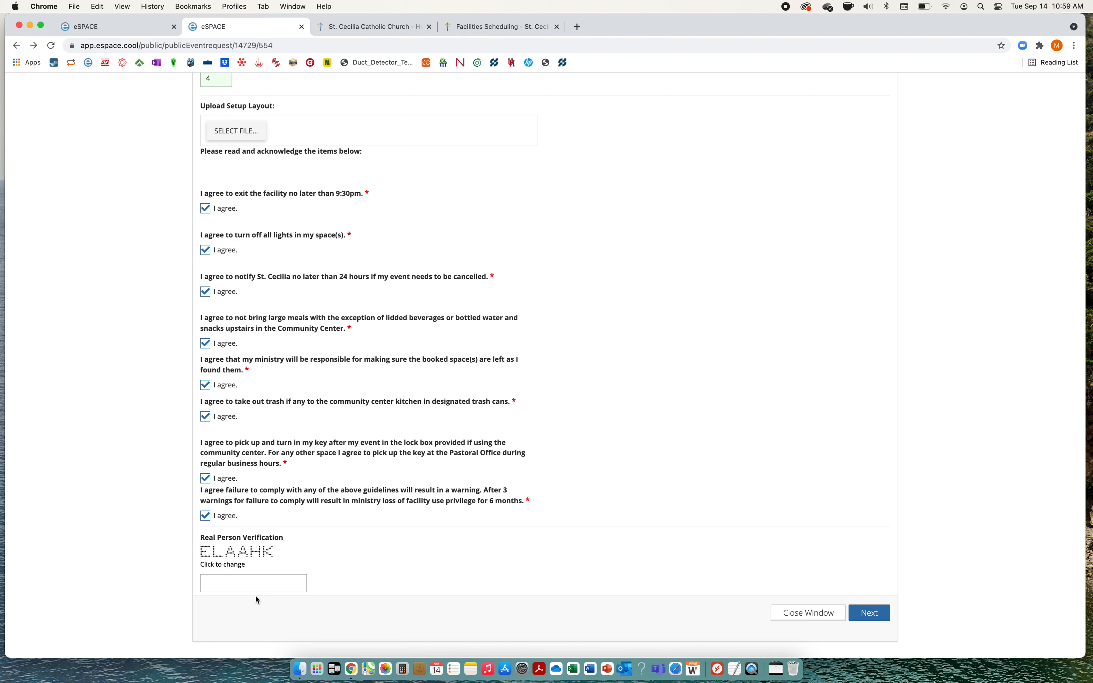
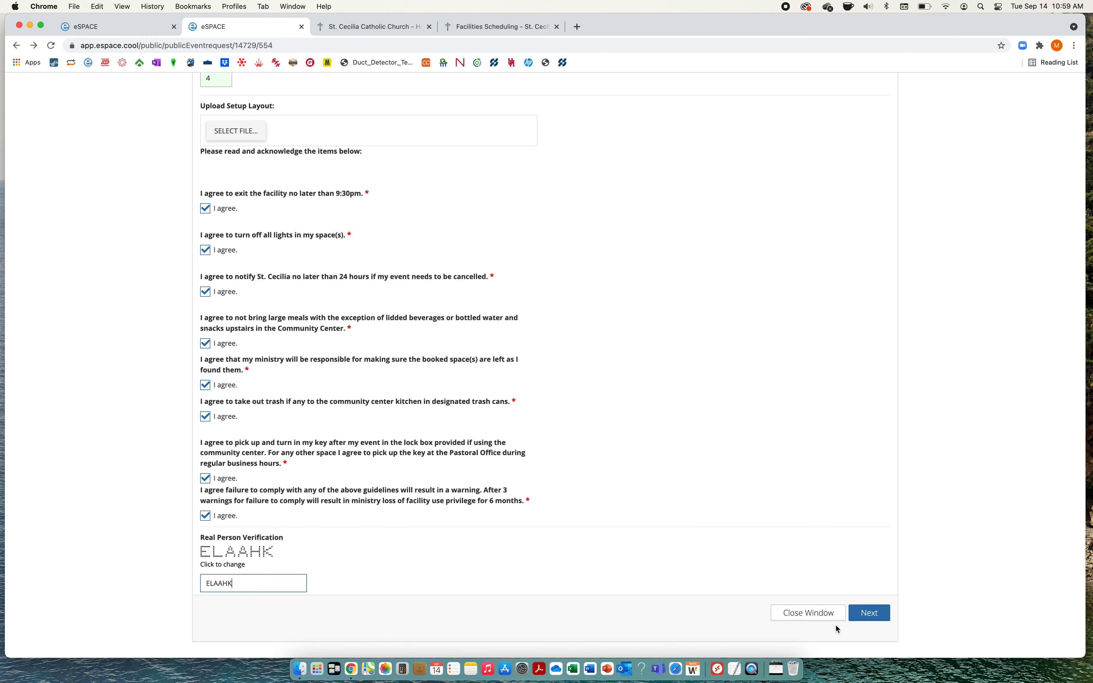
pyautogui.click(869, 612)
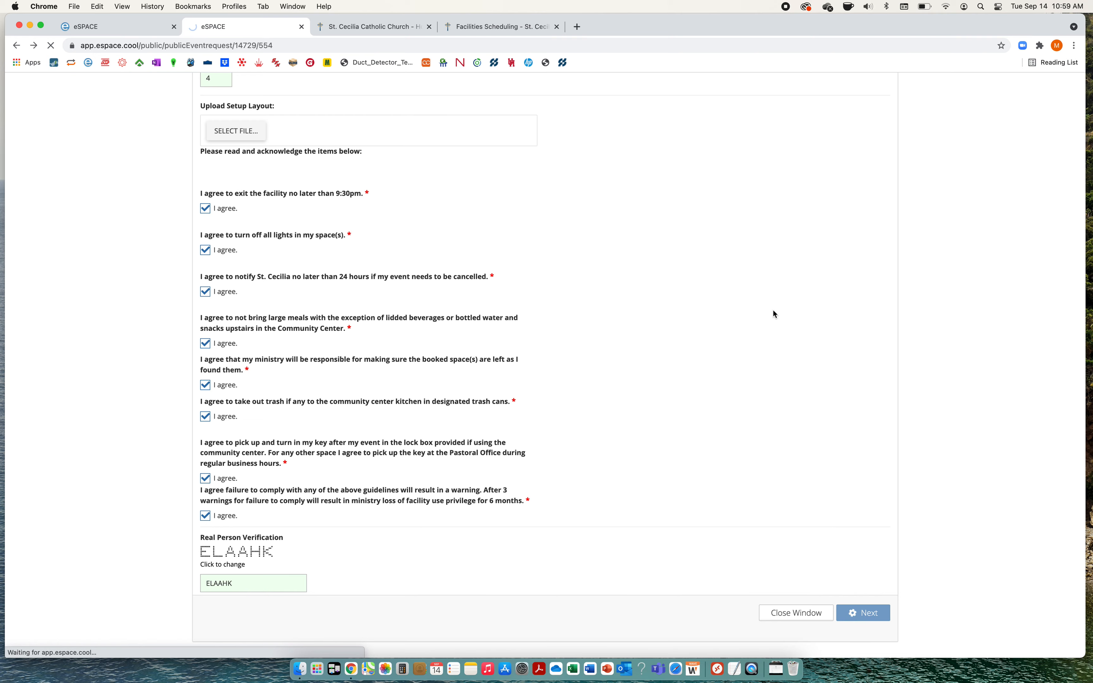
pyautogui.scroll(3)
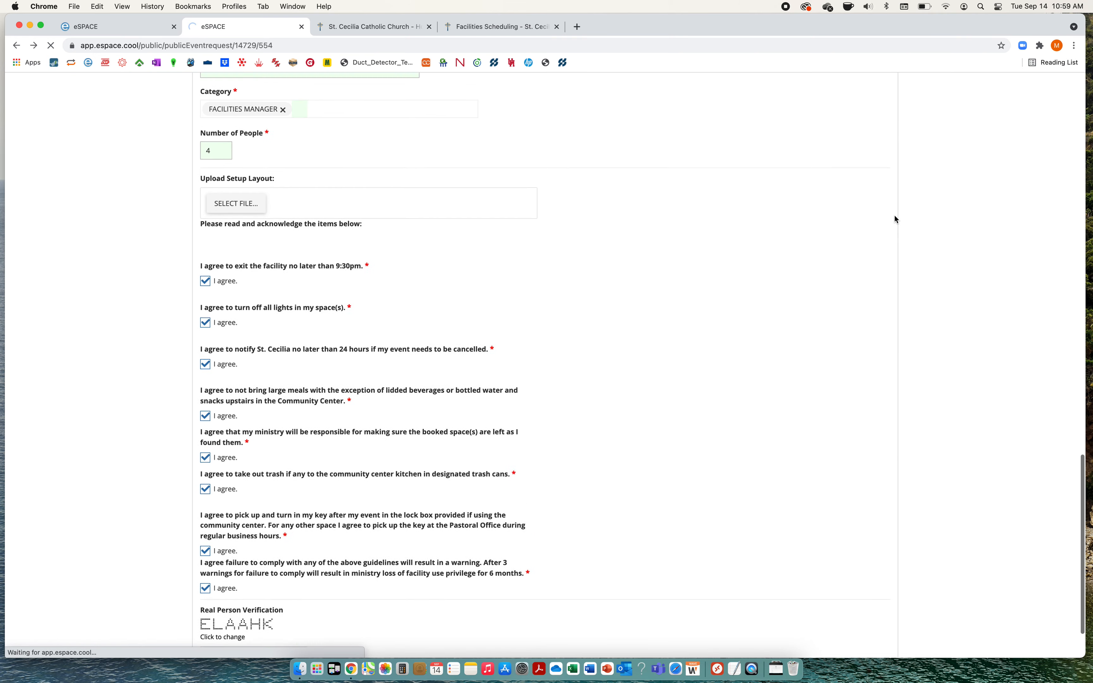
pyautogui.scroll(3)
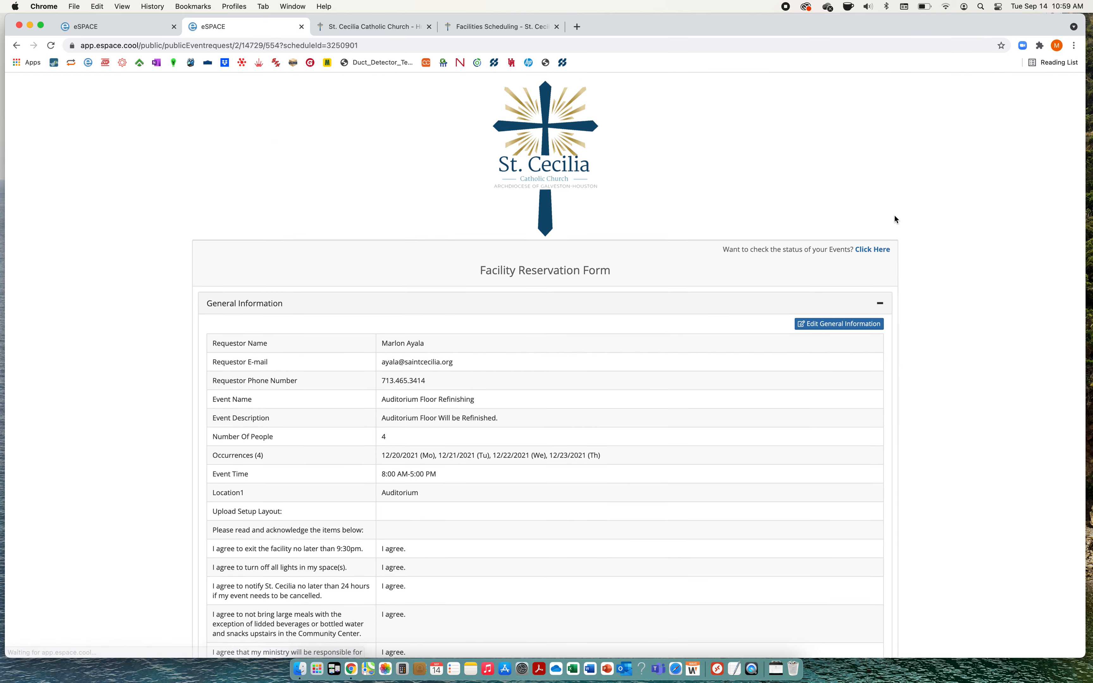
pyautogui.scroll(-3)
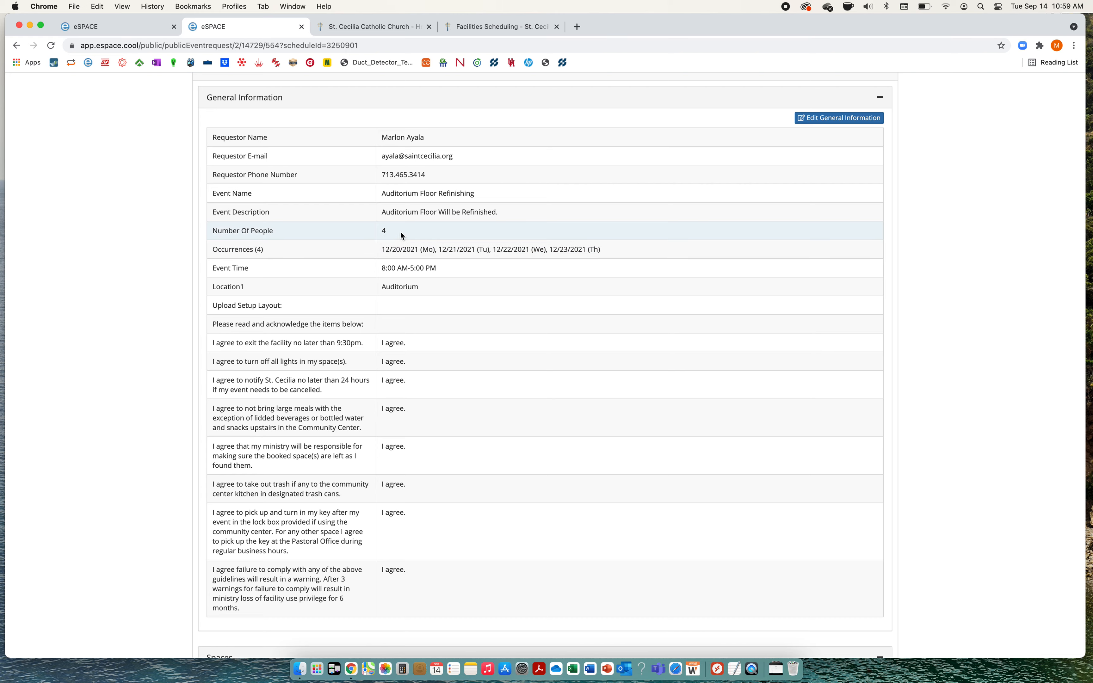
pyautogui.scroll(-3)
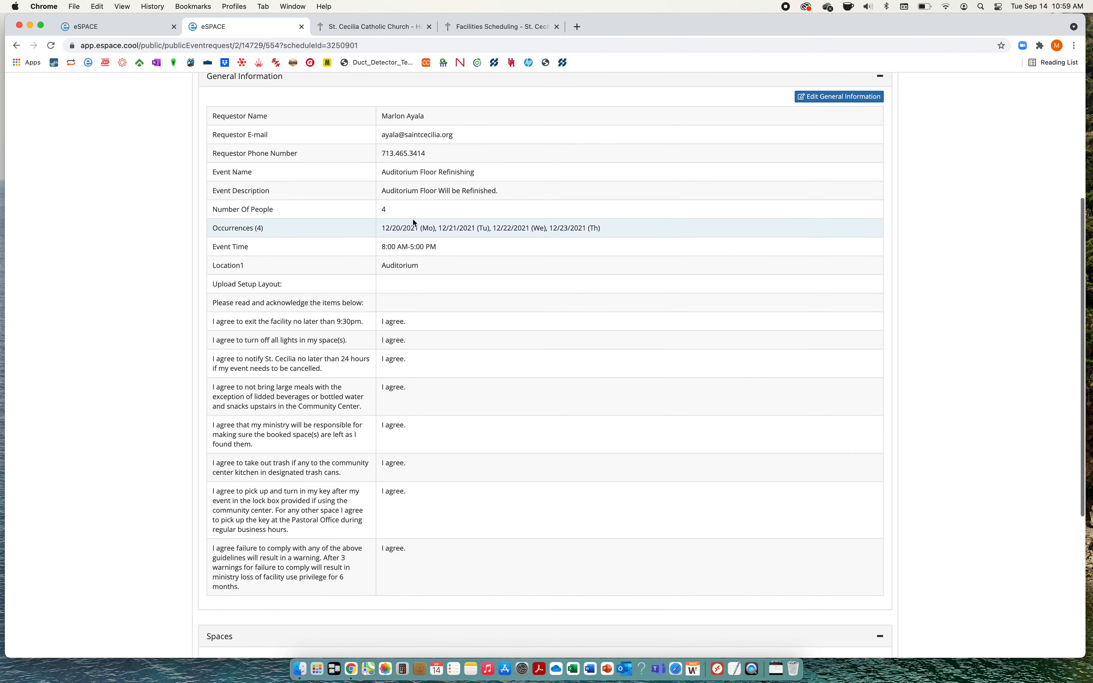
pyautogui.moveTo(412, 198)
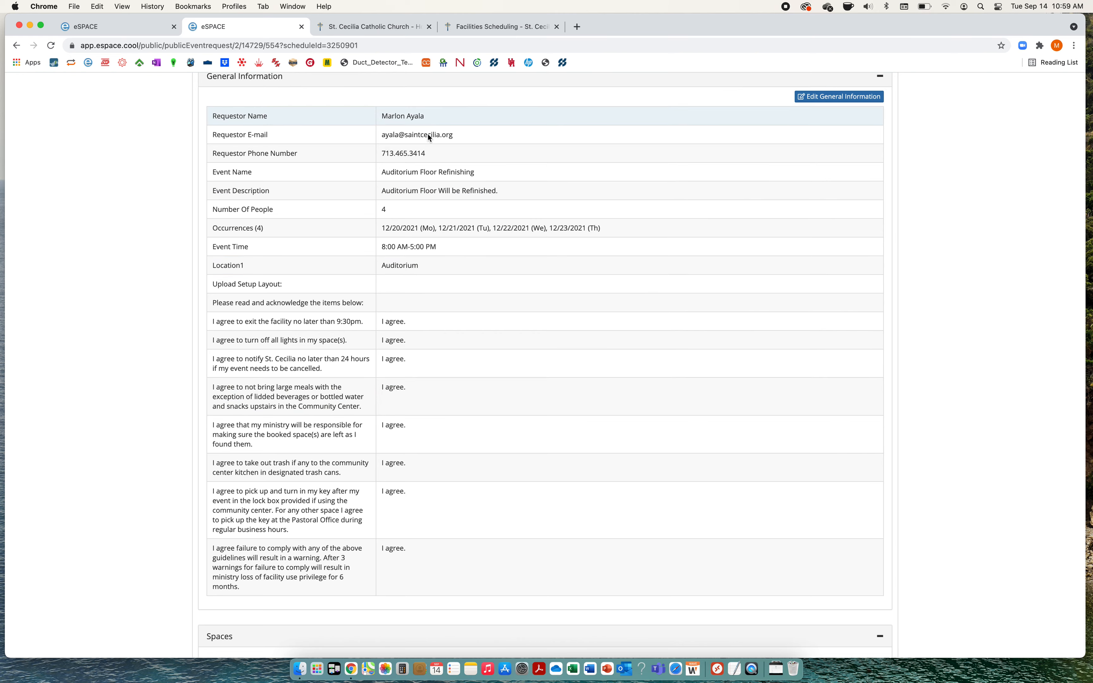
pyautogui.scroll(-3)
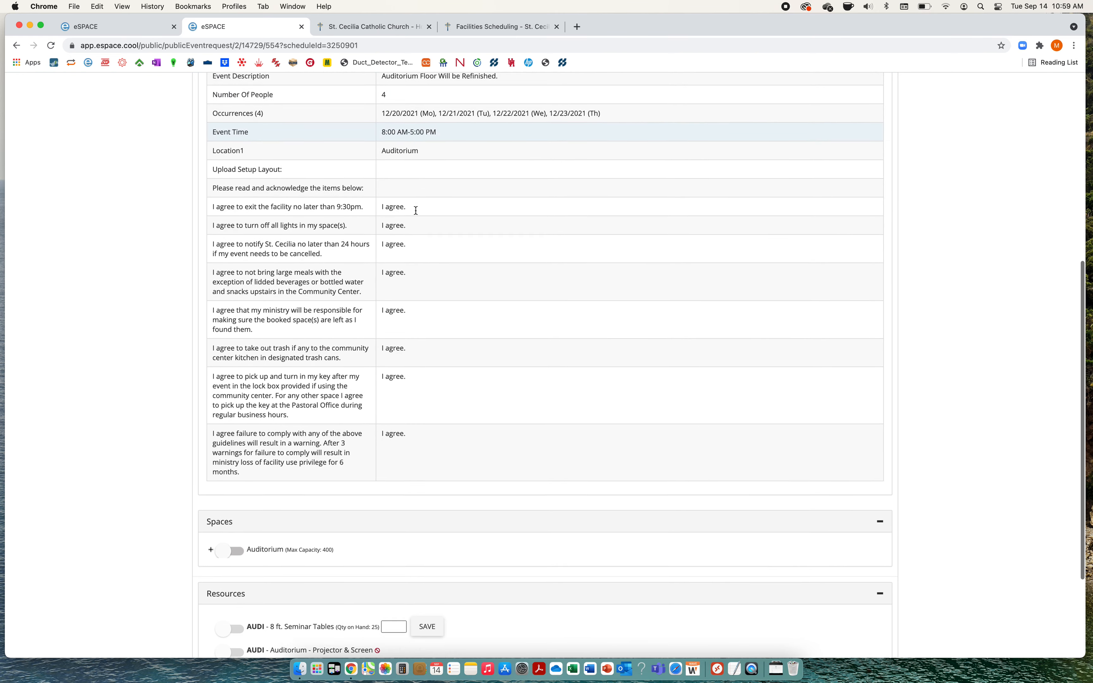
pyautogui.scroll(-3)
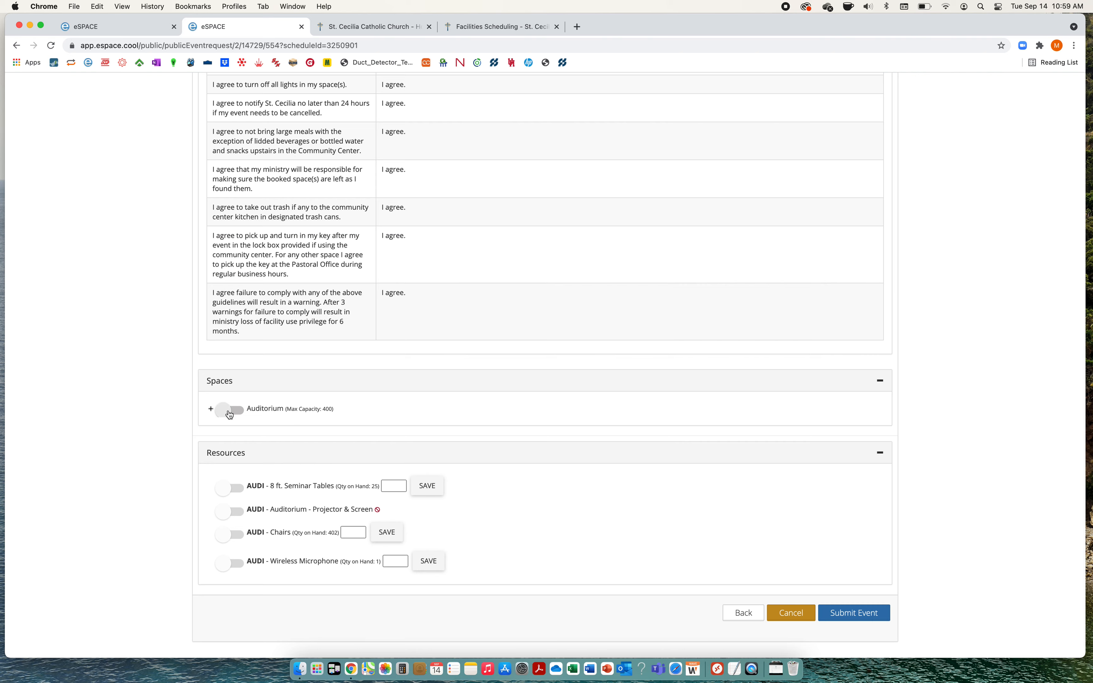
# Select Auditorium Main Floor and Stage, reviewing and dismissing the Main Floor's Dec 21–23 conflicts.
pyautogui.click(230, 410)
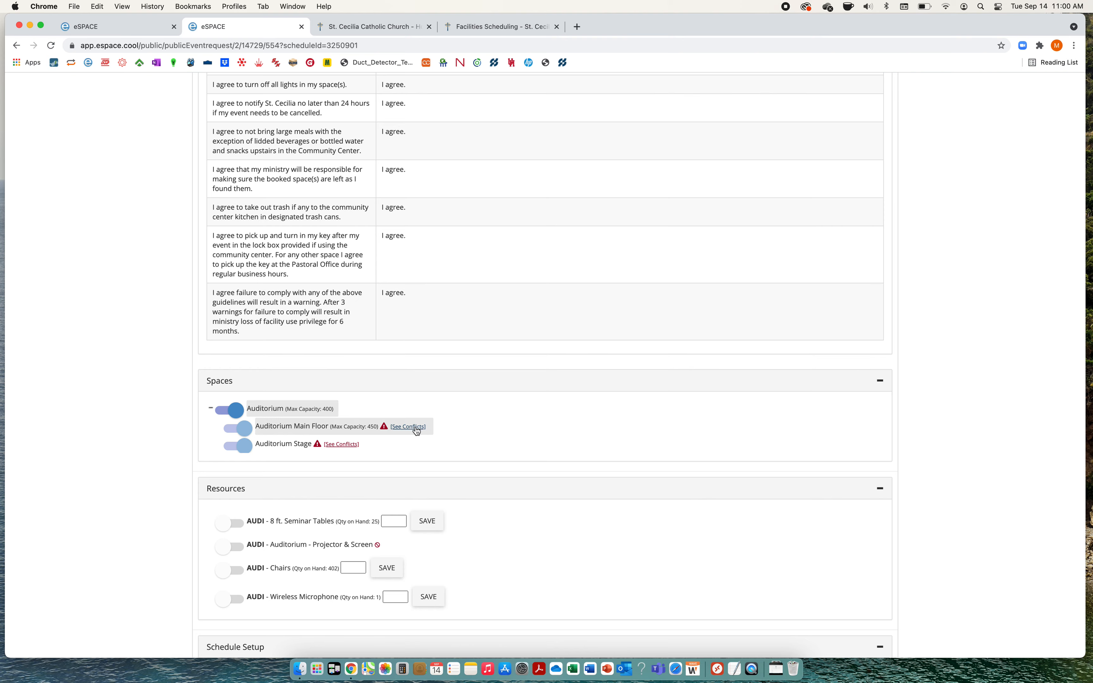
pyautogui.click(406, 425)
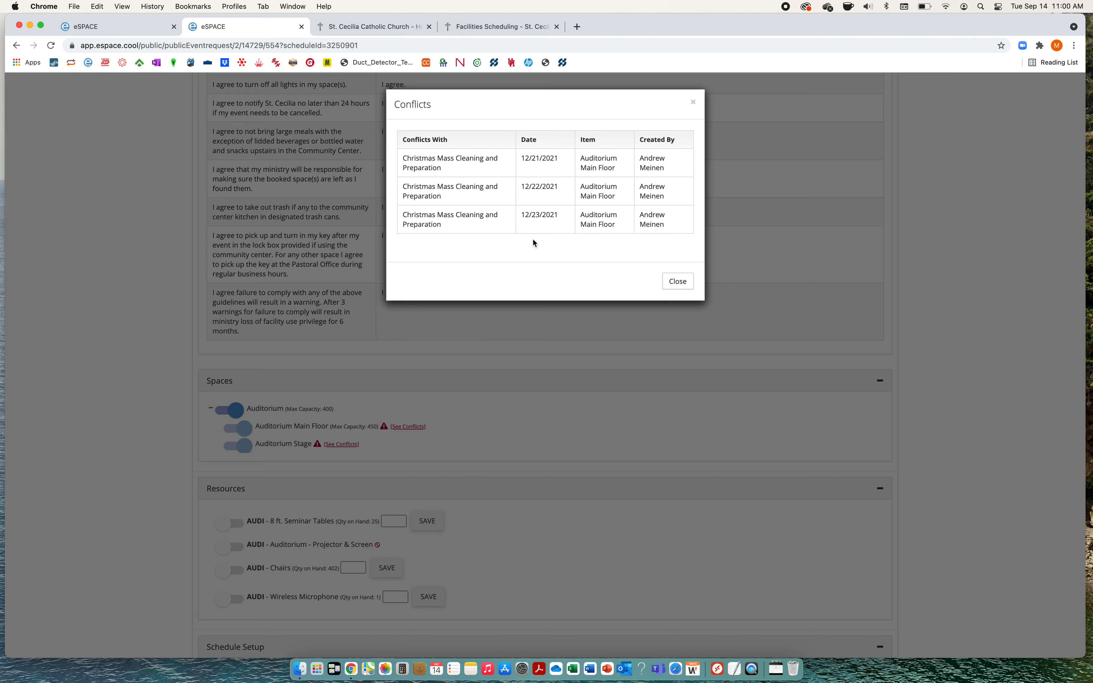
pyautogui.moveTo(431, 158)
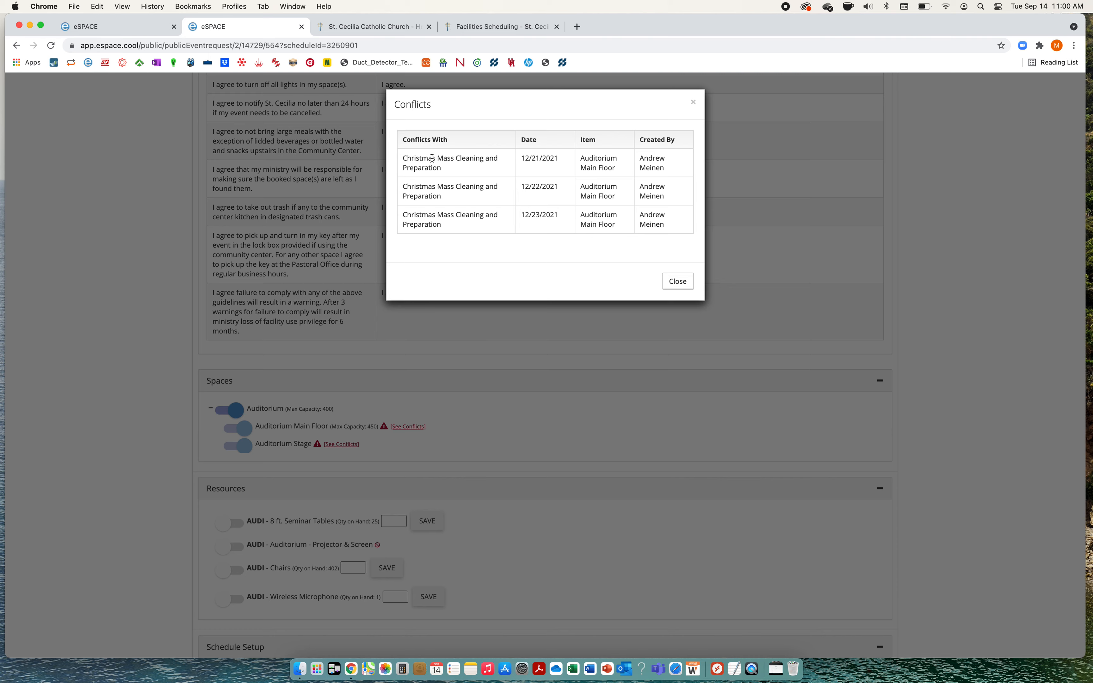
pyautogui.moveTo(676, 281)
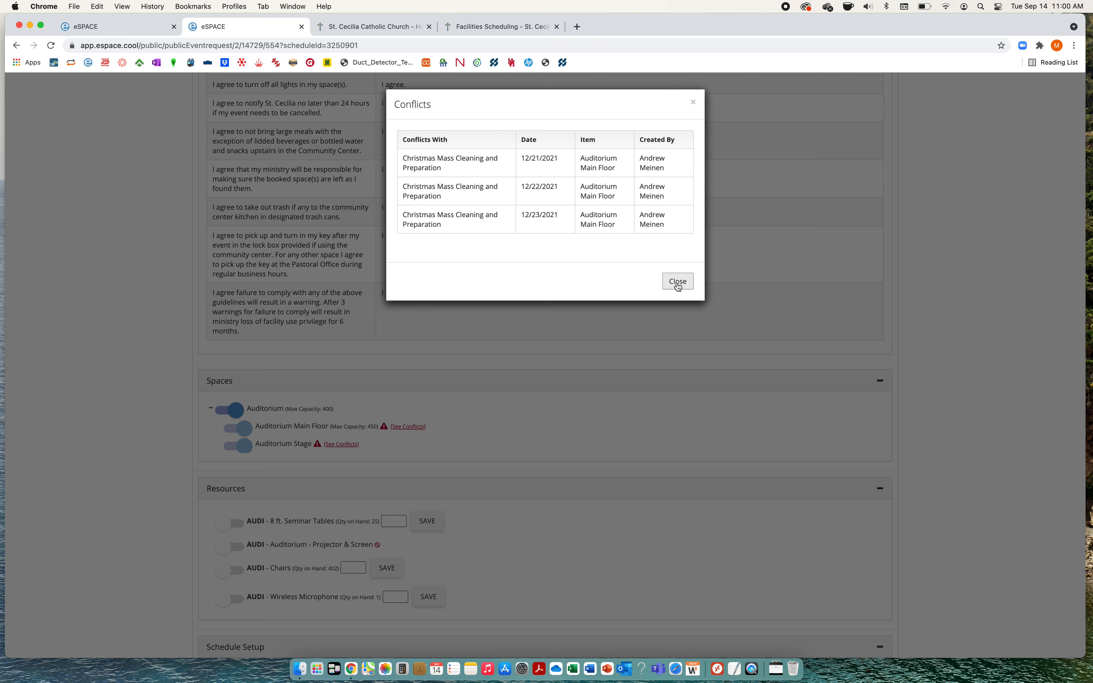
pyautogui.click(676, 281)
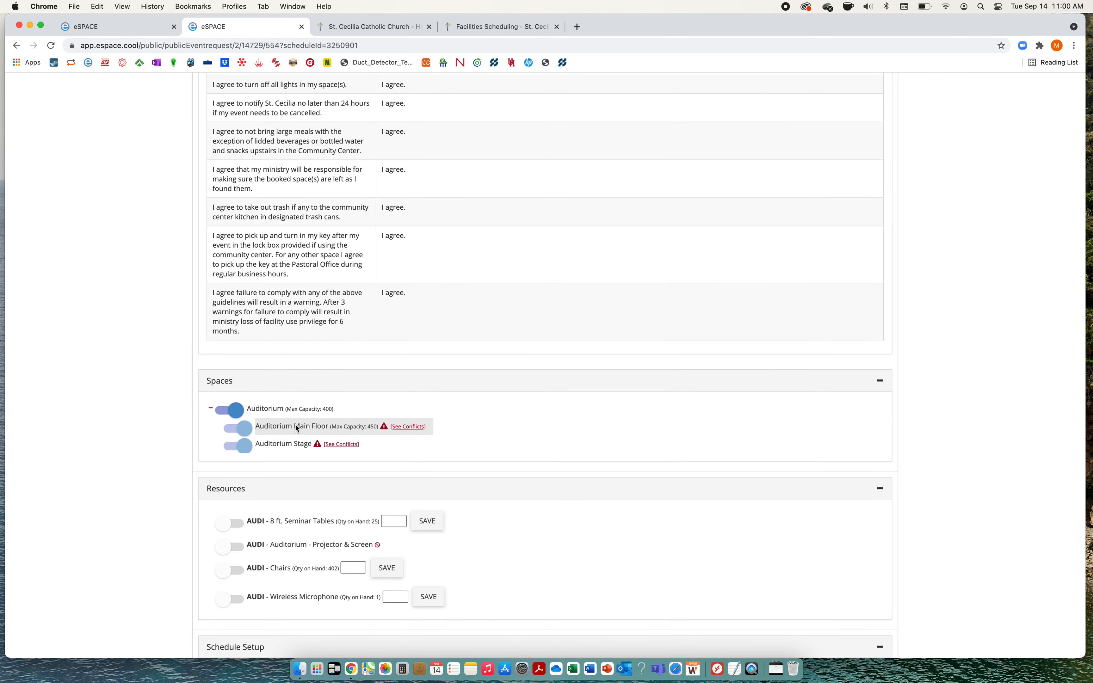
pyautogui.moveTo(333, 444)
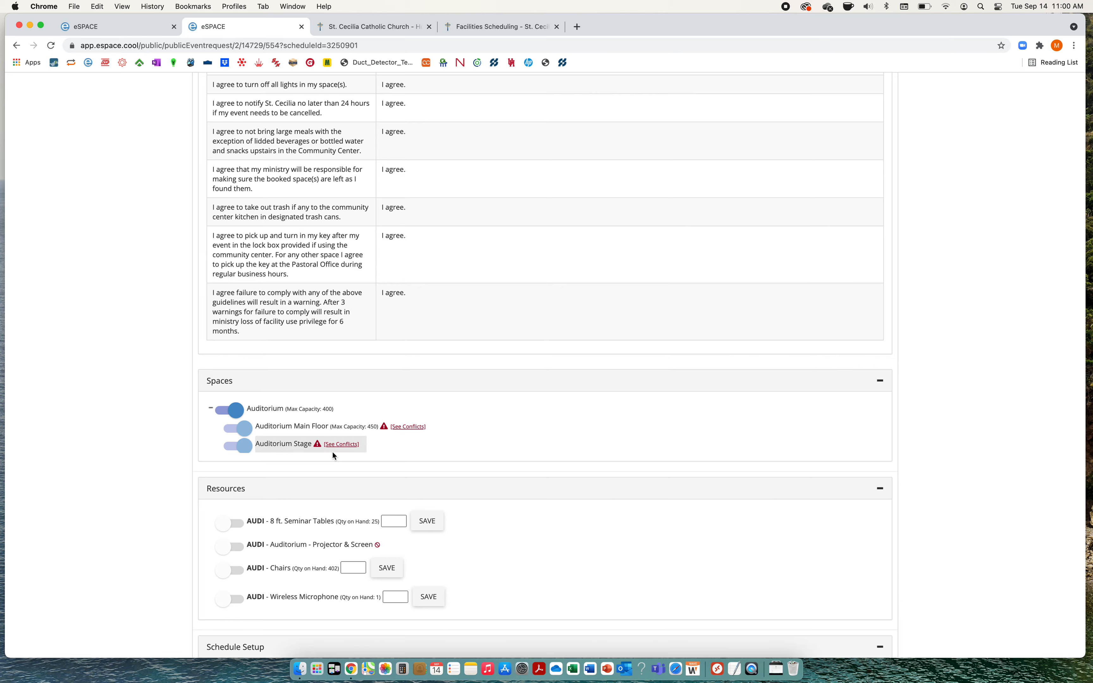
pyautogui.scroll(3)
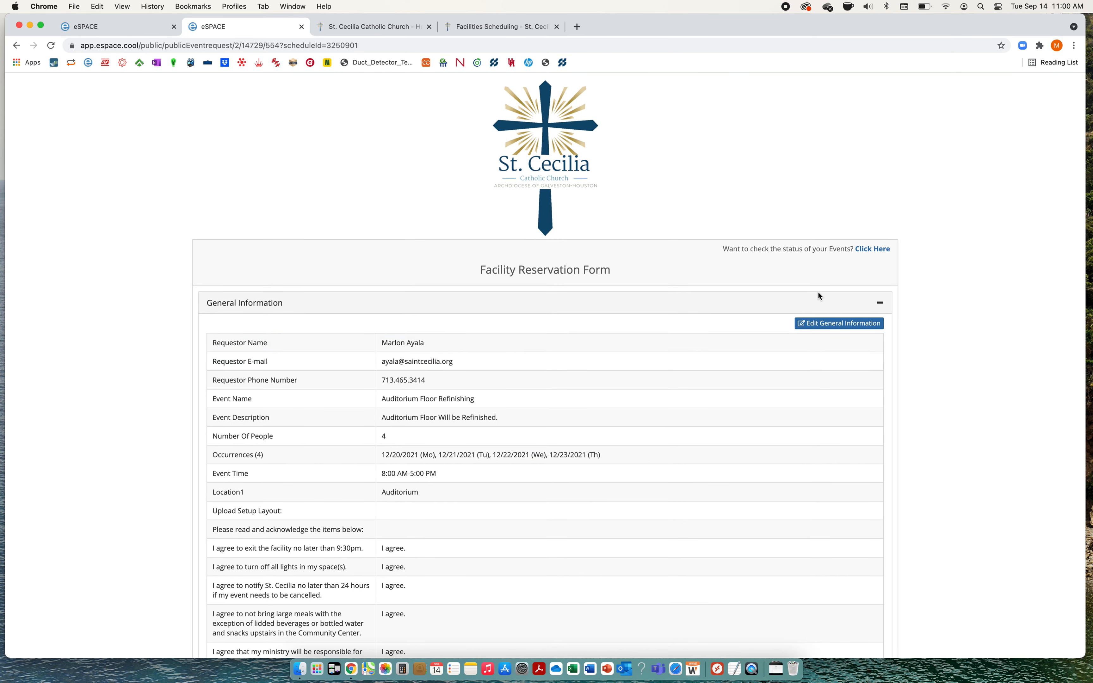
pyautogui.scroll(-3)
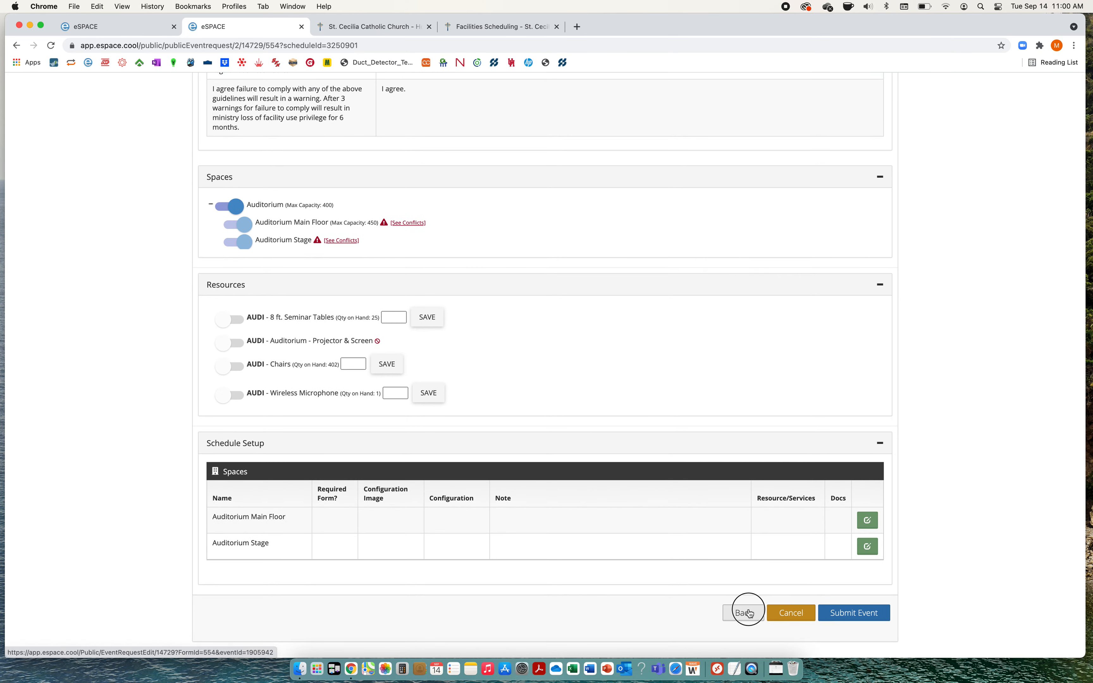
# Drop the conflicting December recurrence dates, keep 12/20/2021, and continue to the review page.
pyautogui.click(744, 613)
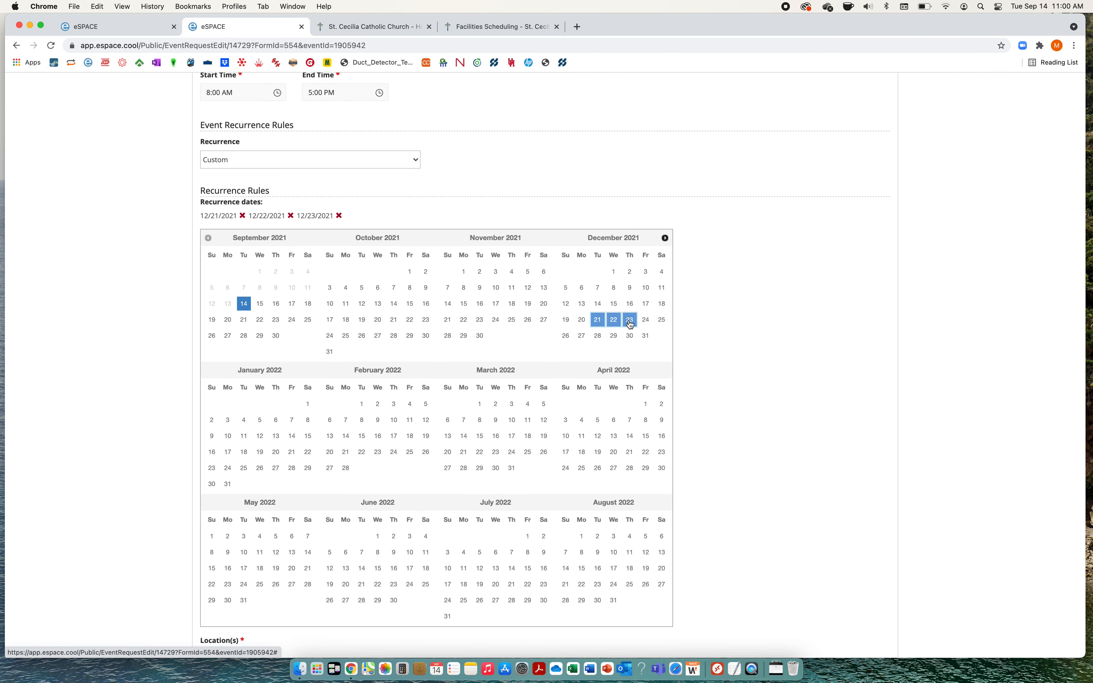
pyautogui.click(597, 319)
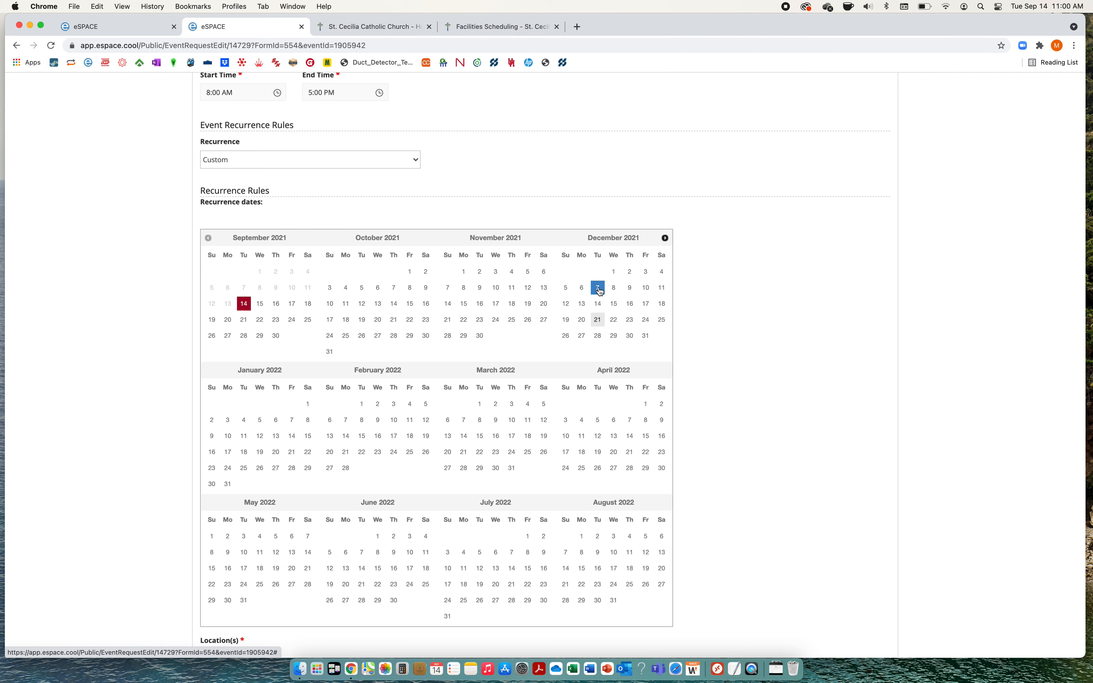
pyautogui.click(614, 270)
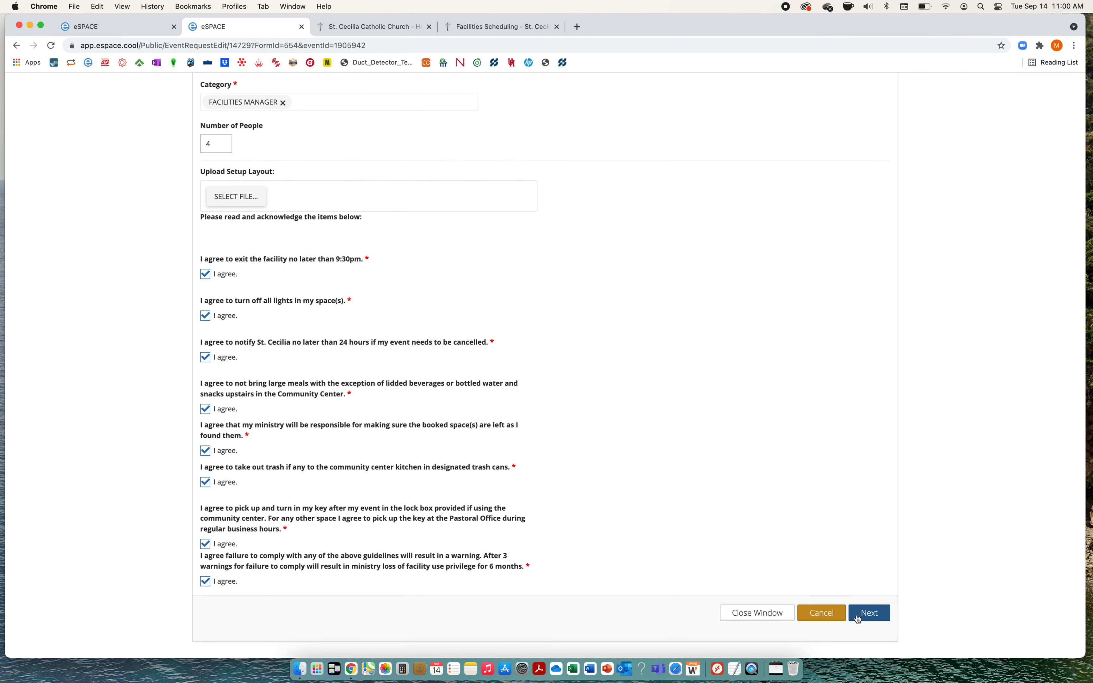
pyautogui.click(869, 612)
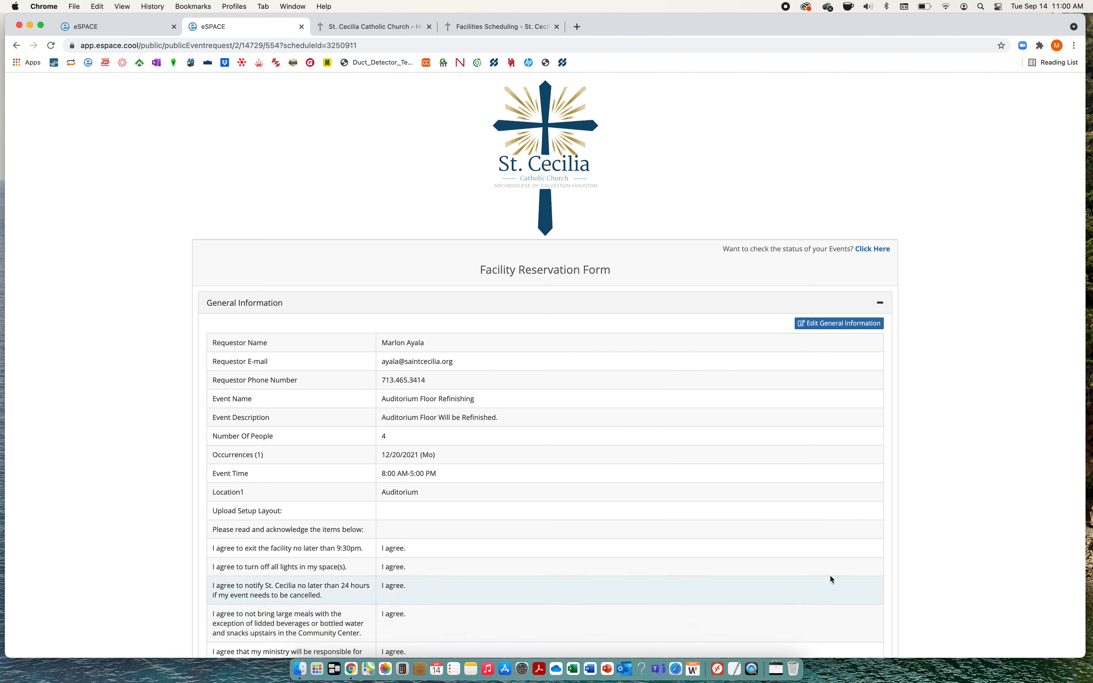
pyautogui.scroll(-3)
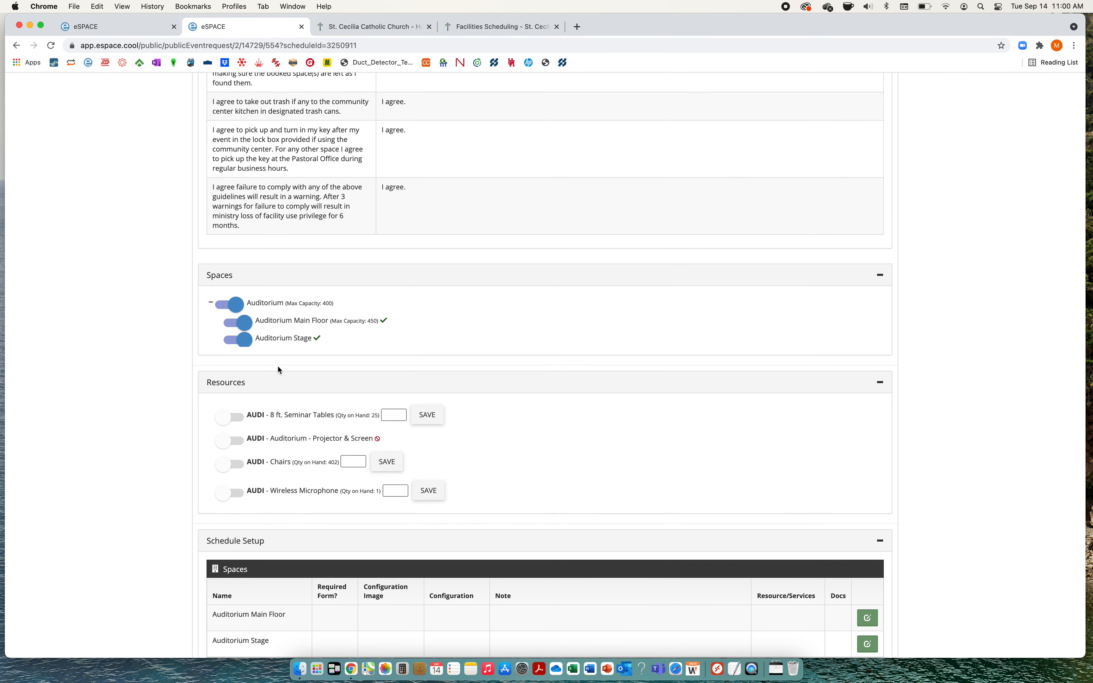
pyautogui.moveTo(397, 306)
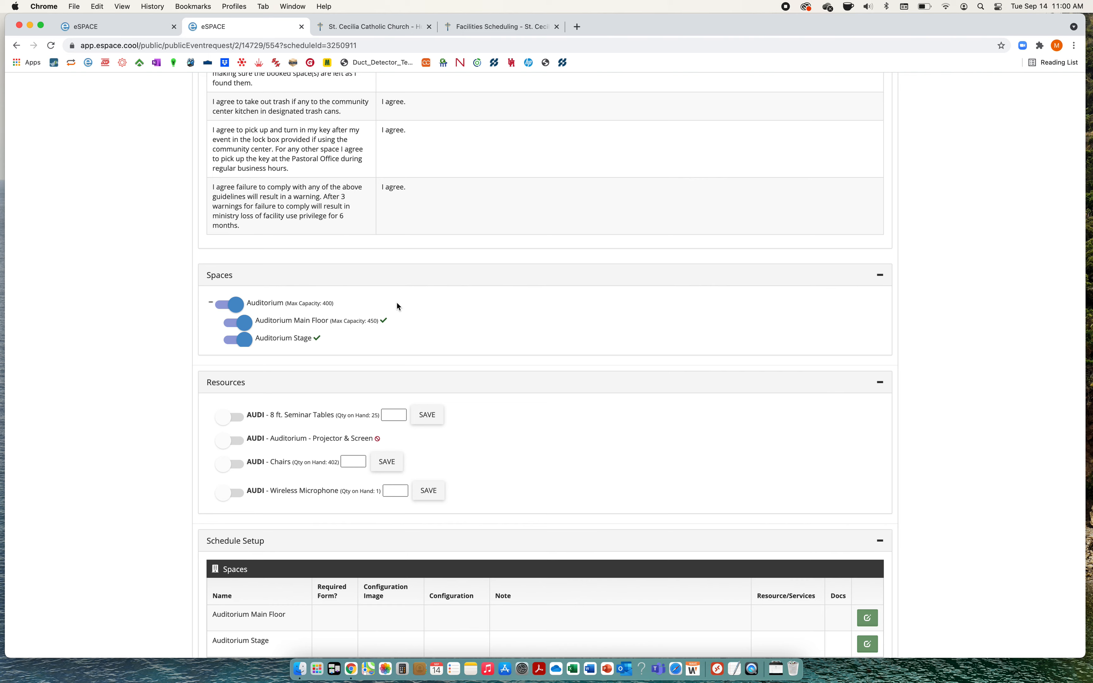
pyautogui.moveTo(225, 322)
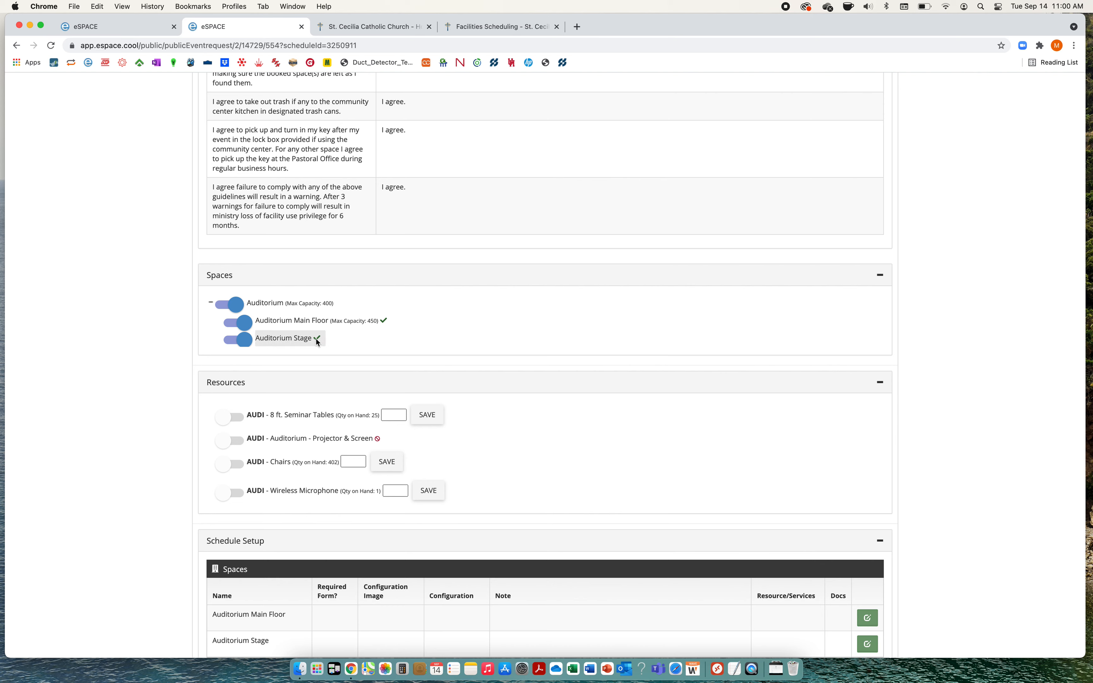
pyautogui.moveTo(204, 425)
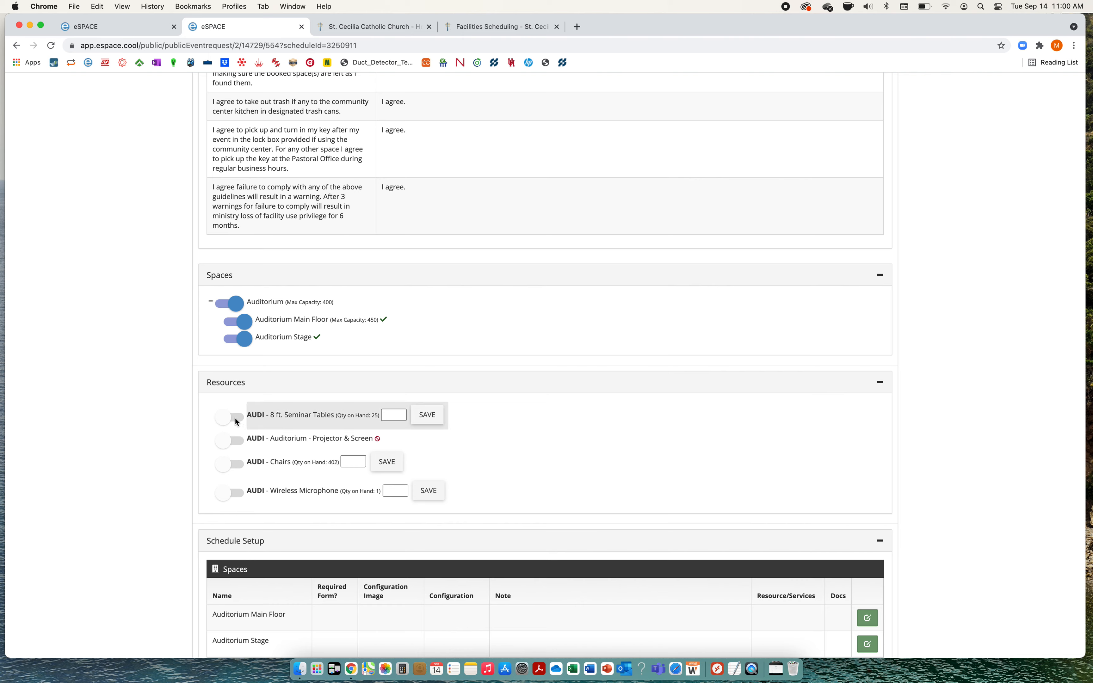
pyautogui.moveTo(574, 429)
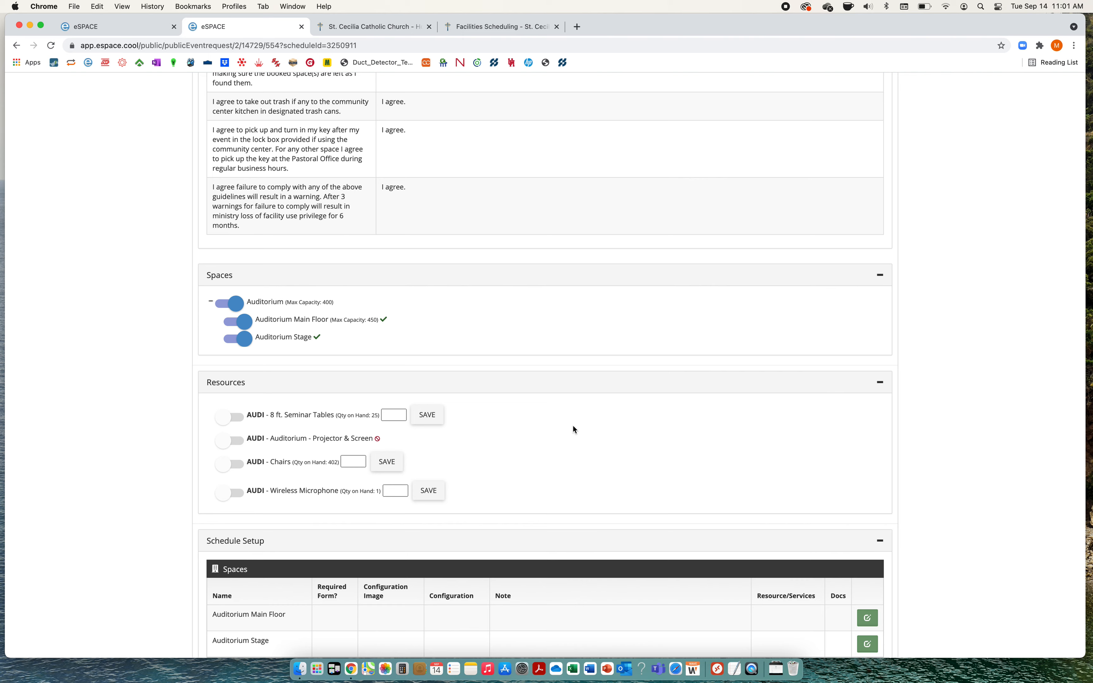
pyautogui.moveTo(542, 431)
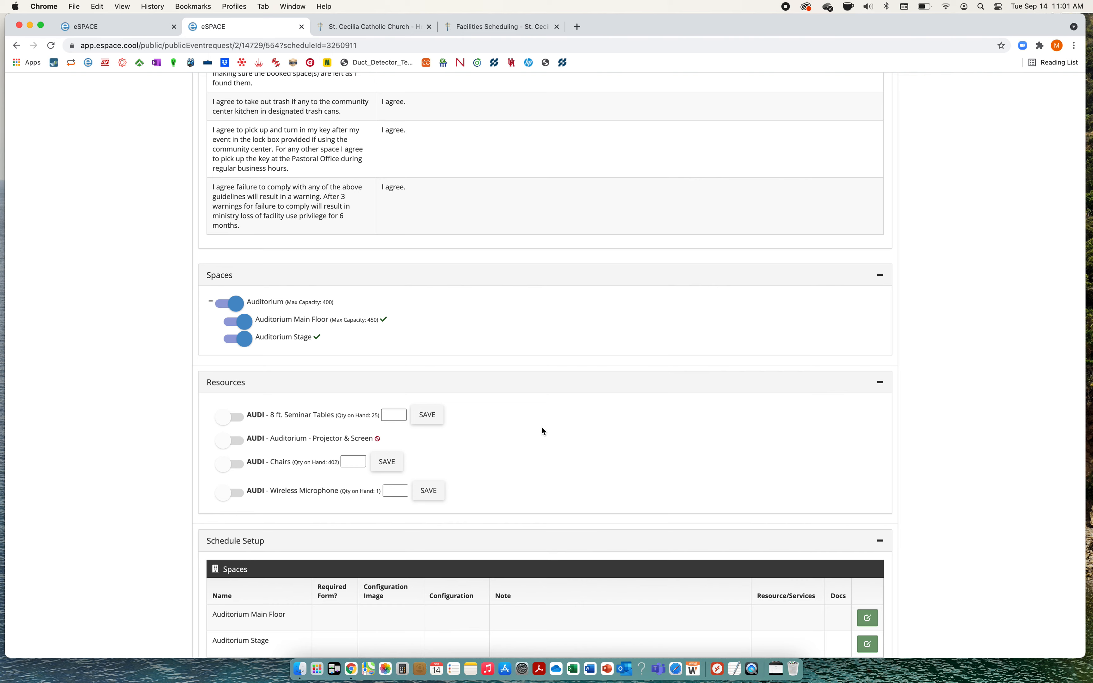
pyautogui.moveTo(423, 430)
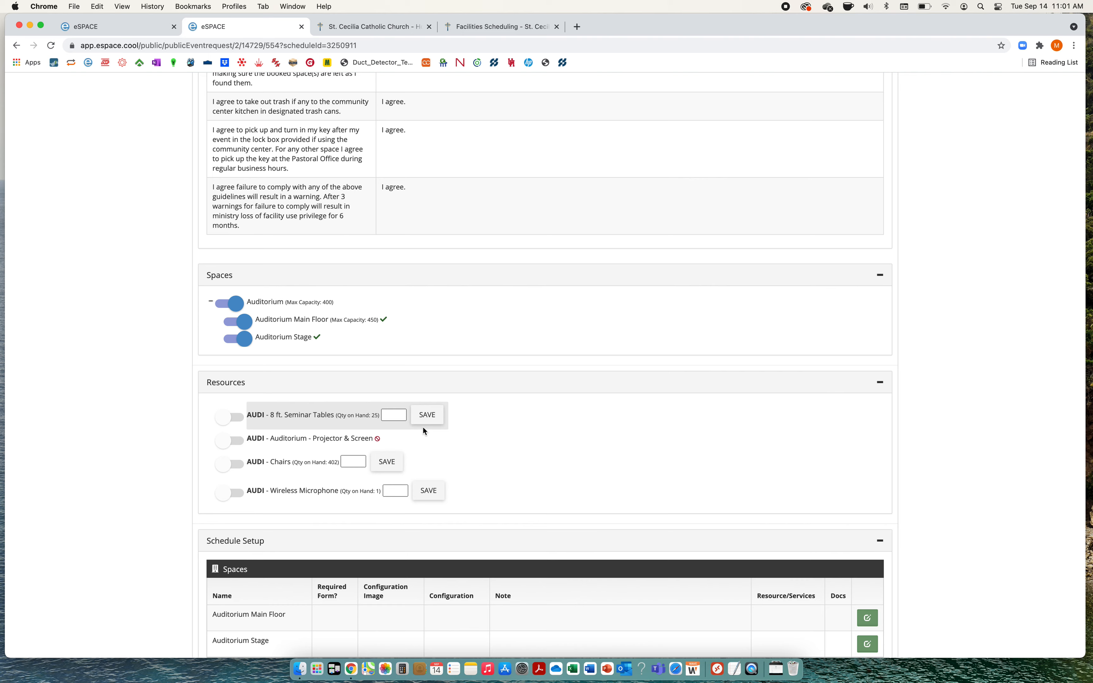
pyautogui.write('20')
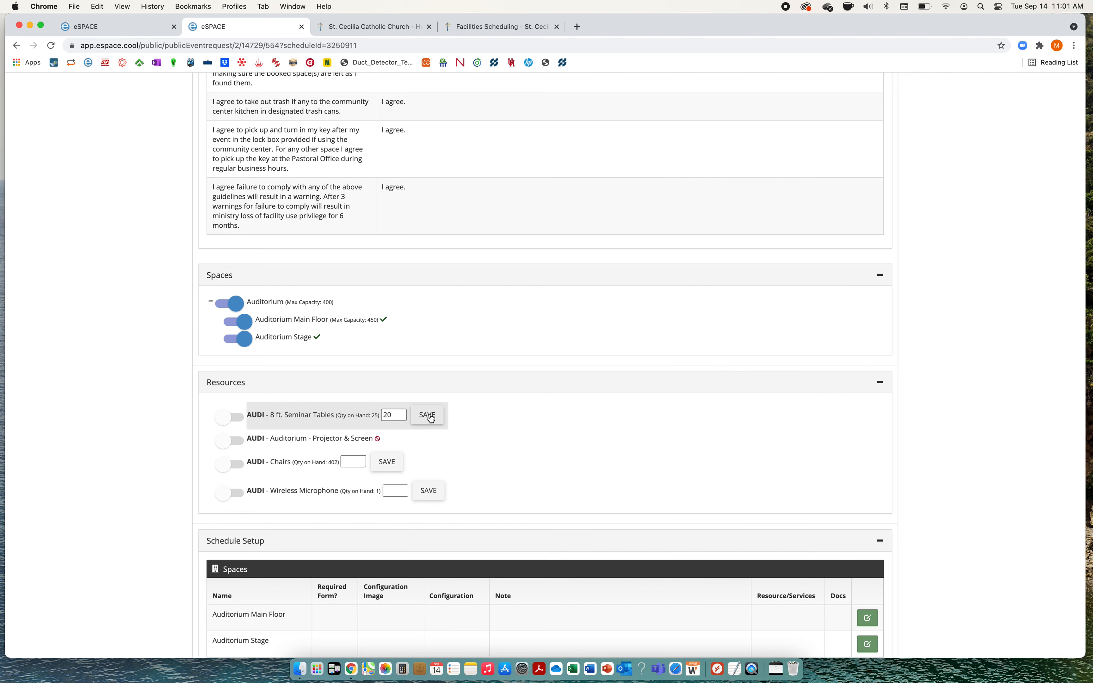
pyautogui.click(228, 417)
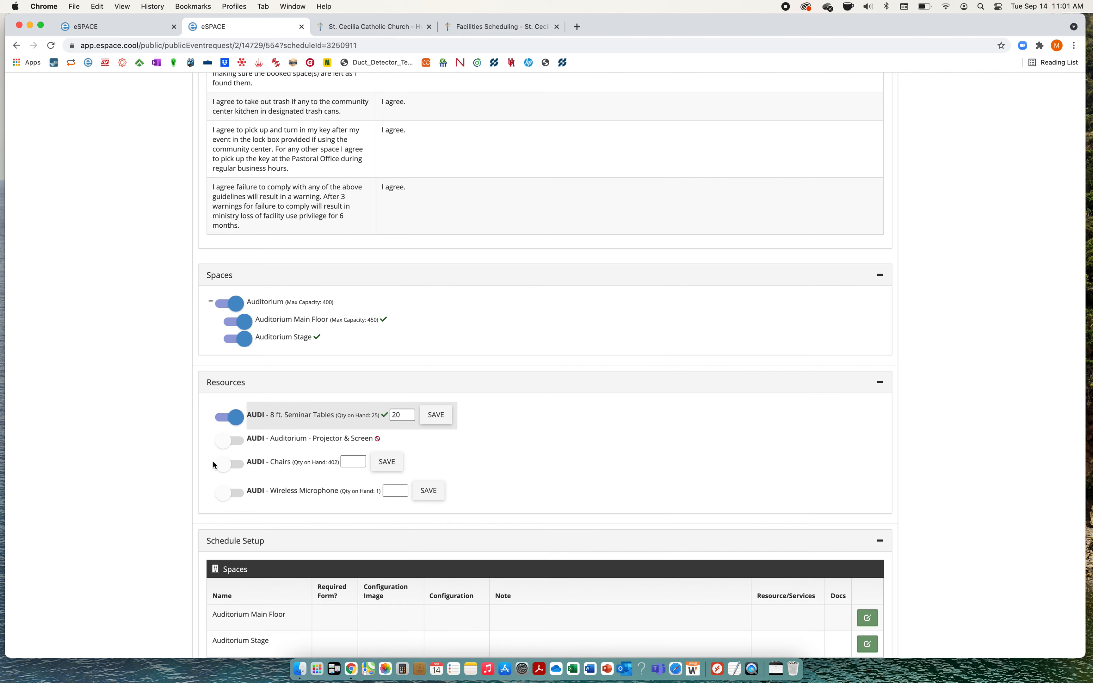
pyautogui.moveTo(242, 431)
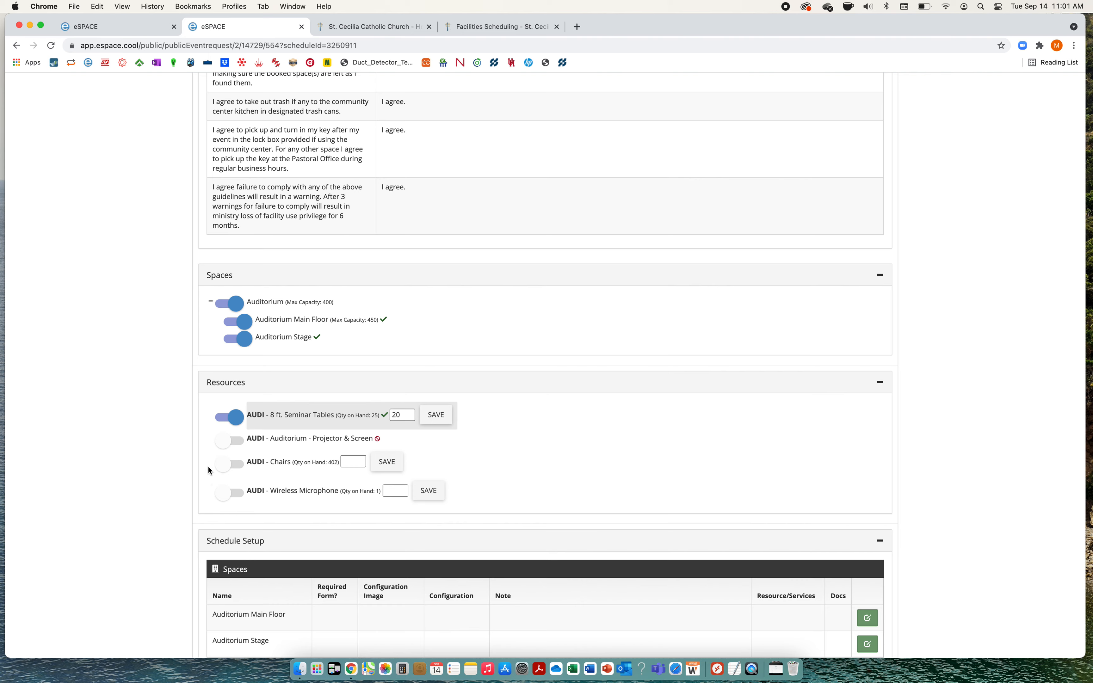
pyautogui.click(353, 461)
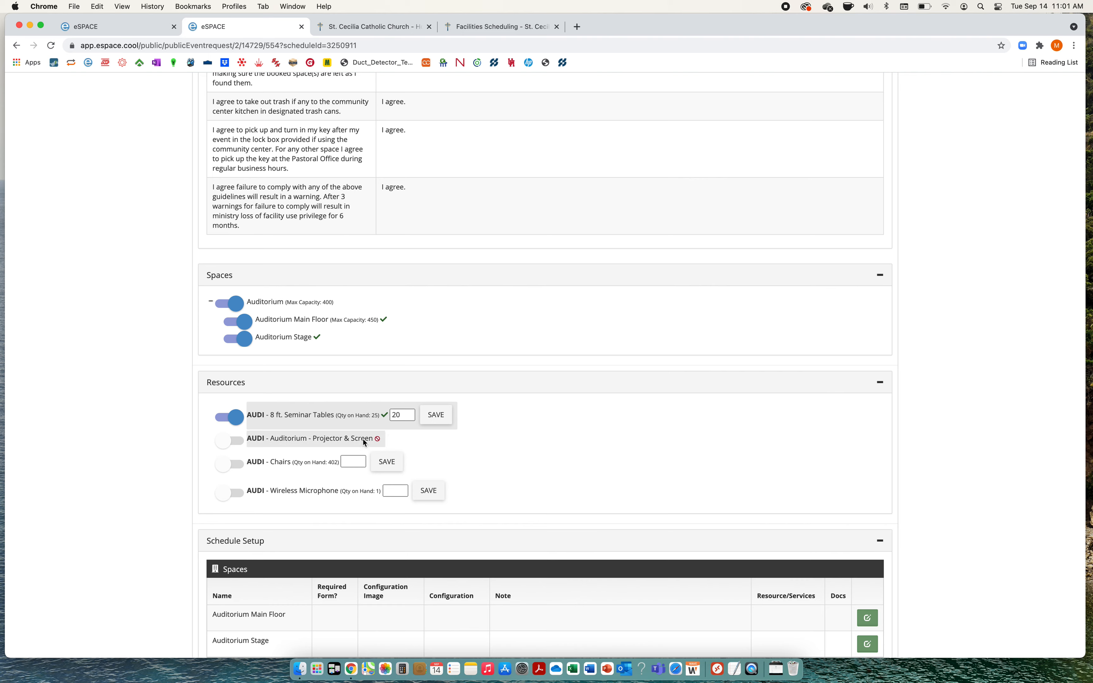
pyautogui.moveTo(354, 381)
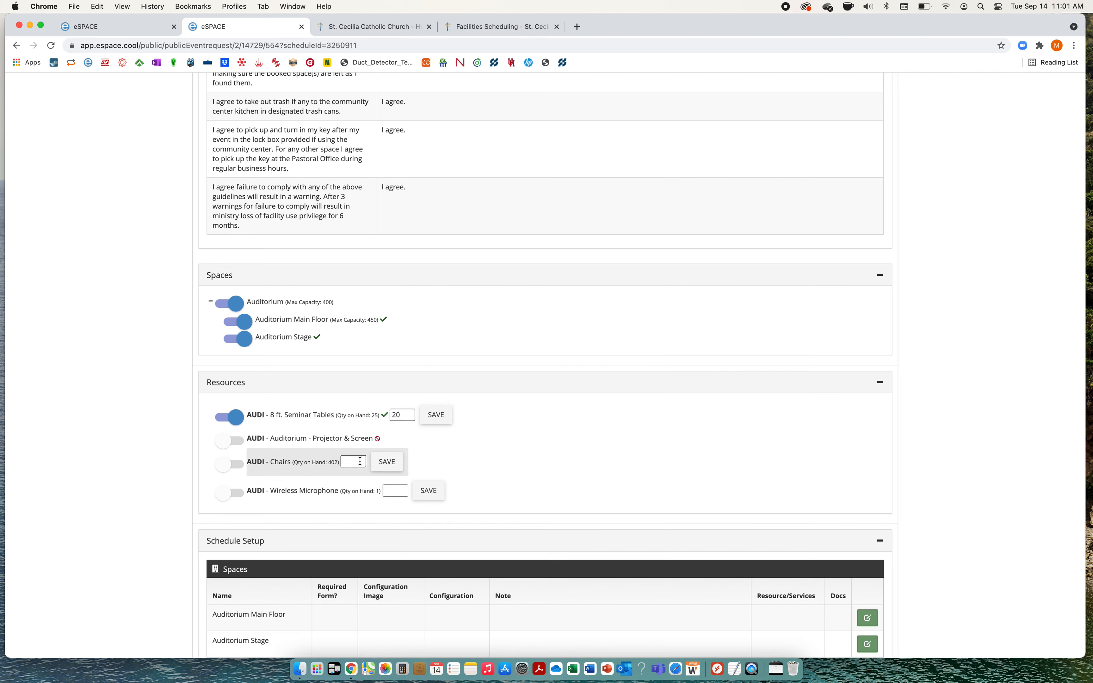
pyautogui.write('300')
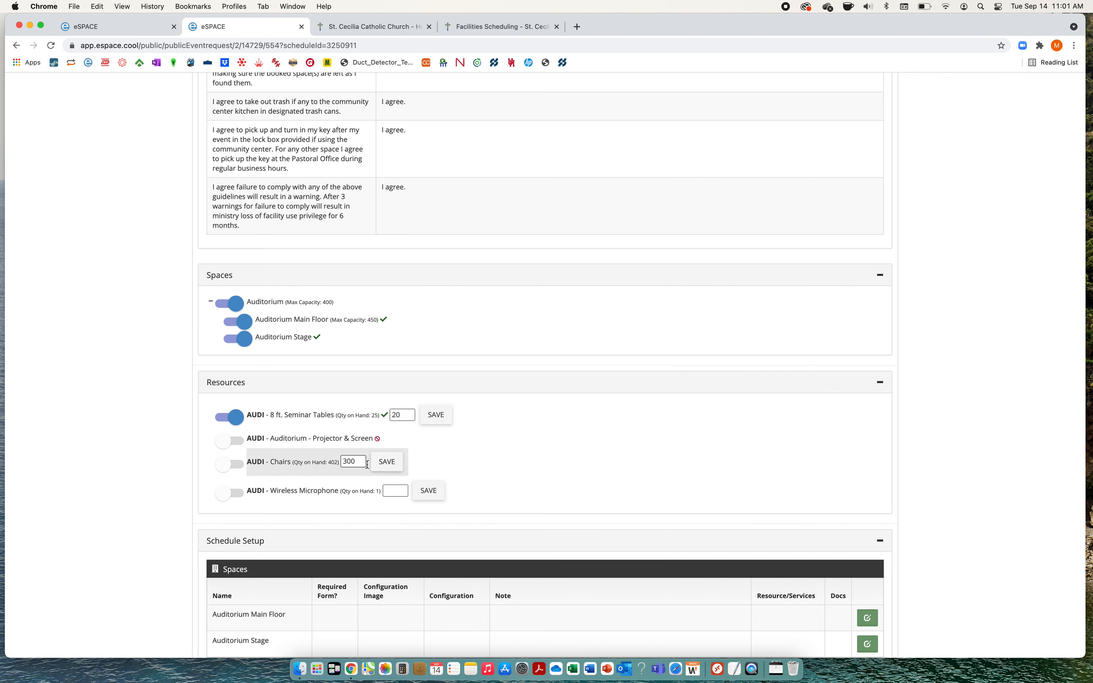
pyautogui.click(230, 464)
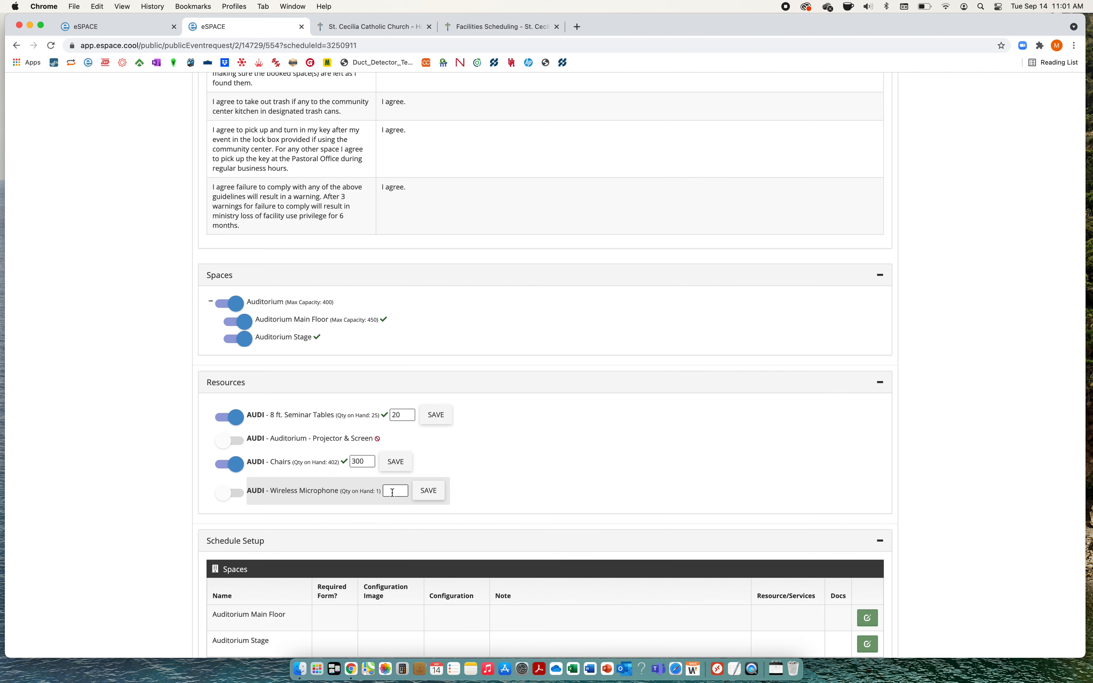
pyautogui.write('1')
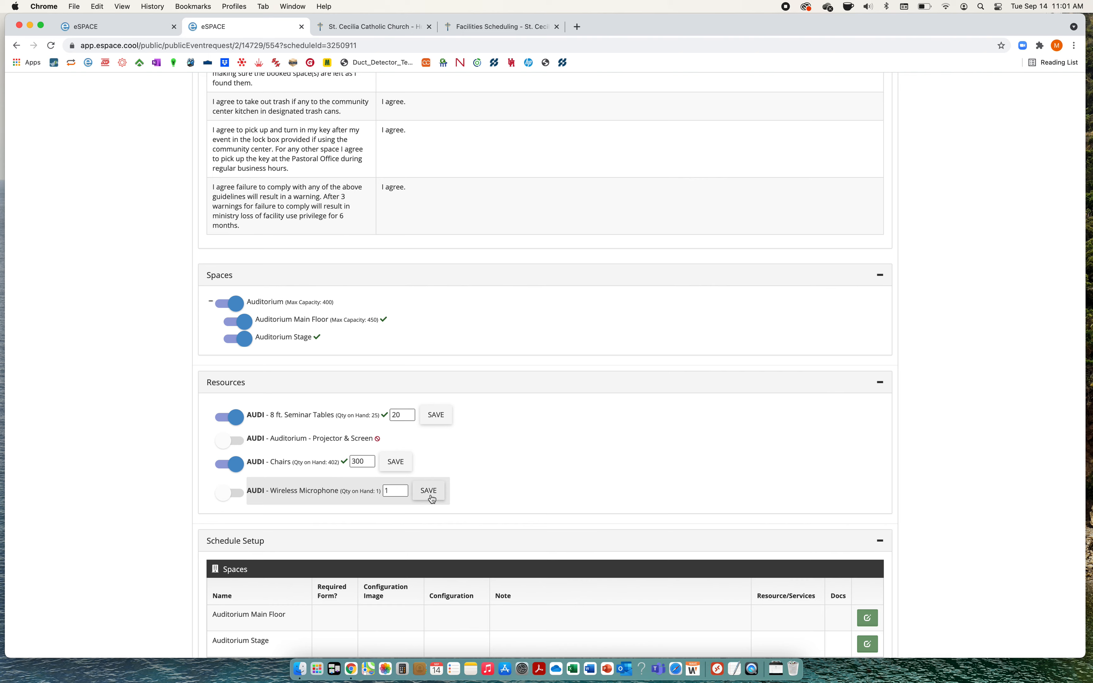
pyautogui.click(231, 491)
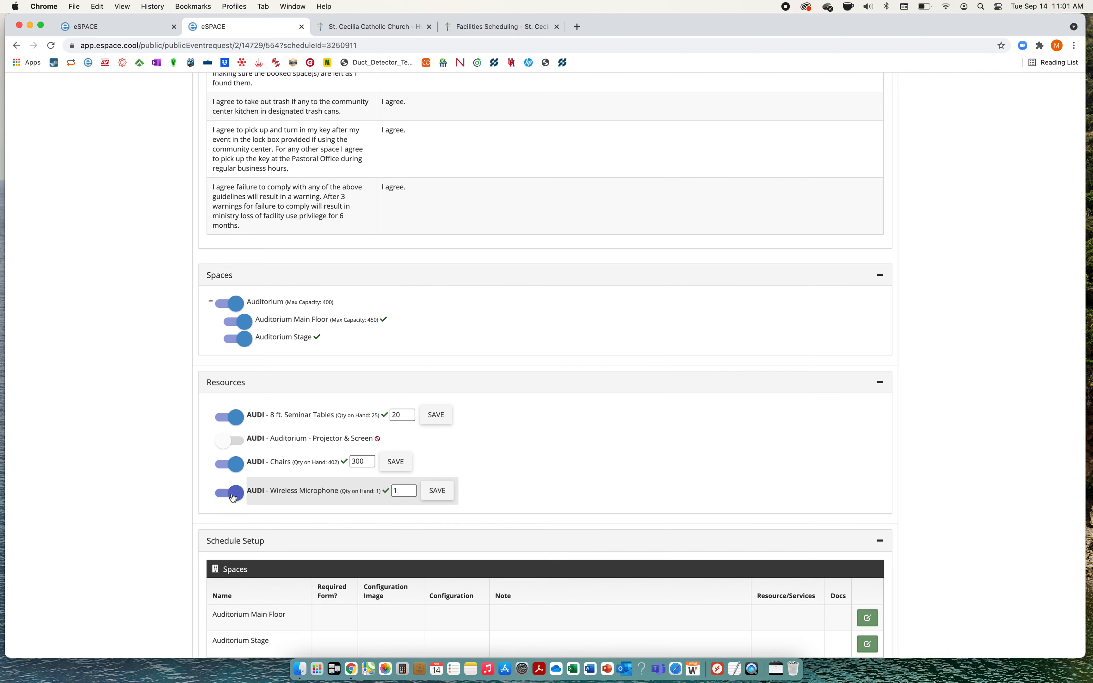
pyautogui.click(231, 490)
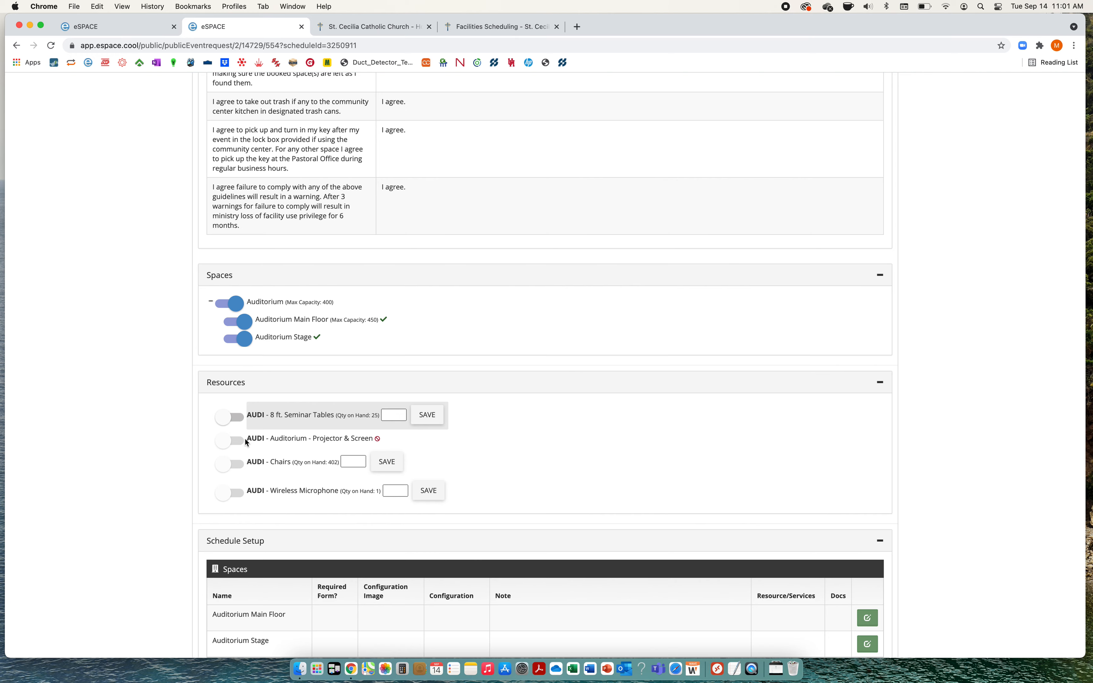
# Submit the event so the submit-for-approval confirmation prompt appears.
pyautogui.scroll(-3)
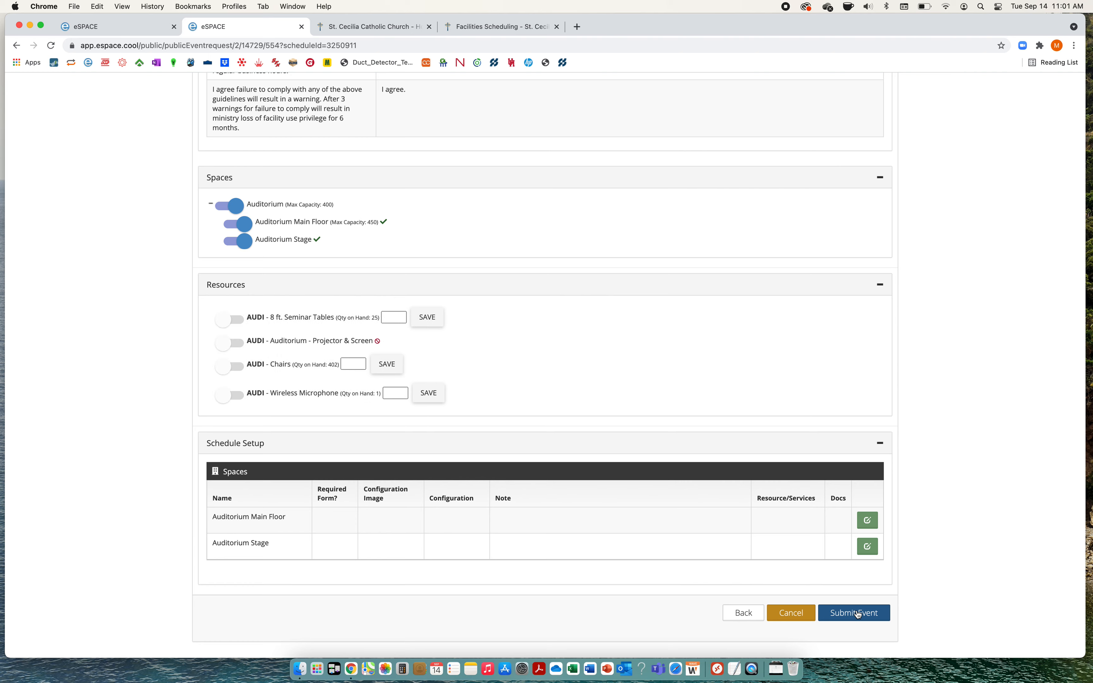
pyautogui.moveTo(845, 519)
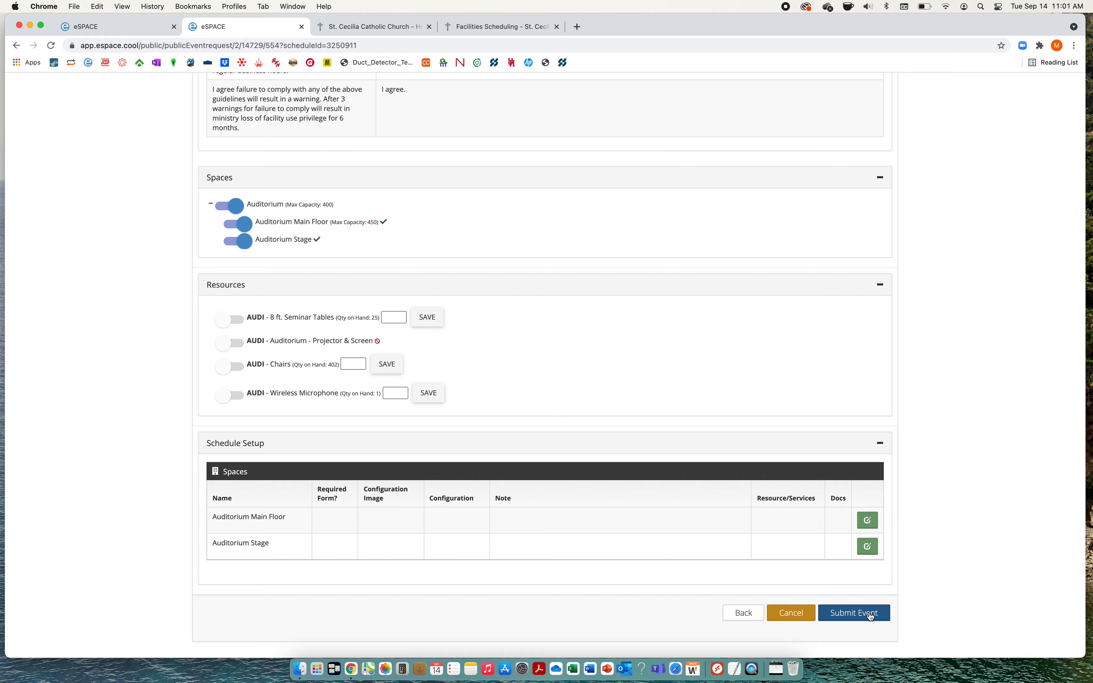
pyautogui.click(853, 613)
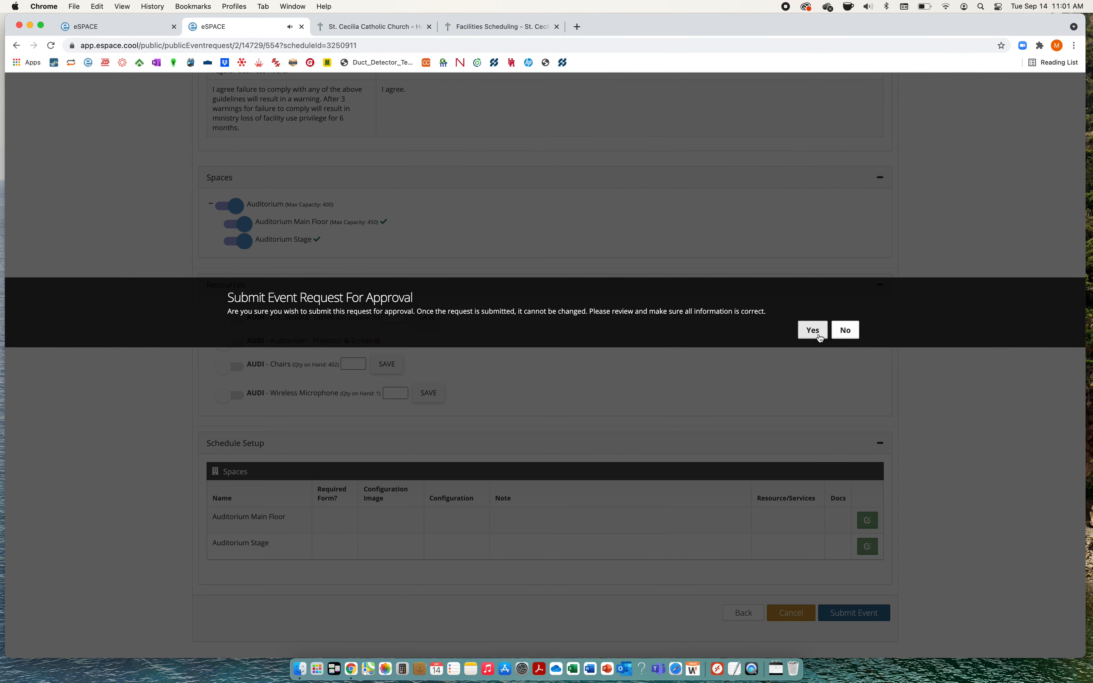
# Confirm with Yes and review the thank-you page with requester and event details.
pyautogui.click(812, 329)
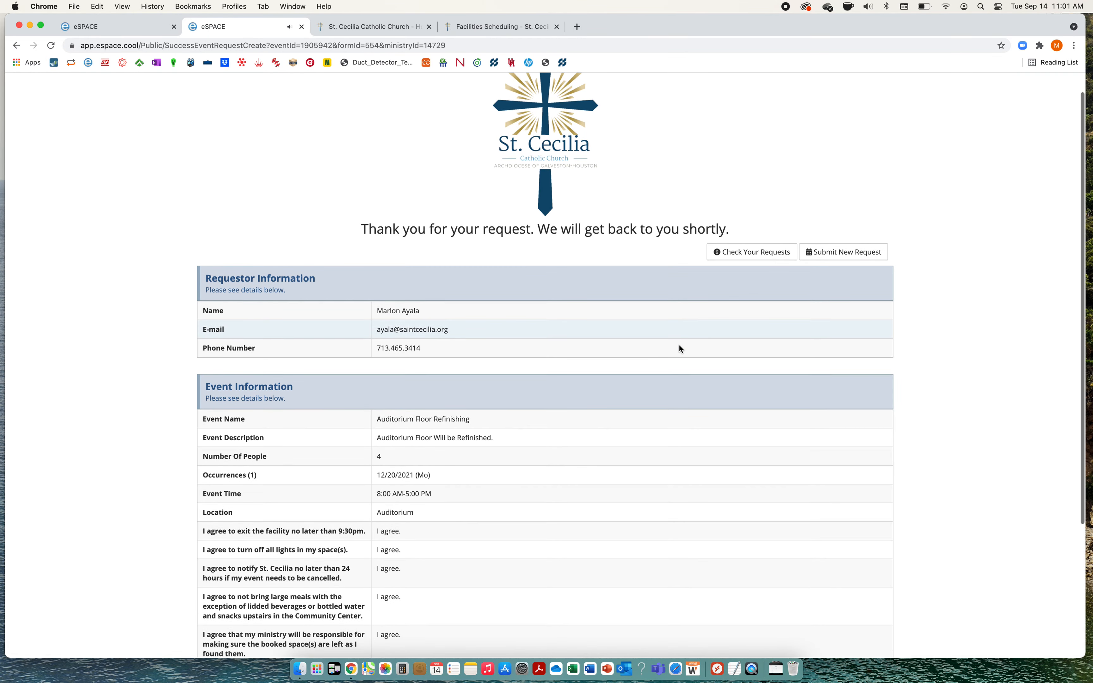
pyautogui.scroll(-3)
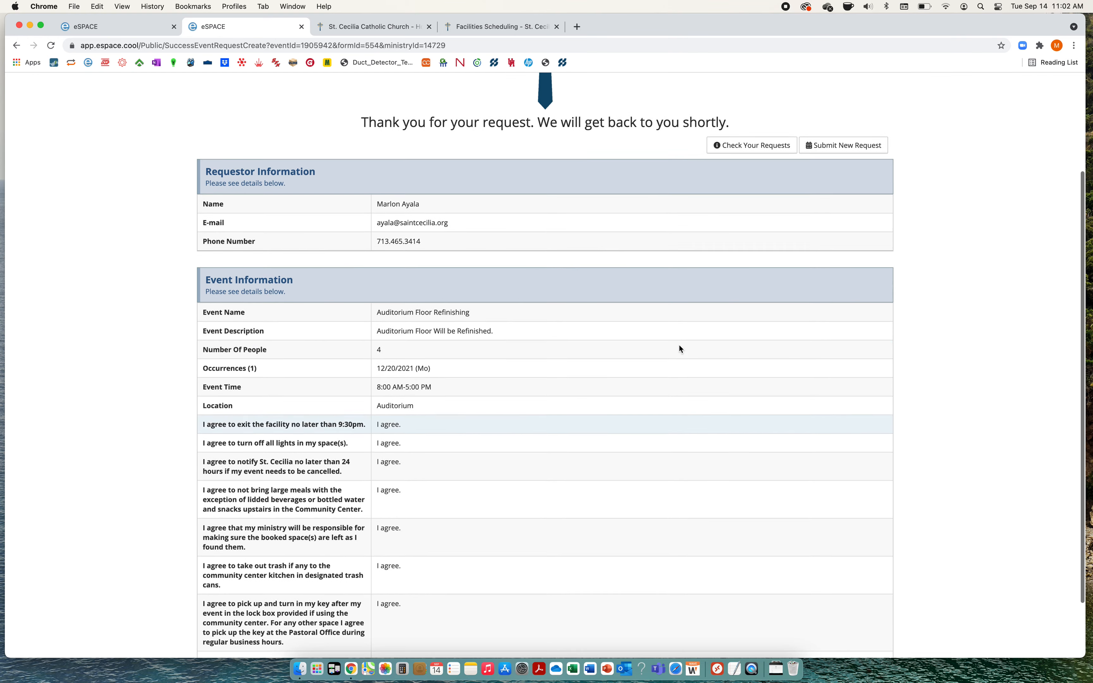
pyautogui.scroll(3)
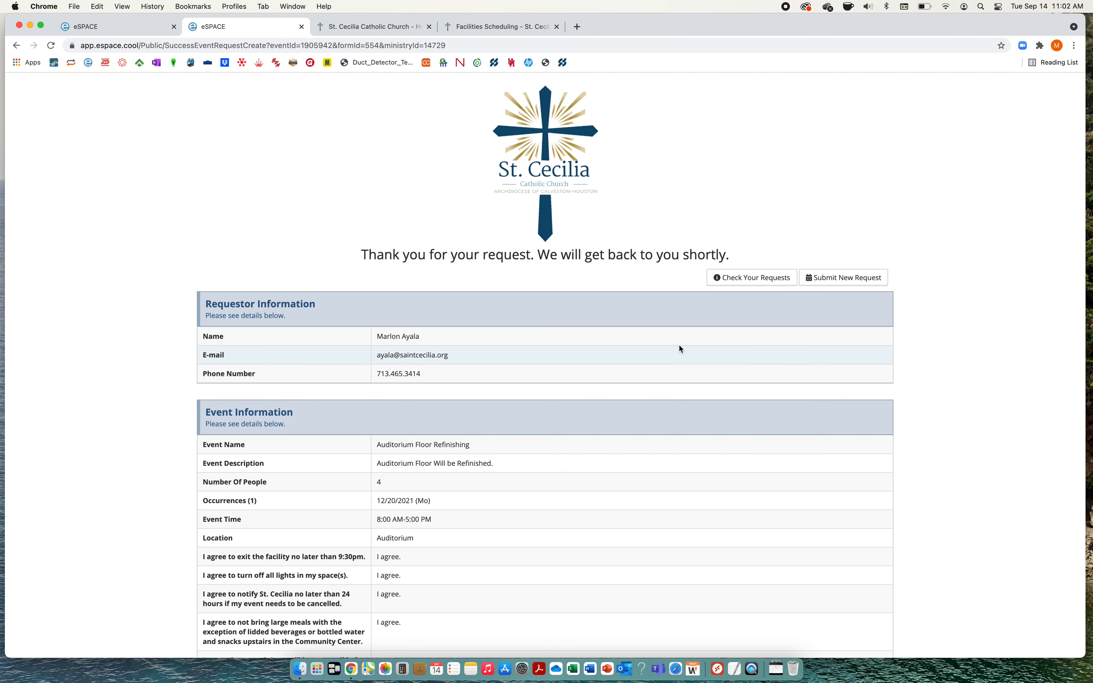
pyautogui.scroll(-3)
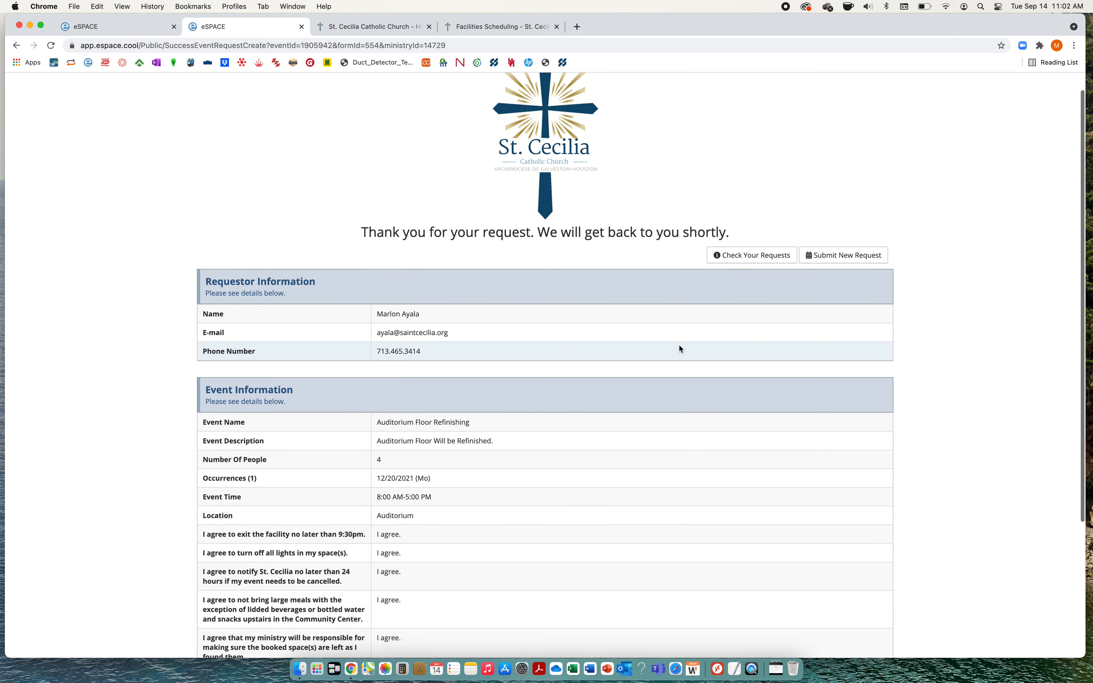